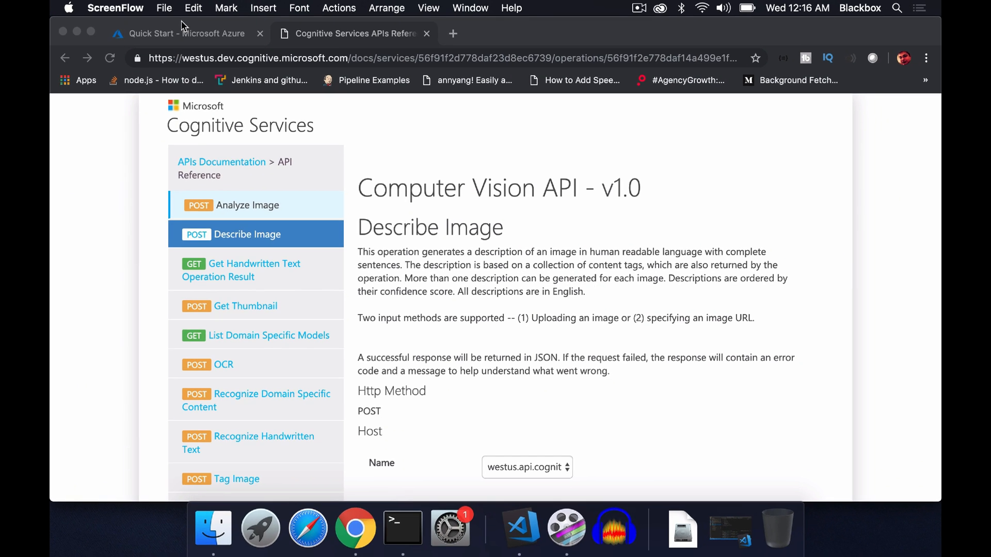
Return to the BlackboxTech Cognitive Services quick start page in the Azure Portal
{"action": "left_click", "coordinate": [191, 33]}
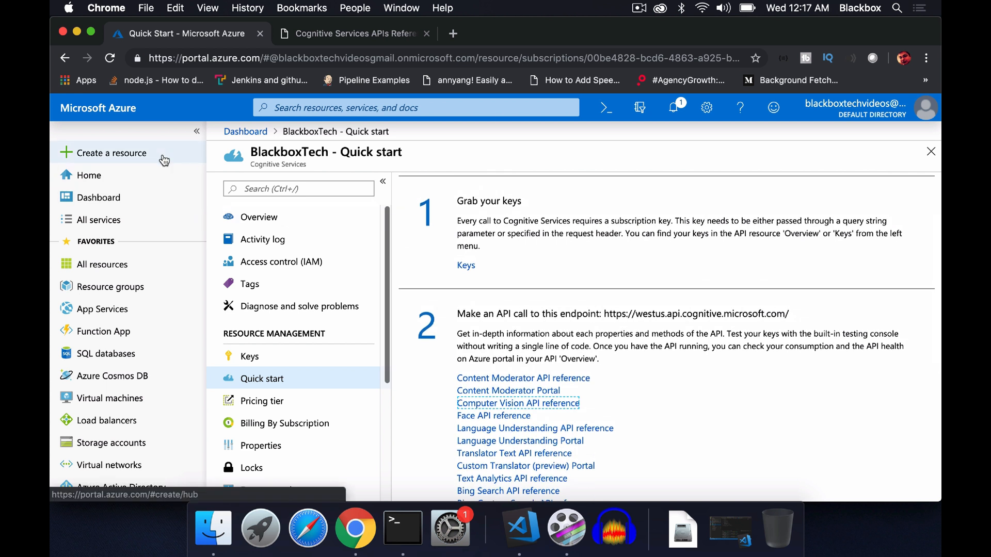
{"action": "mouse_move", "coordinate": [163, 159]}
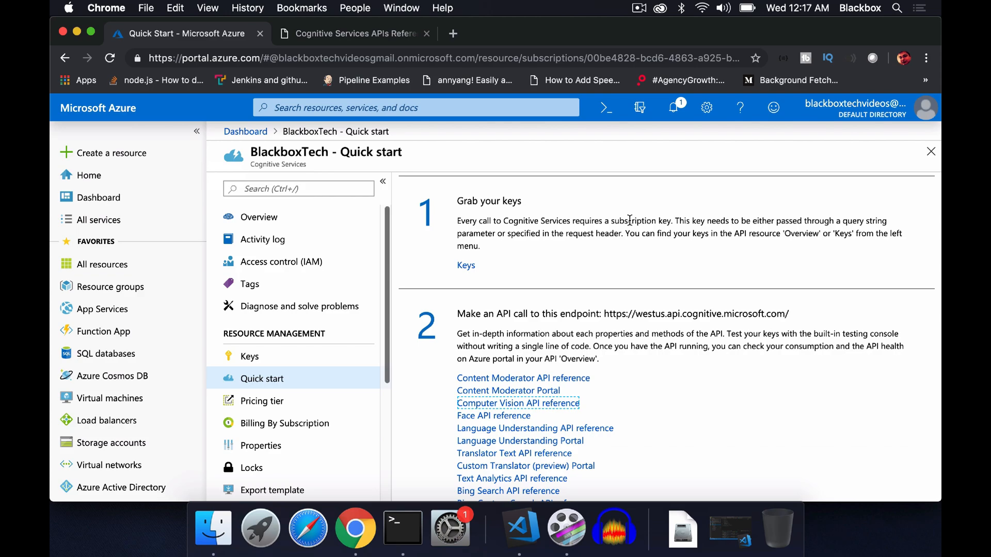
Fill in the Describe Image console request: maxCandidates 1, JSON content type, subscription key, image URL body
{"action": "scroll", "scroll_direction": "down", "scroll_amount": 3}
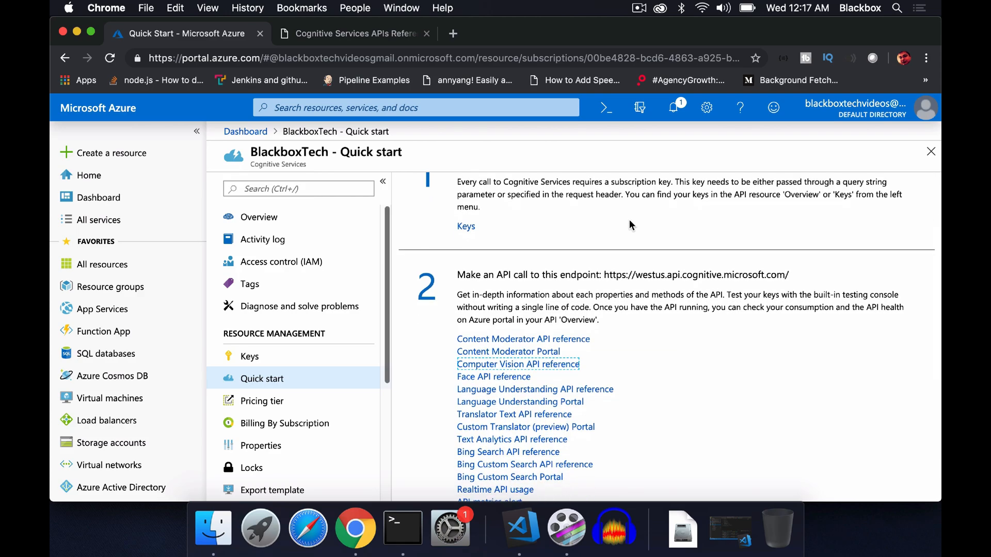
{"action": "left_click", "coordinate": [360, 33]}
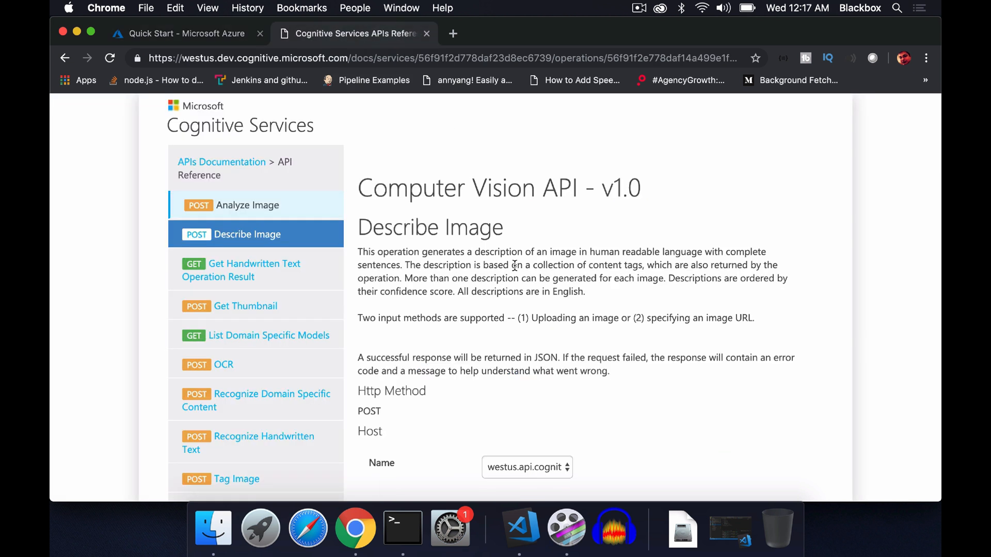
{"action": "mouse_move", "coordinate": [268, 240]}
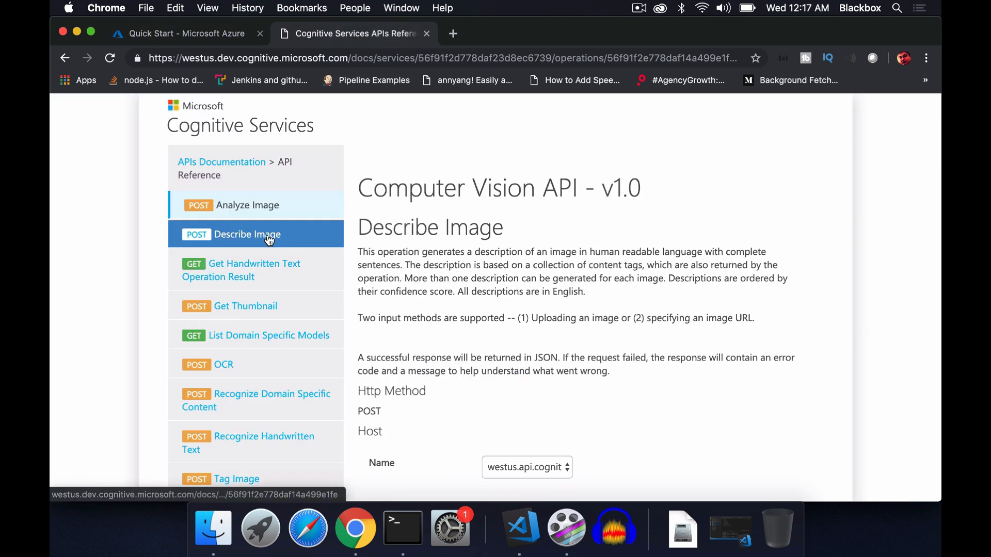
{"action": "scroll", "scroll_direction": "down", "scroll_amount": 3}
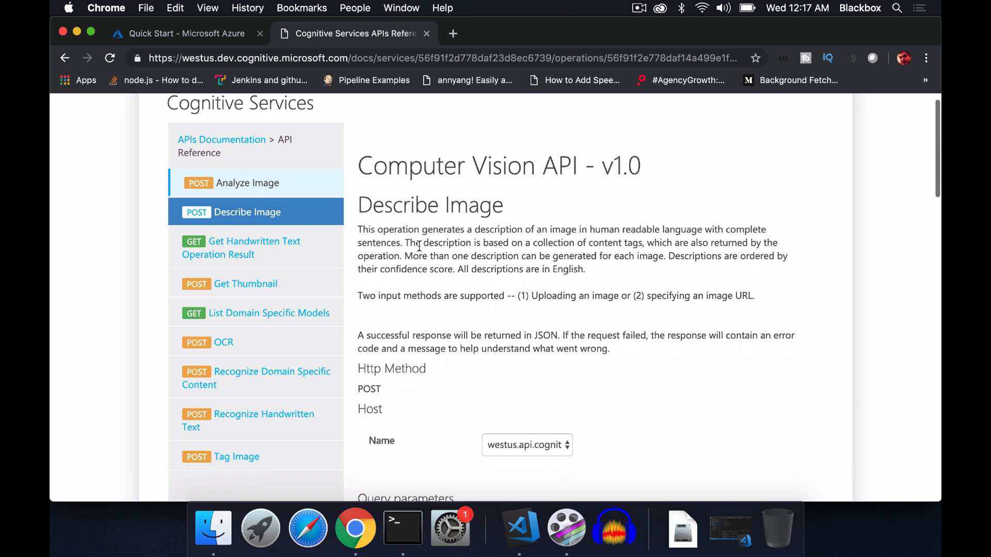
{"action": "scroll", "scroll_direction": "down", "scroll_amount": 3}
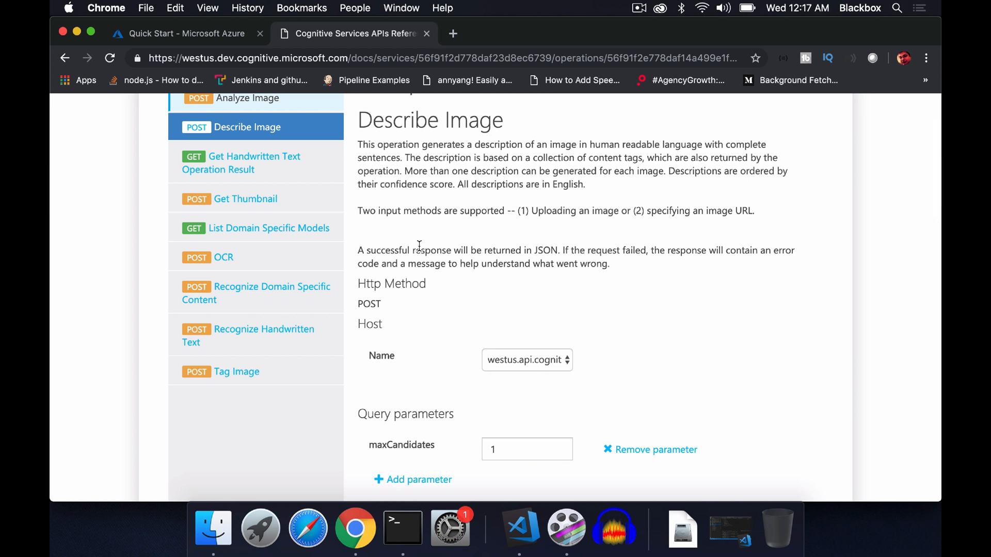
{"action": "scroll", "scroll_direction": "down", "scroll_amount": 3}
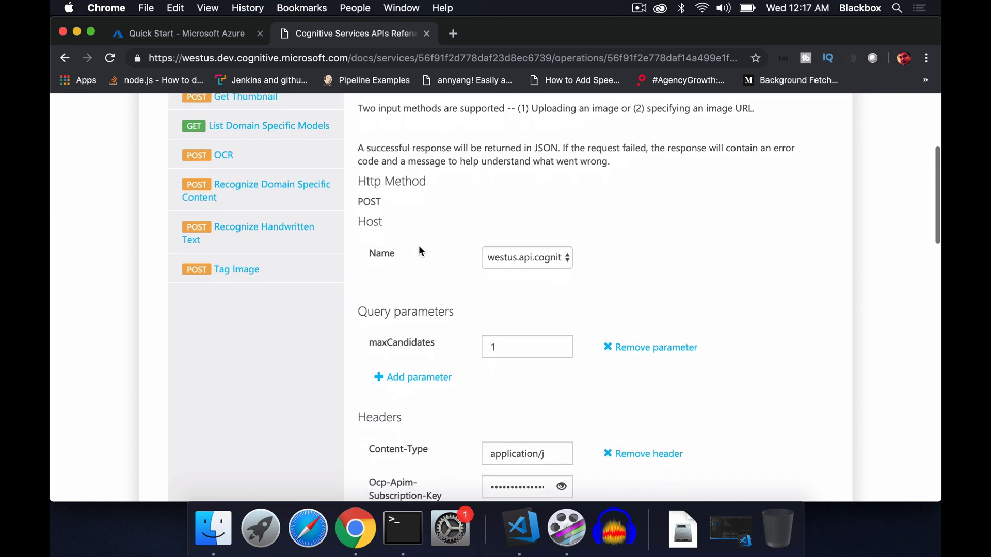
{"action": "scroll", "scroll_direction": "down", "scroll_amount": 3}
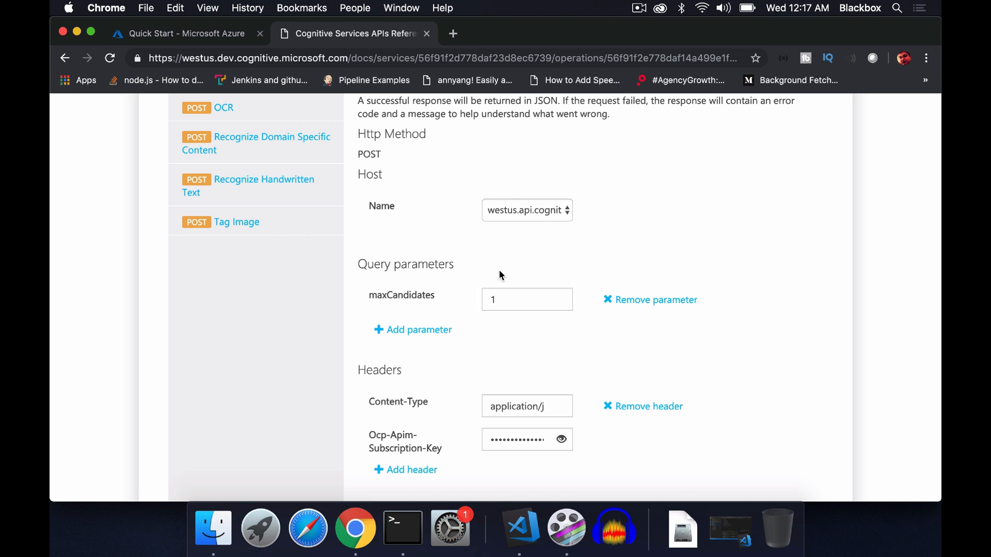
{"action": "scroll", "scroll_direction": "down", "scroll_amount": 3}
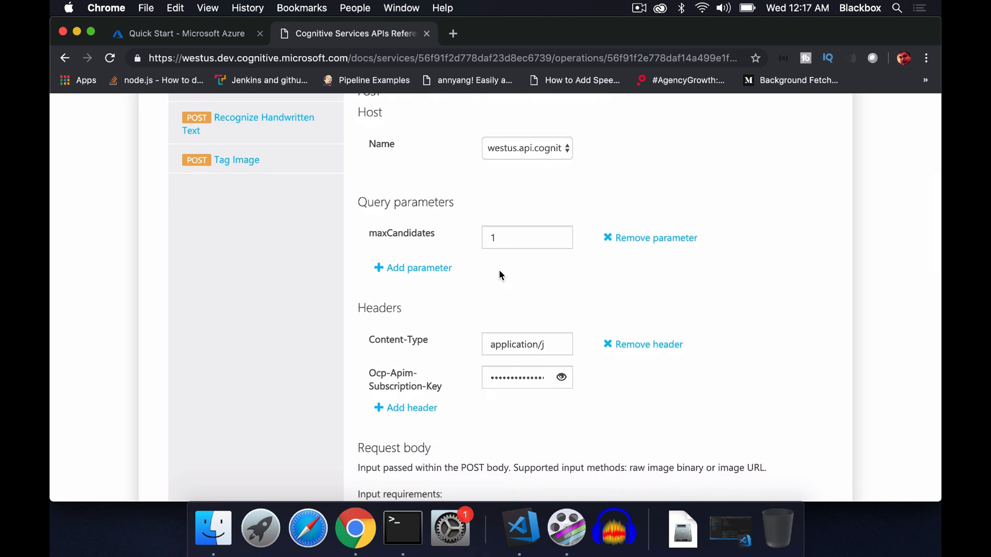
{"action": "scroll", "scroll_direction": "down", "scroll_amount": 3}
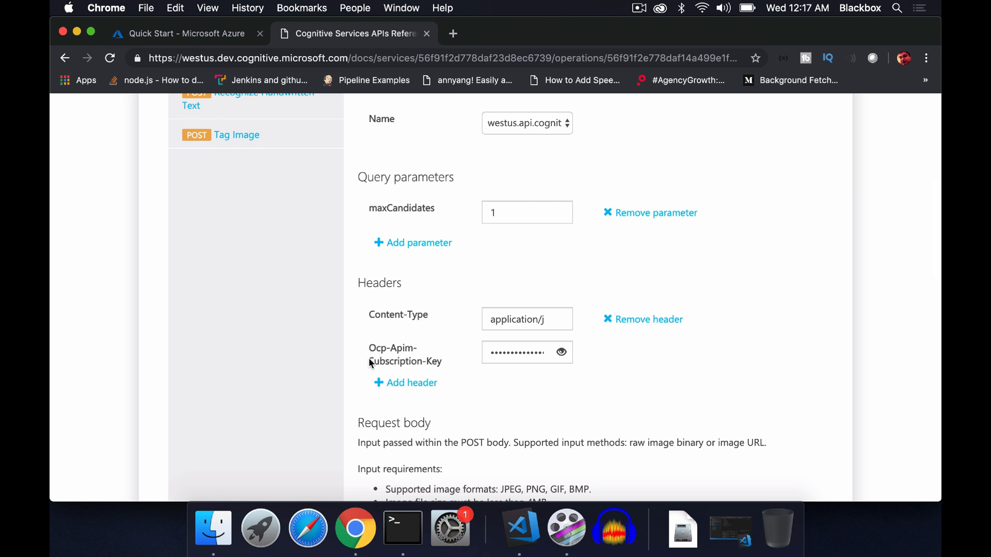
{"action": "mouse_move", "coordinate": [332, 292]}
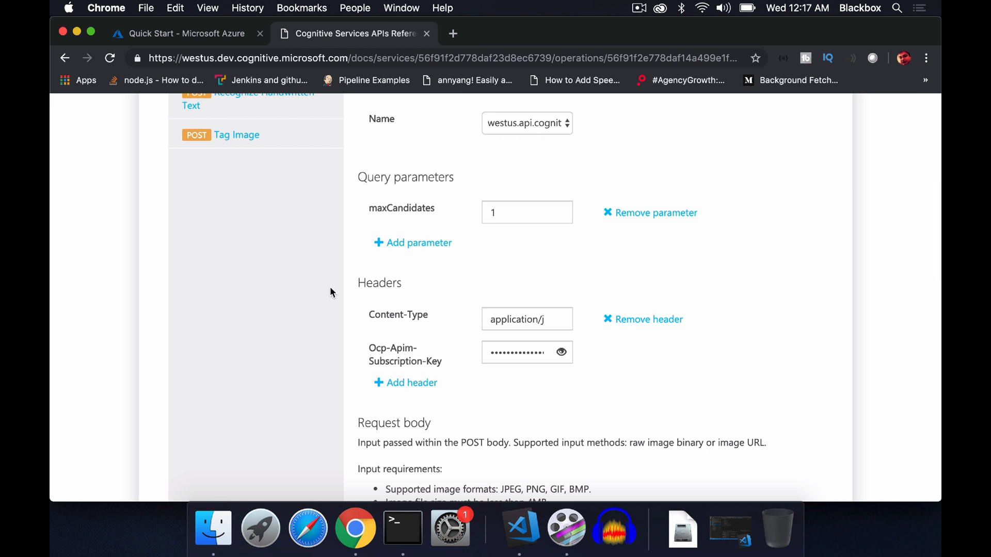
{"action": "left_click", "coordinate": [187, 33]}
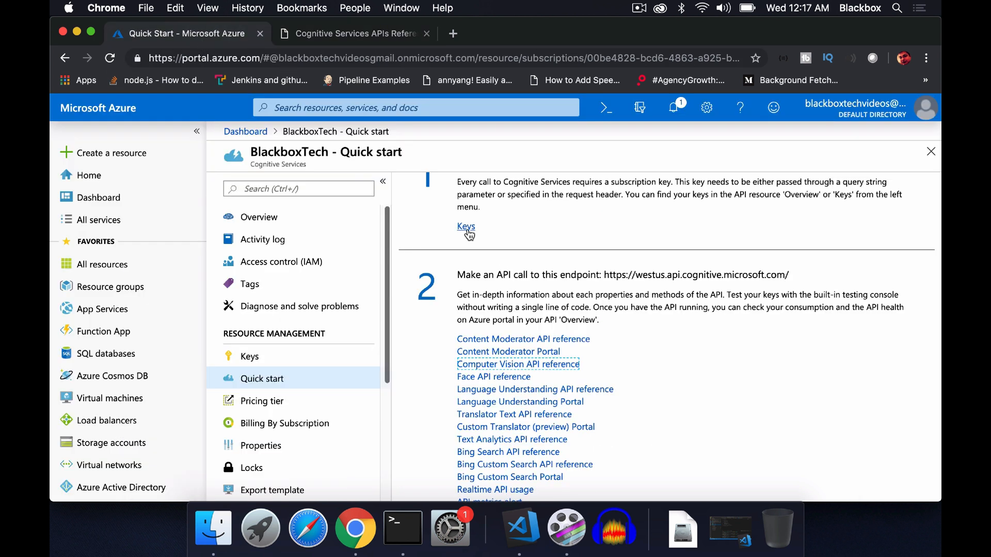
{"action": "left_click", "coordinate": [356, 33]}
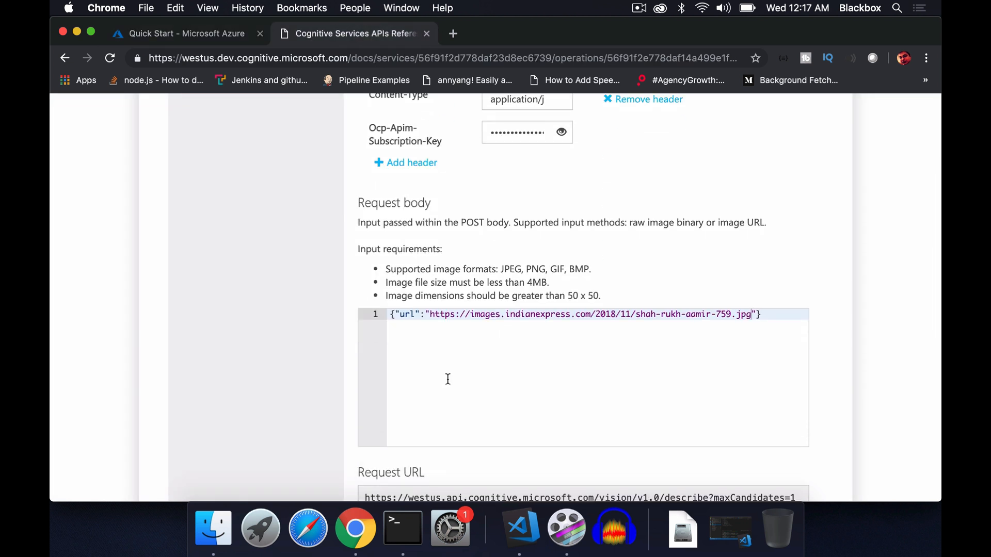
Send the Describe Image request and highlight the returned caption and image metadata
{"action": "scroll", "scroll_direction": "down", "scroll_amount": 3}
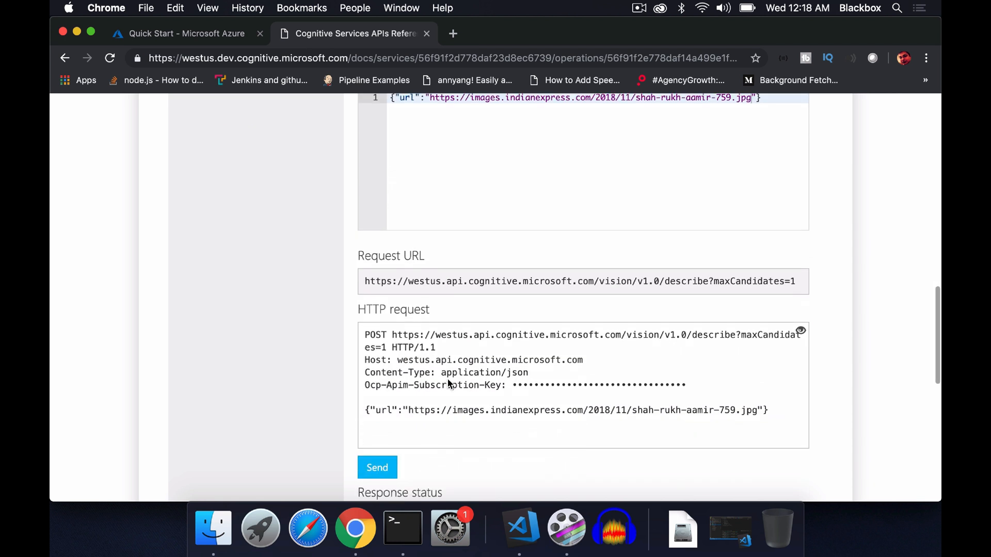
{"action": "left_click", "coordinate": [377, 467]}
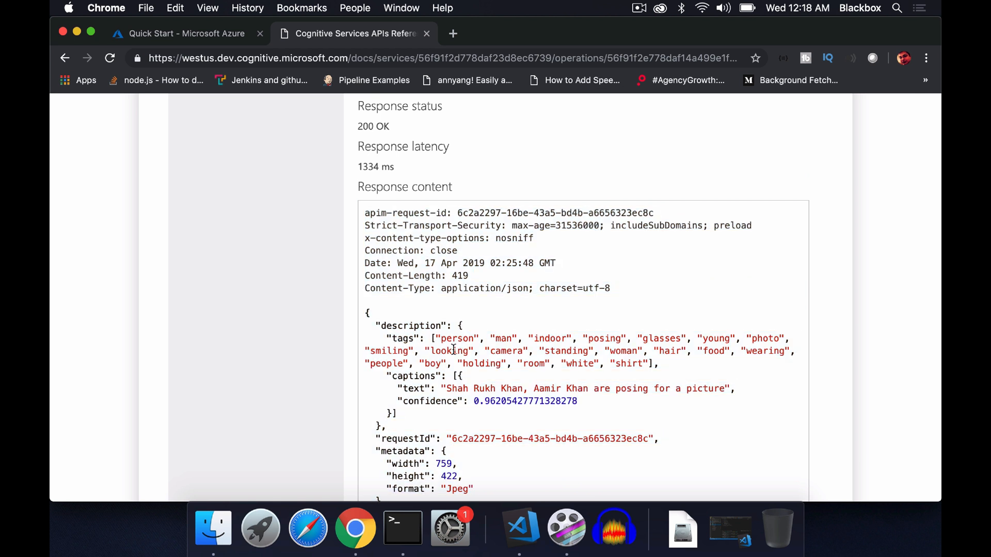
{"action": "mouse_move", "coordinate": [446, 391]}
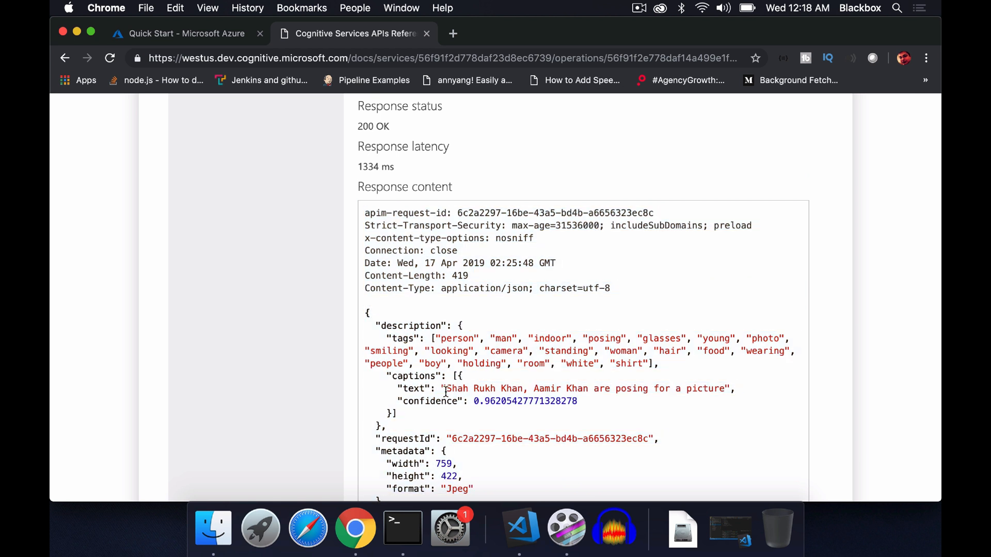
{"action": "left_click_drag", "start_coordinate": [447, 388], "coordinate": [726, 389]}
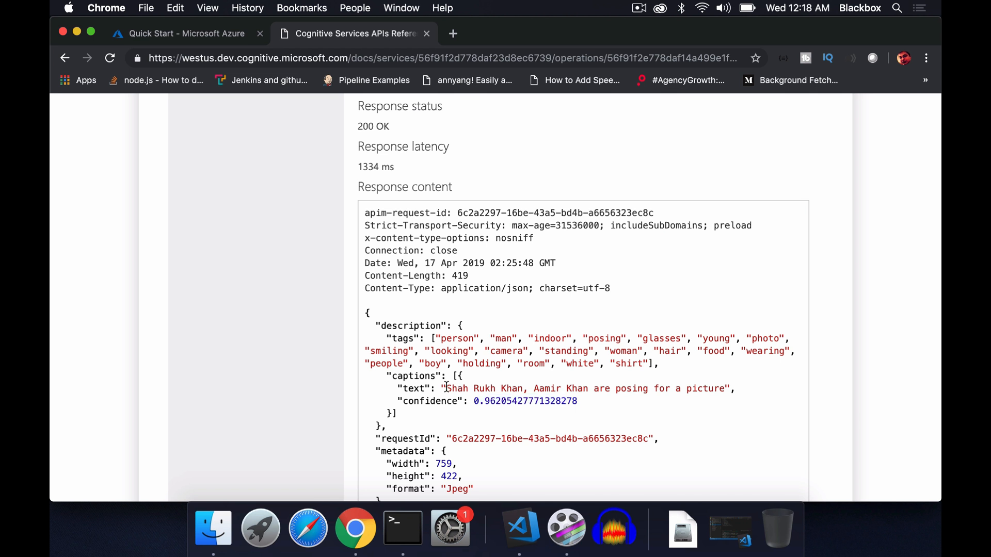
{"action": "left_click_drag", "start_coordinate": [445, 389], "coordinate": [685, 389]}
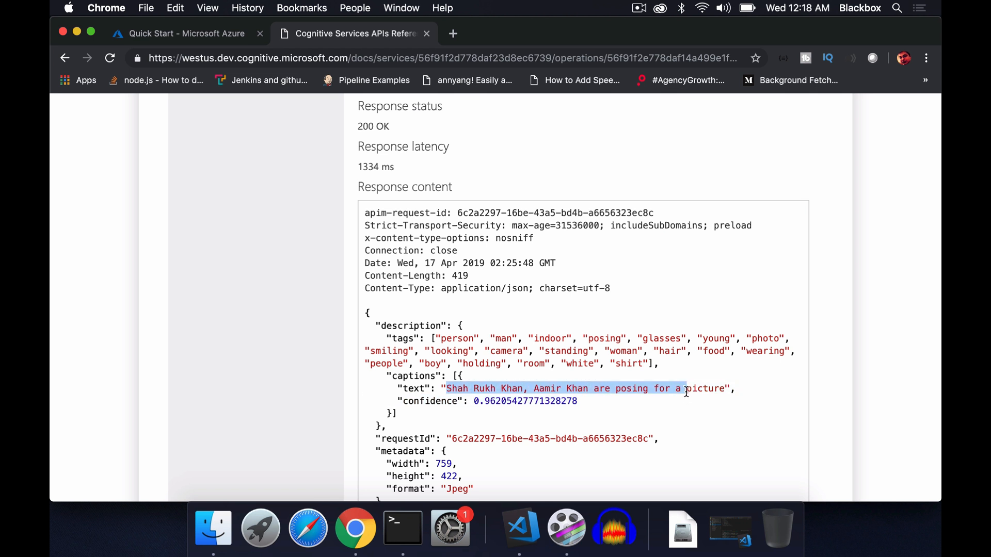
{"action": "scroll", "scroll_direction": "down", "scroll_amount": 3}
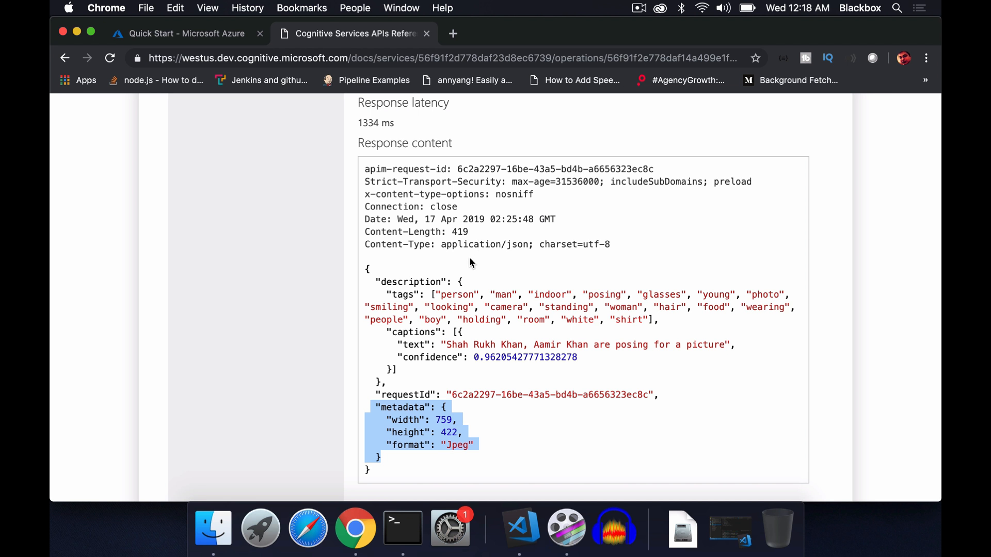
{"action": "mouse_move", "coordinate": [520, 528]}
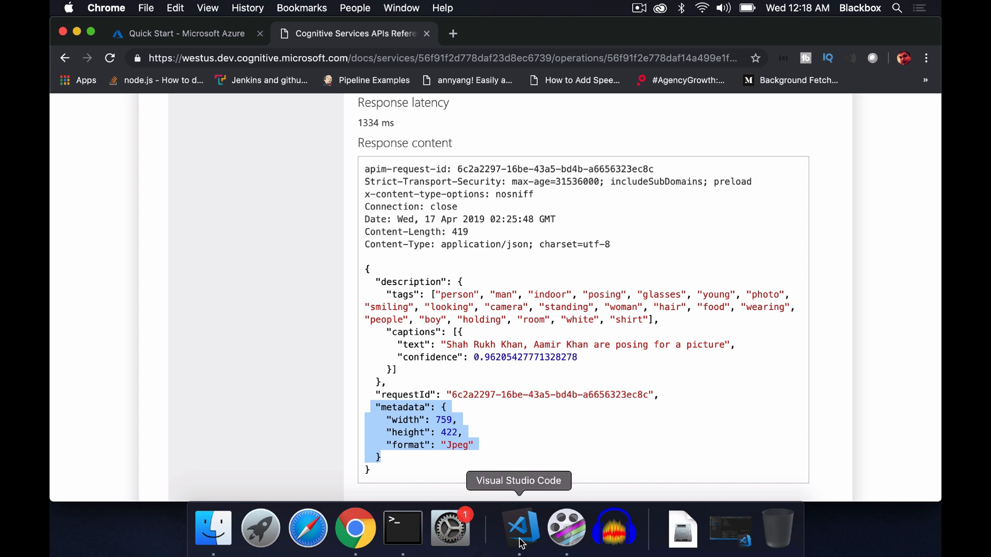
Switch to VS Code and scroll the upload project's server.js to line 1
{"action": "left_click", "coordinate": [517, 527]}
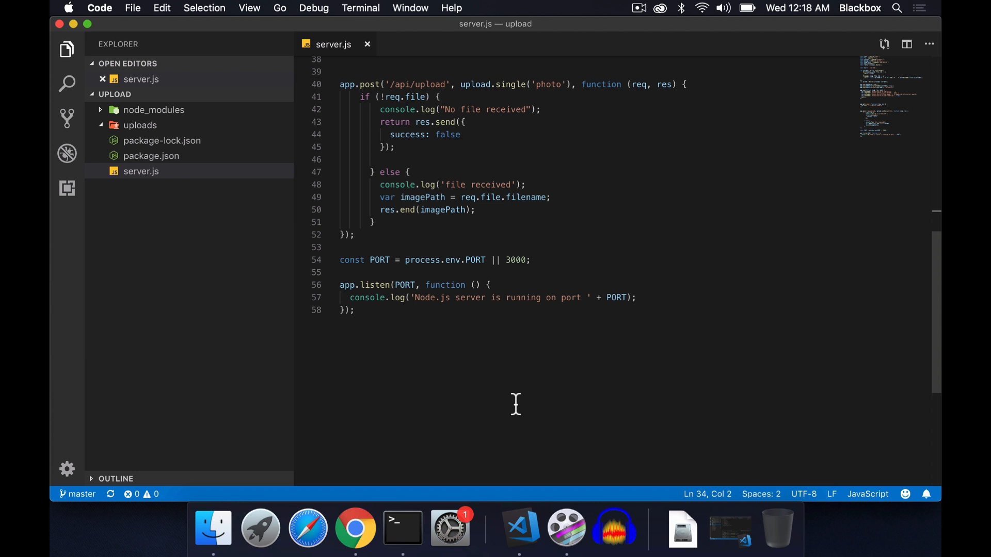
{"action": "mouse_move", "coordinate": [496, 359]}
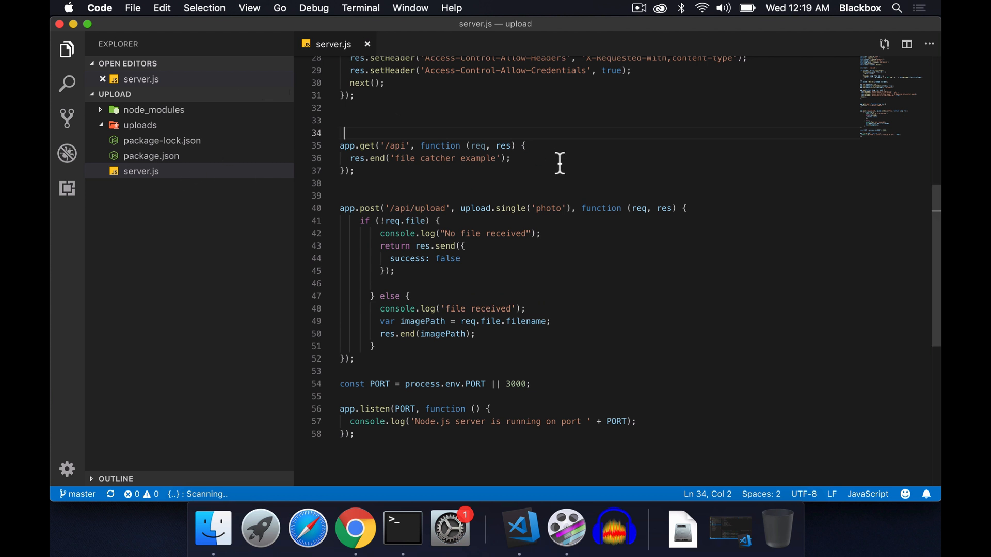
{"action": "scroll", "scroll_direction": "down", "scroll_amount": 3}
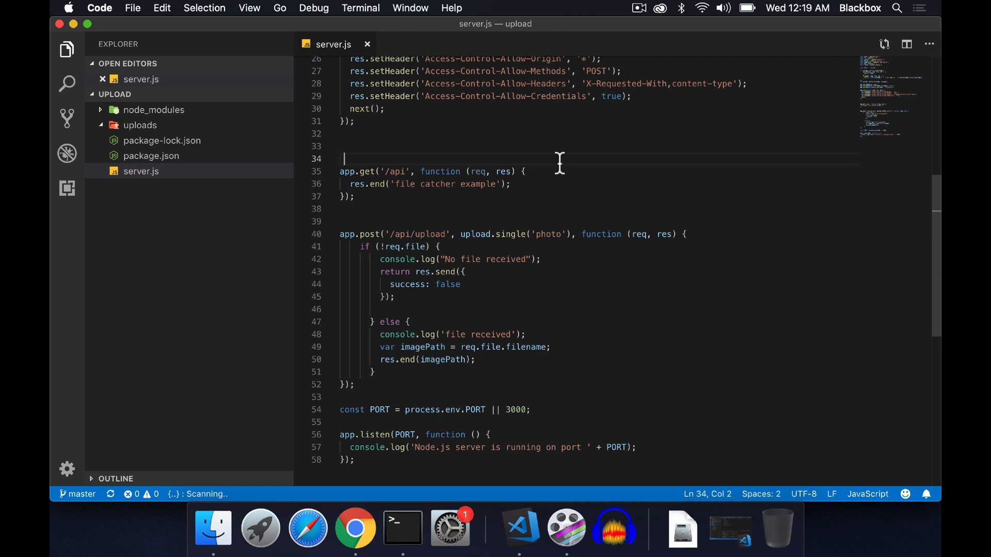
{"action": "scroll", "scroll_direction": "up", "scroll_amount": 3}
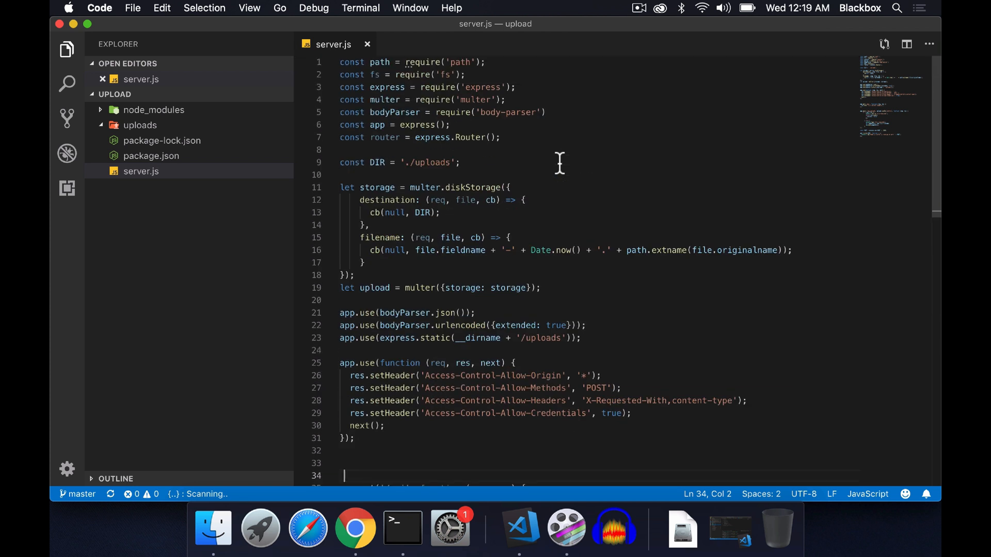
{"action": "mouse_move", "coordinate": [478, 165]}
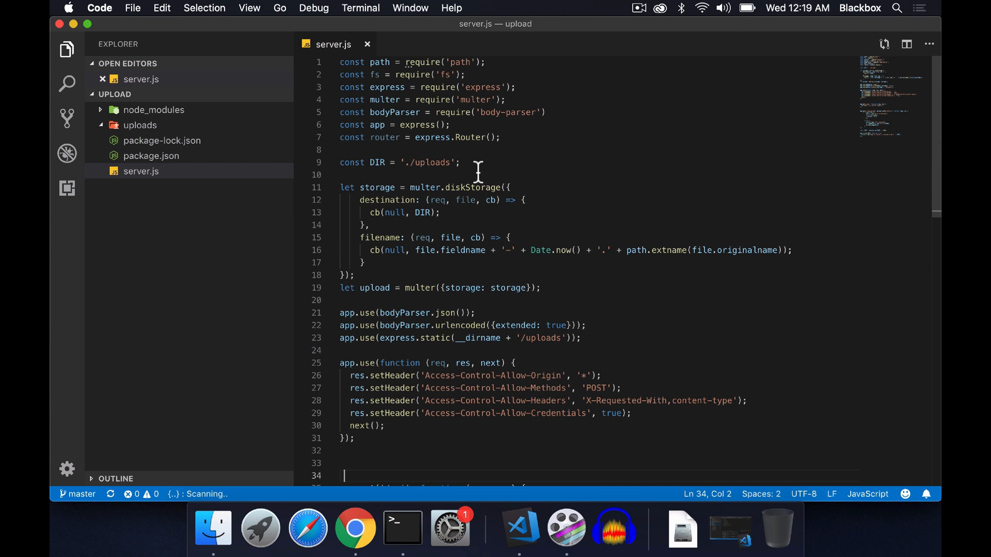
{"action": "mouse_move", "coordinate": [378, 164]}
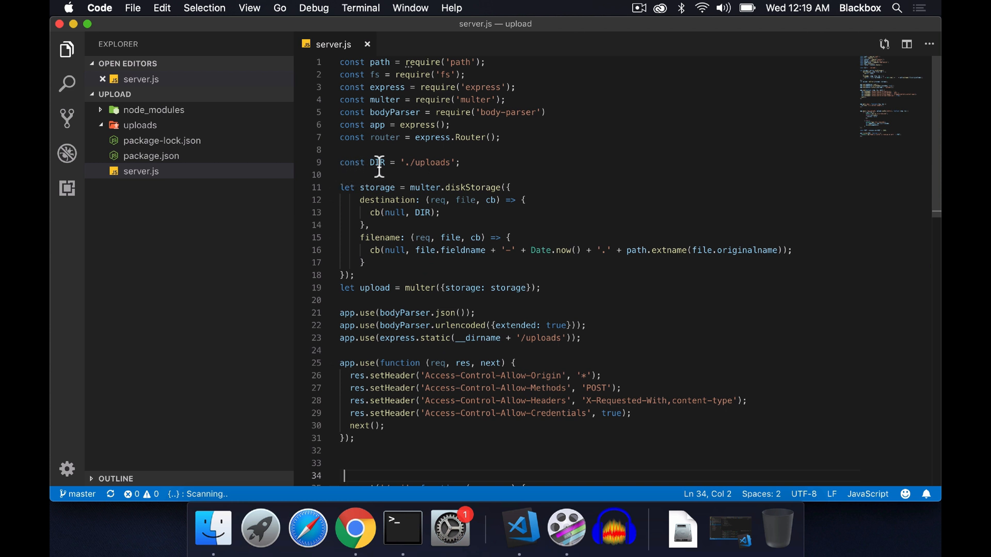
{"action": "double_click", "coordinate": [376, 162]}
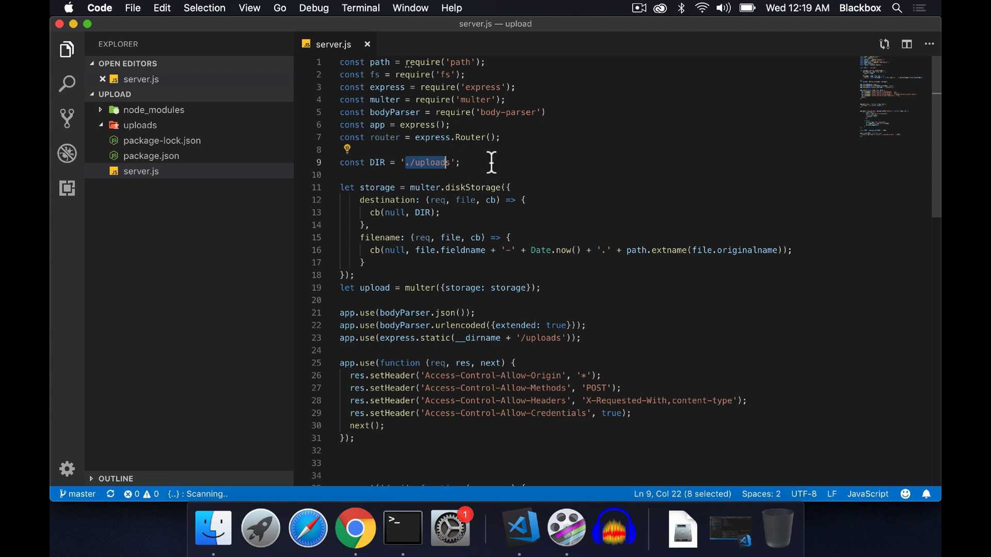
{"action": "left_click", "coordinate": [465, 162]}
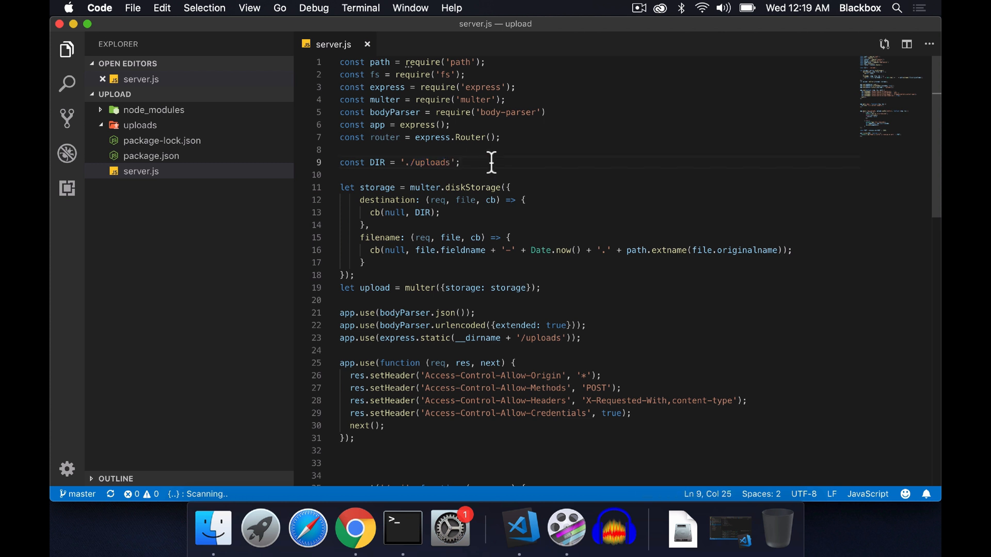
{"action": "double_click", "coordinate": [432, 163]}
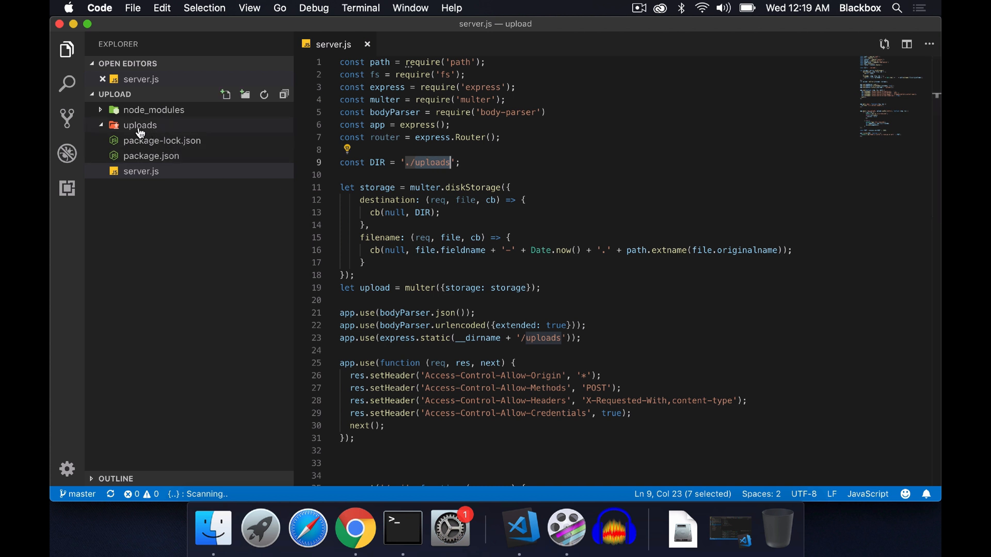
{"action": "scroll", "scroll_direction": "down", "scroll_amount": 3}
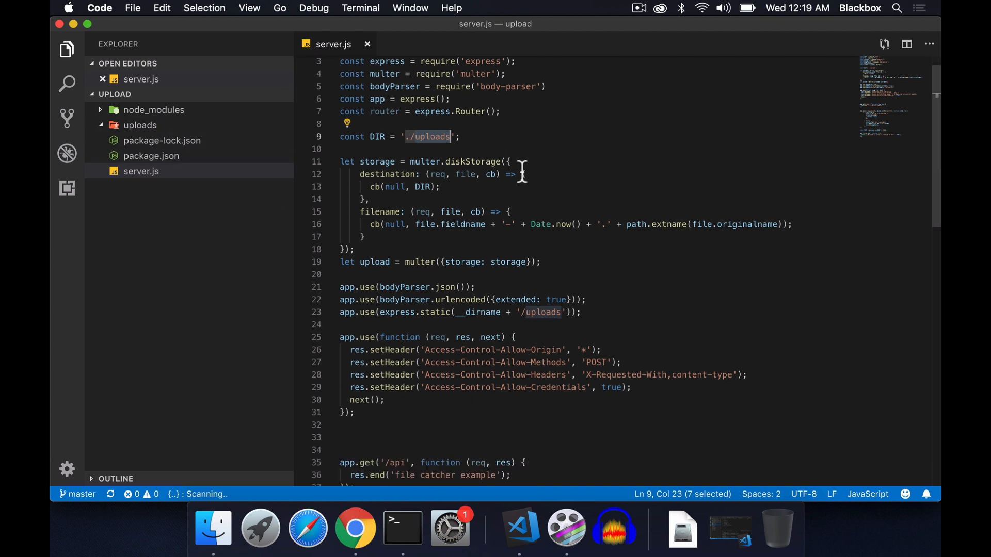
{"action": "mouse_move", "coordinate": [372, 161]}
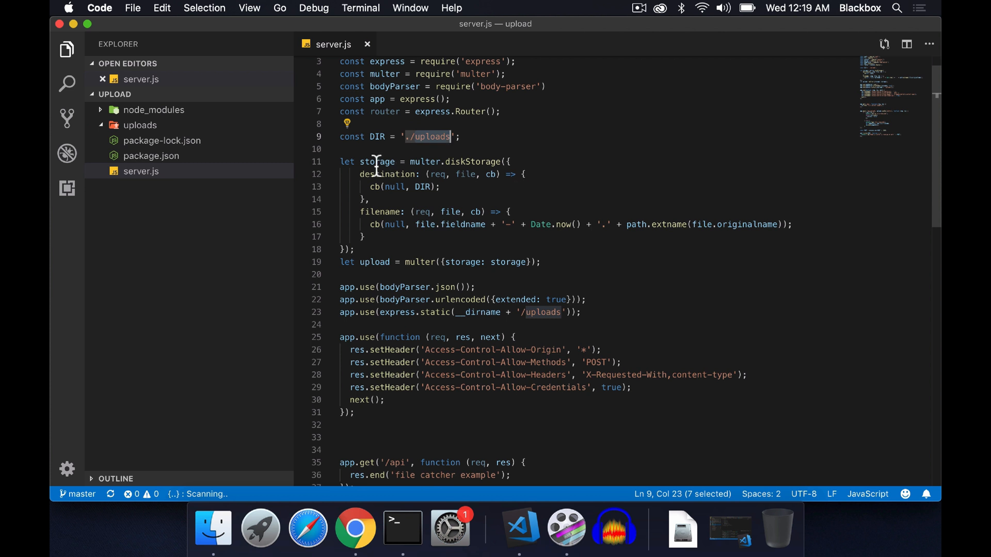
{"action": "double_click", "coordinate": [377, 161]}
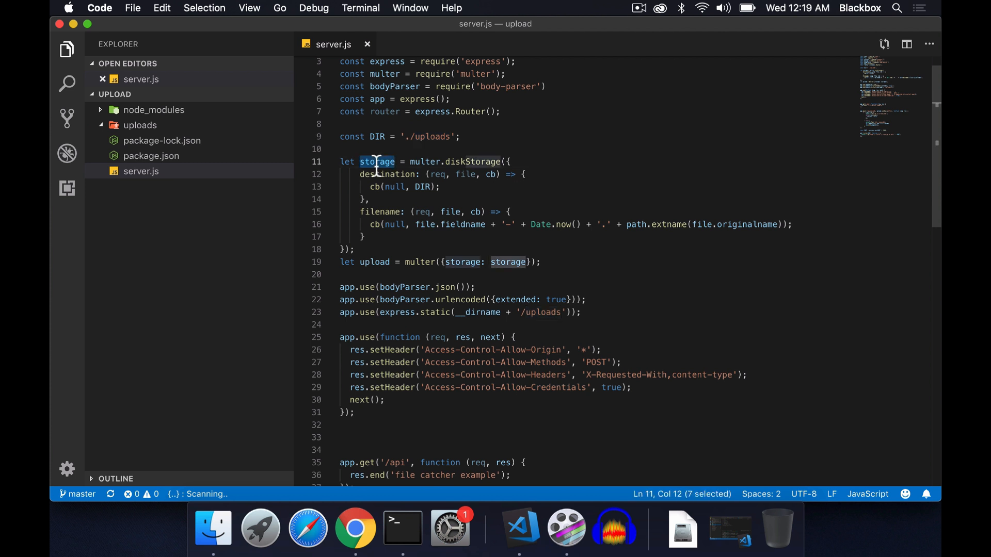
{"action": "double_click", "coordinate": [474, 162]}
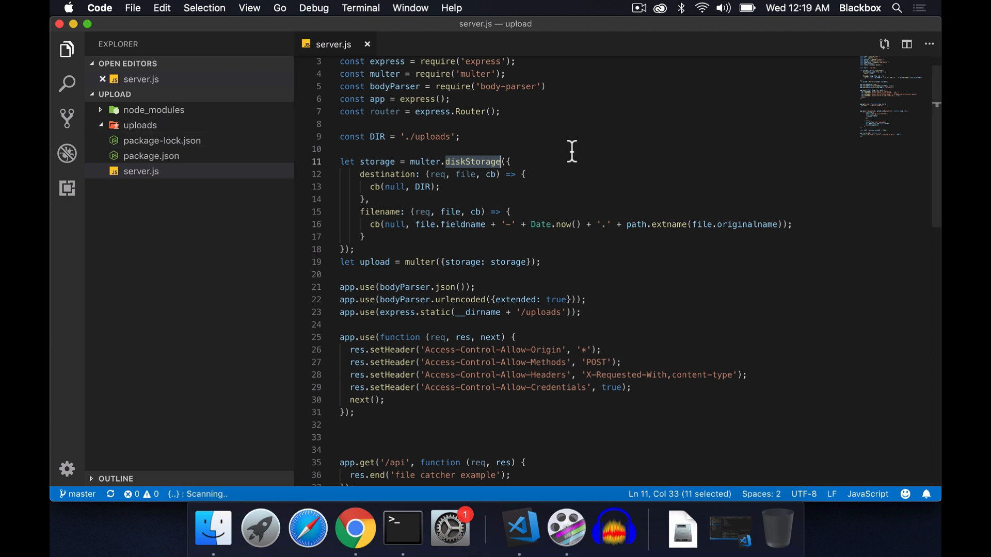
{"action": "mouse_move", "coordinate": [577, 157]}
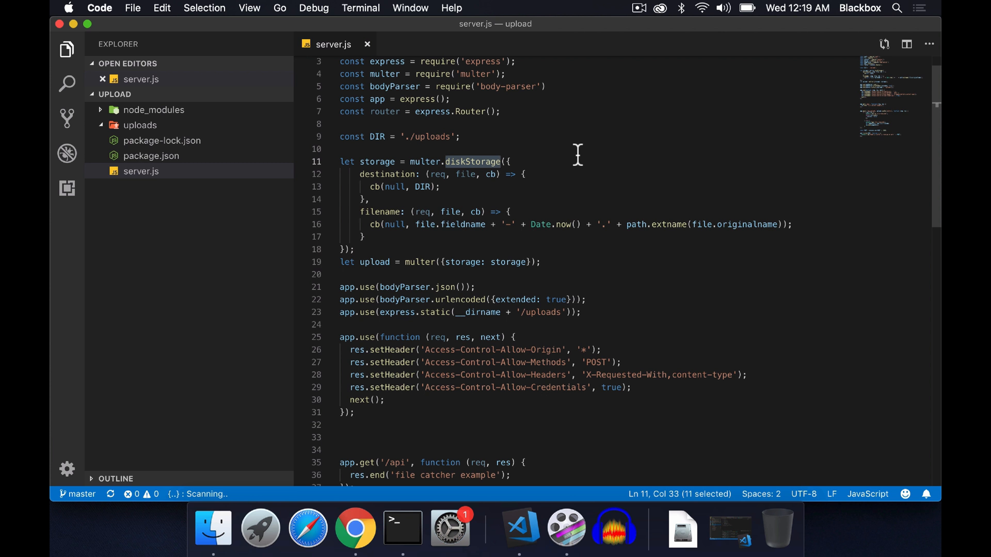
{"action": "scroll", "scroll_direction": "down", "scroll_amount": 3}
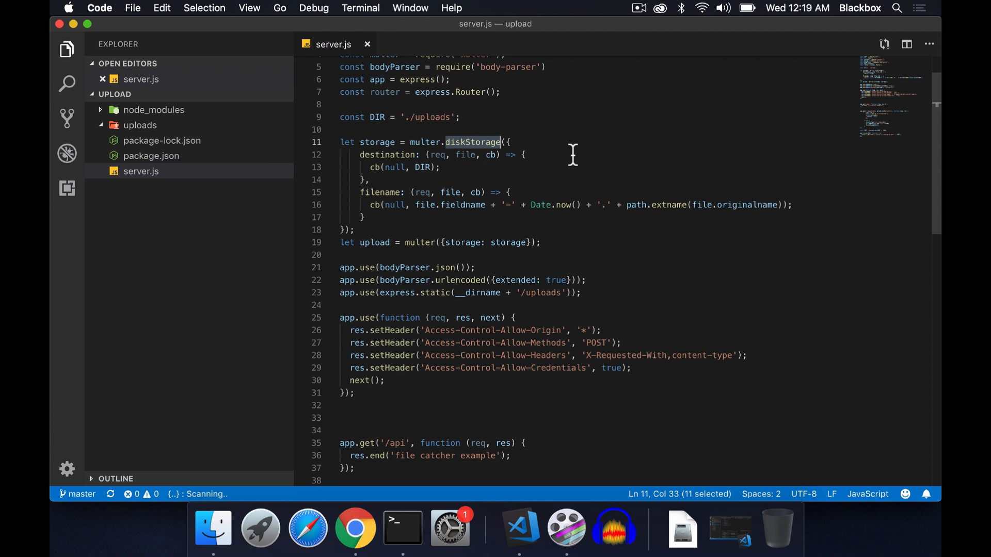
{"action": "mouse_move", "coordinate": [143, 128]}
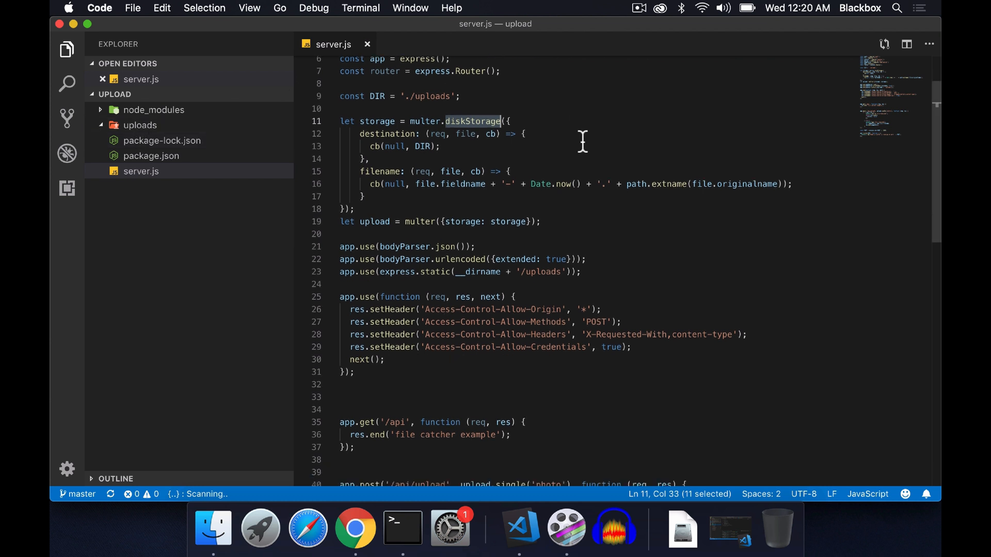
{"action": "scroll", "scroll_direction": "down", "scroll_amount": 3}
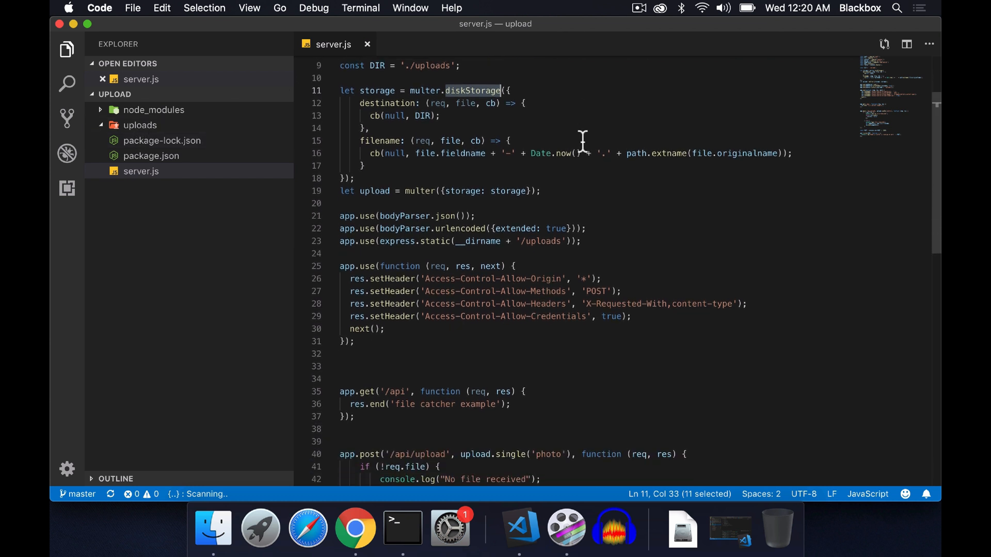
{"action": "mouse_move", "coordinate": [380, 203]}
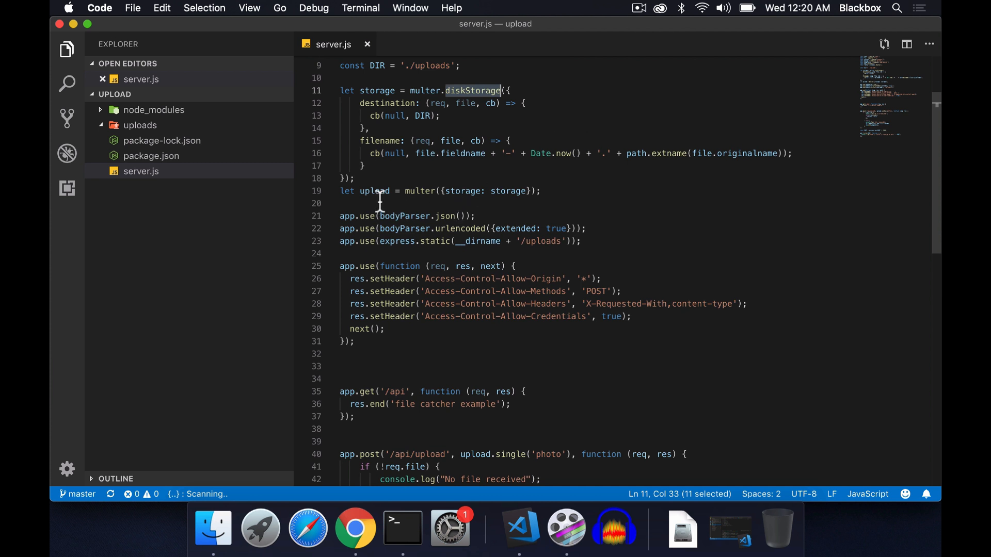
{"action": "double_click", "coordinate": [419, 190]}
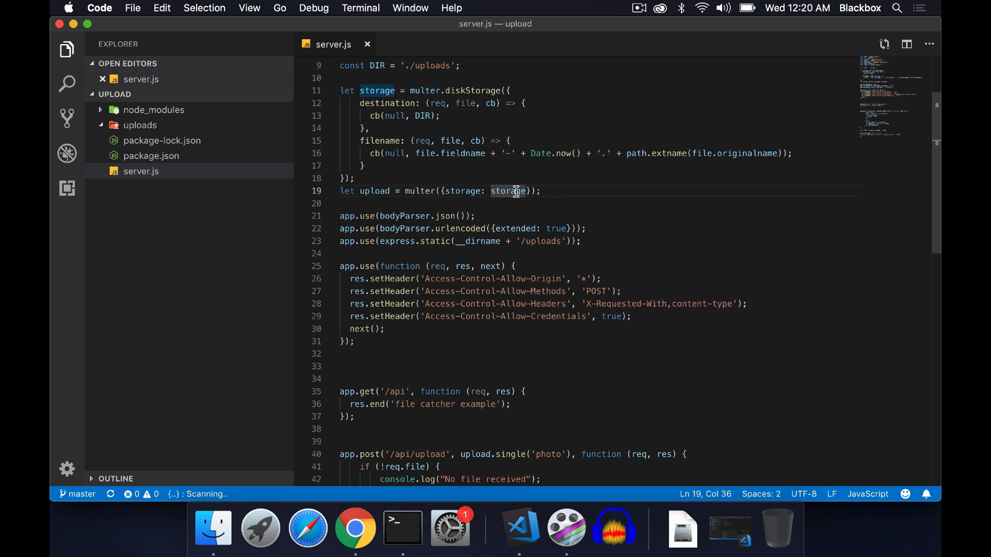
{"action": "scroll", "scroll_direction": "down", "scroll_amount": 3}
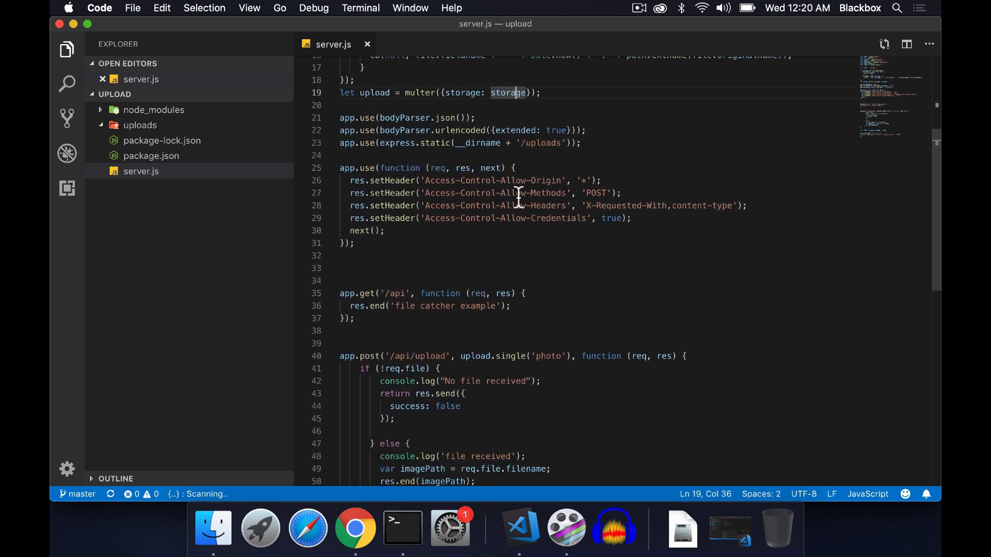
{"action": "scroll", "scroll_direction": "down", "scroll_amount": 3}
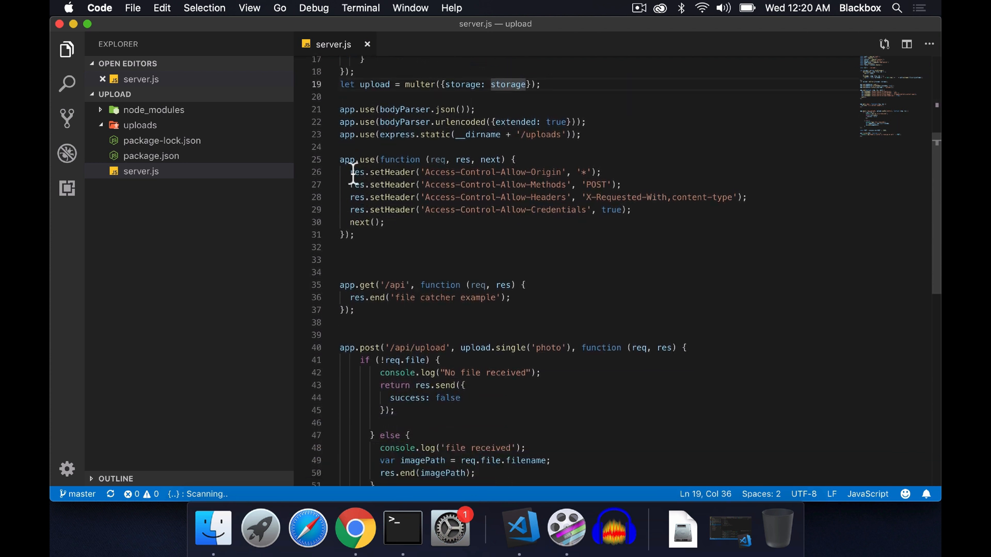
{"action": "mouse_move", "coordinate": [381, 185]}
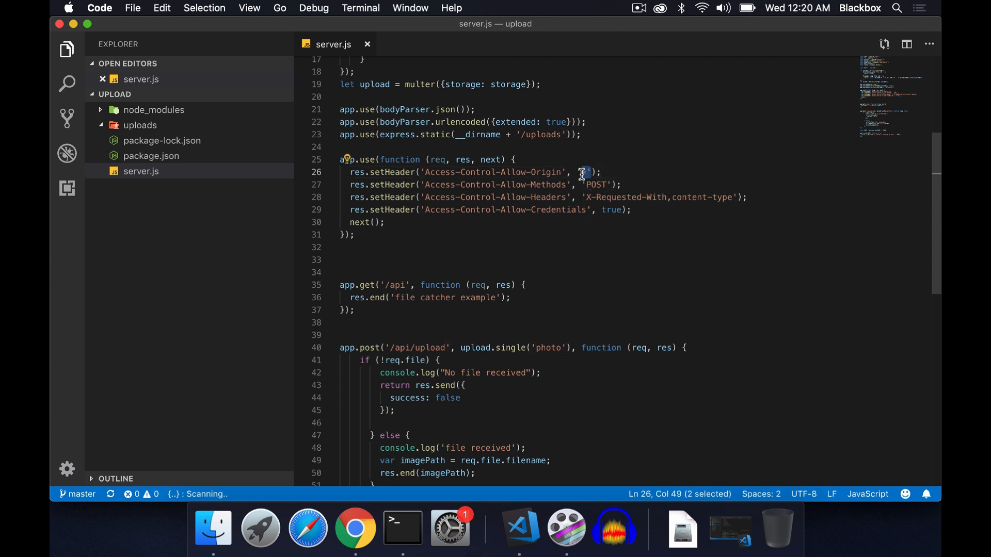
{"action": "type", "text": "*"}
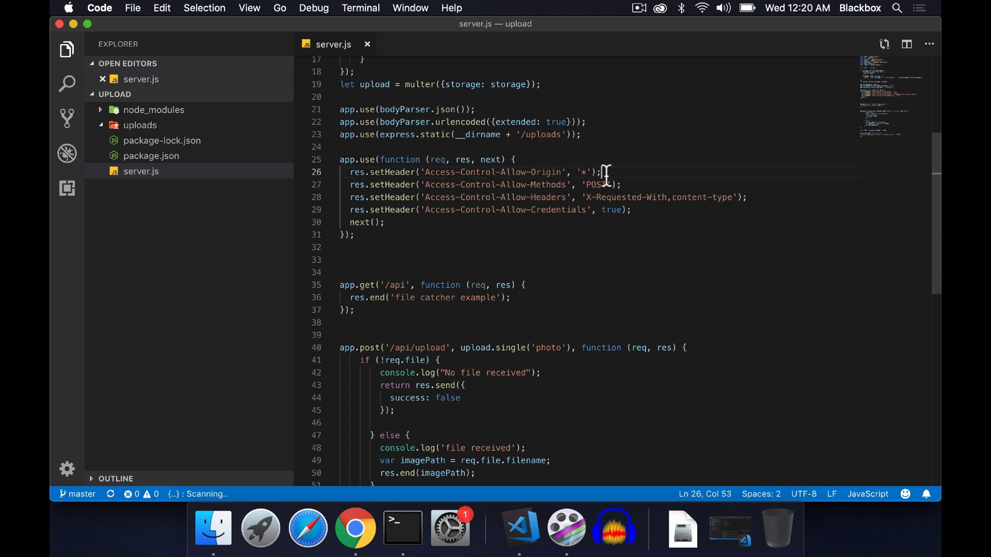
{"action": "scroll", "scroll_direction": "down", "scroll_amount": 3}
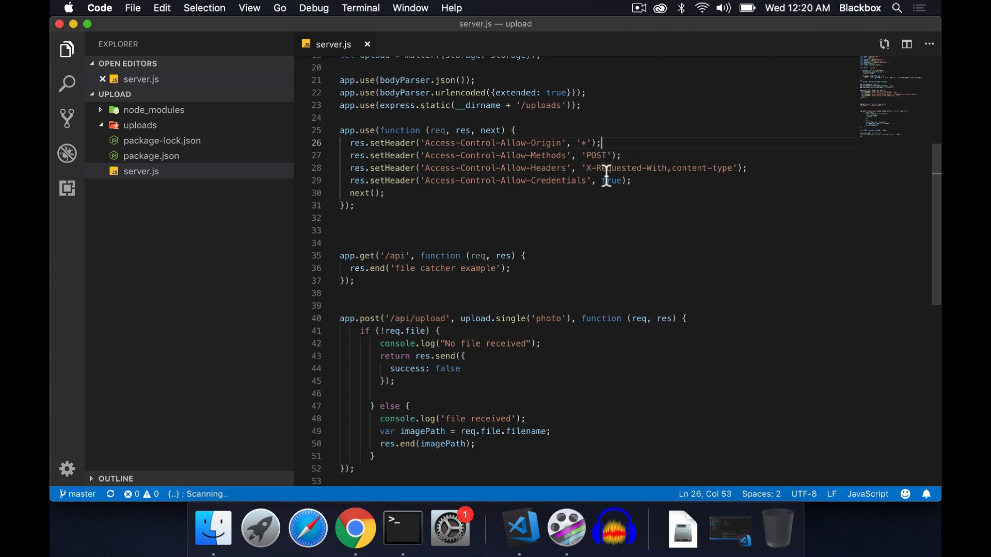
{"action": "scroll", "scroll_direction": "down", "scroll_amount": 3}
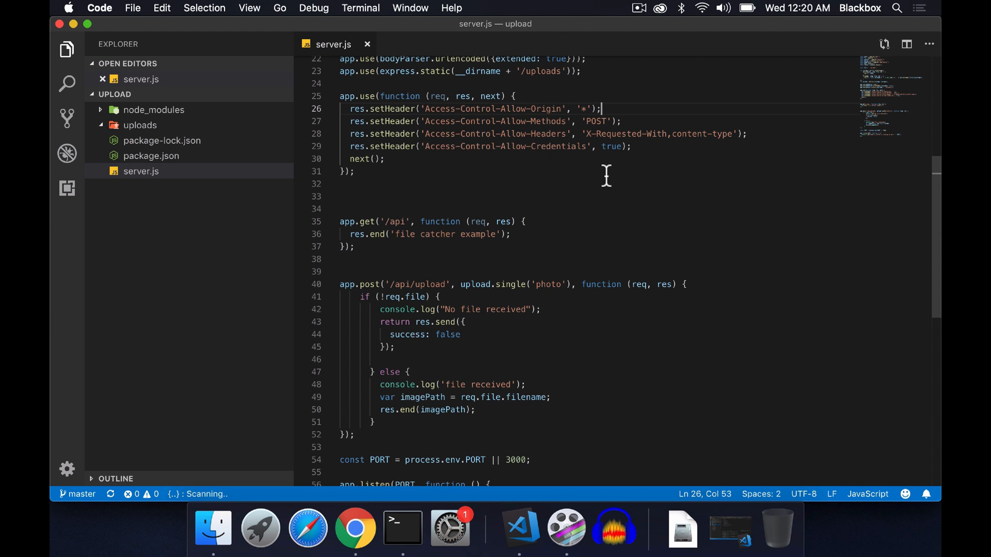
{"action": "scroll", "scroll_direction": "down", "scroll_amount": 3}
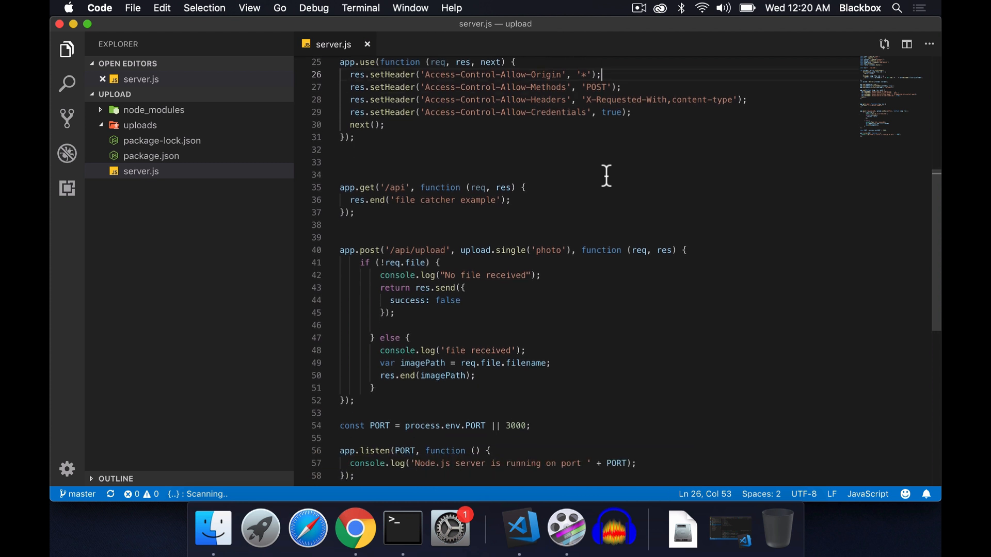
{"action": "scroll", "scroll_direction": "down", "scroll_amount": 3}
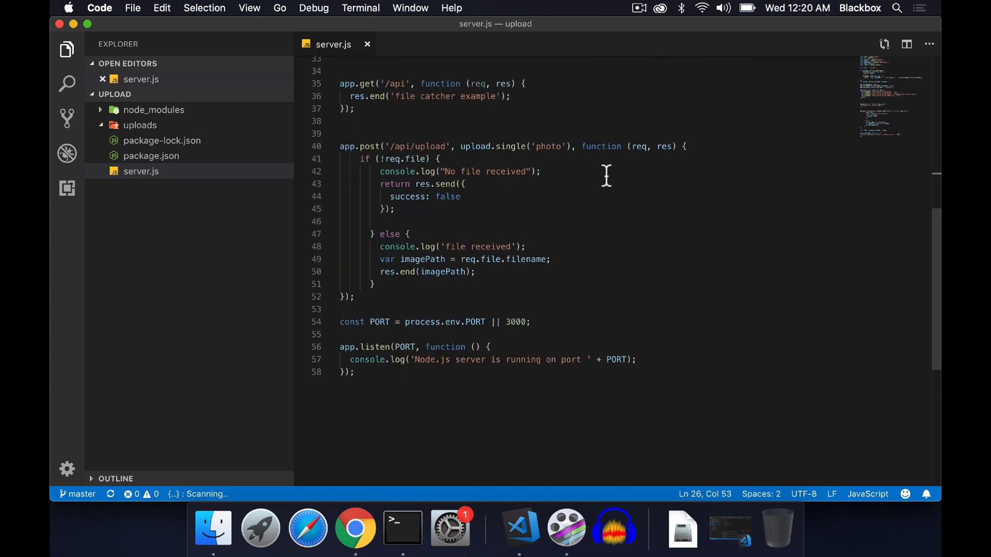
{"action": "left_click", "coordinate": [388, 147]}
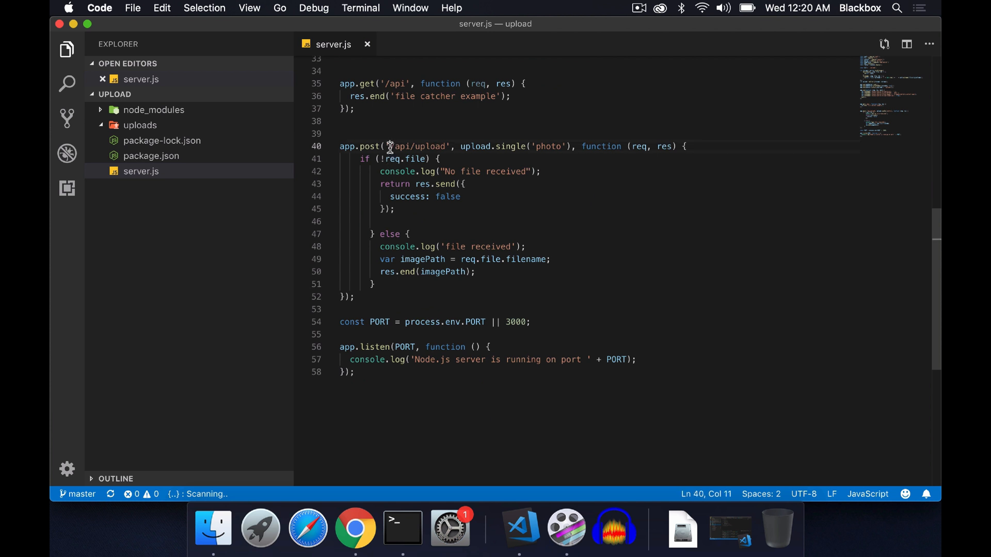
{"action": "double_click", "coordinate": [417, 146]}
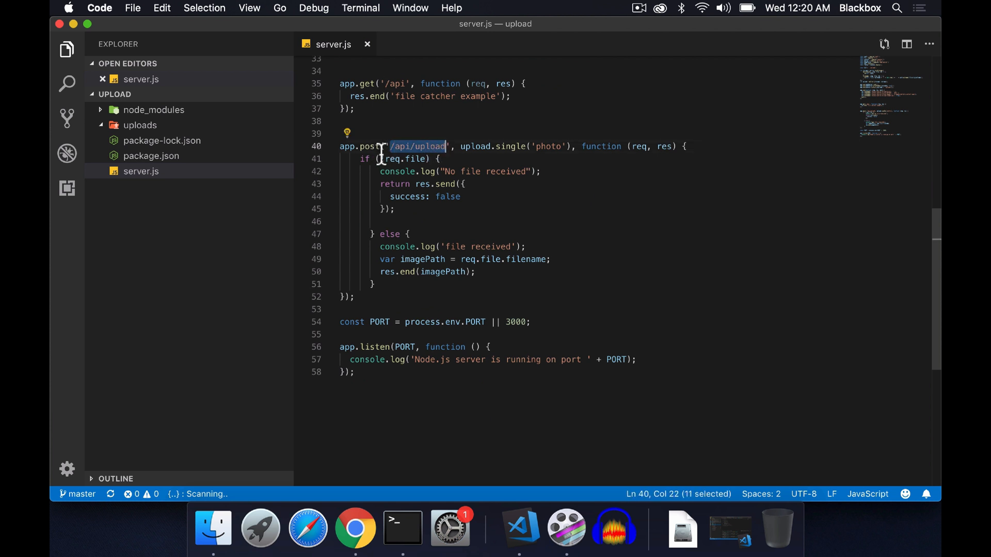
{"action": "double_click", "coordinate": [374, 146]}
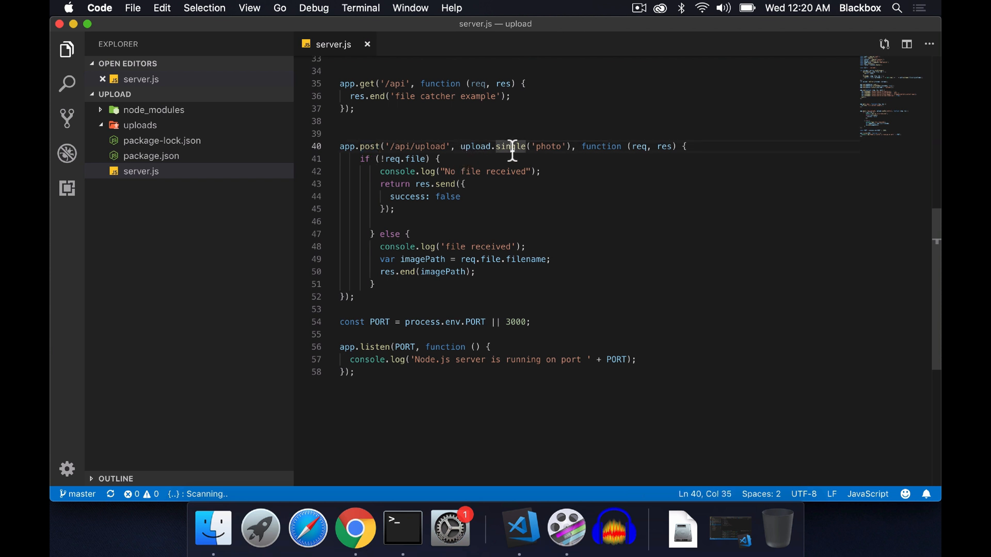
{"action": "mouse_move", "coordinate": [512, 147]}
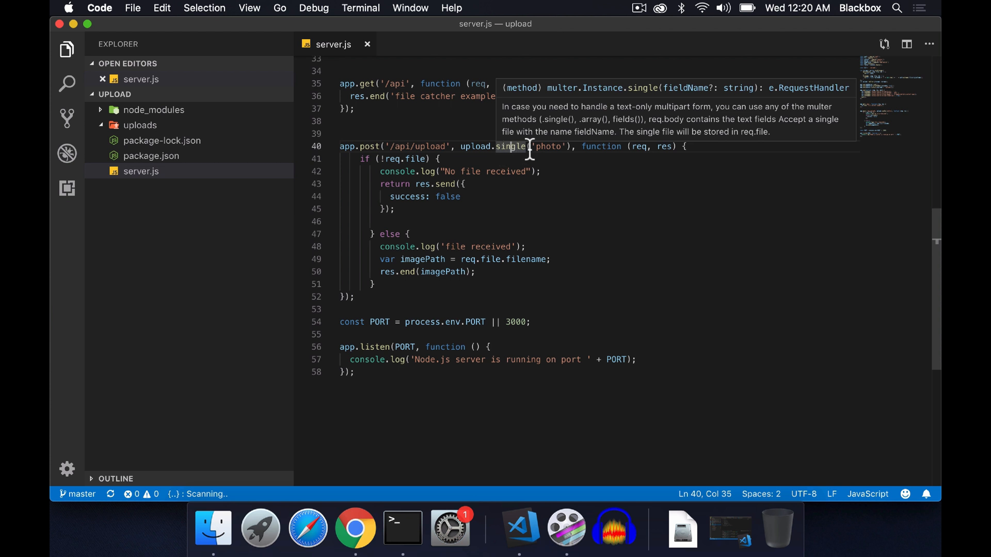
{"action": "left_click", "coordinate": [551, 146]}
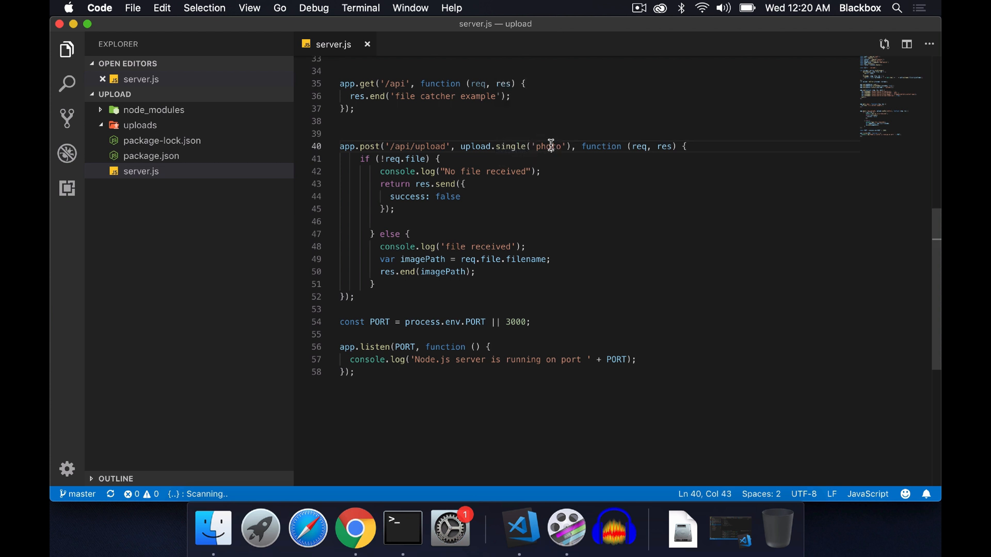
{"action": "double_click", "coordinate": [548, 146]}
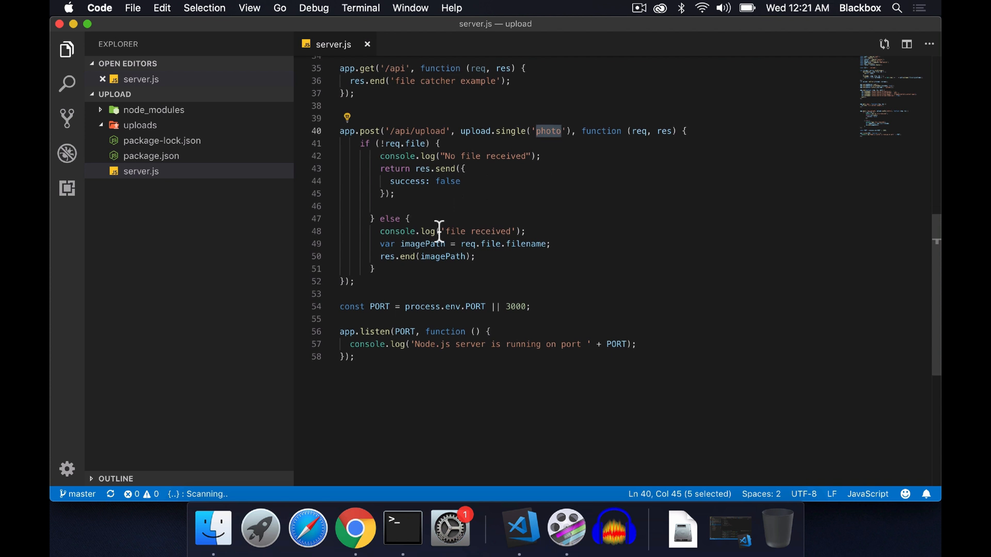
{"action": "scroll", "scroll_direction": "down", "scroll_amount": 3}
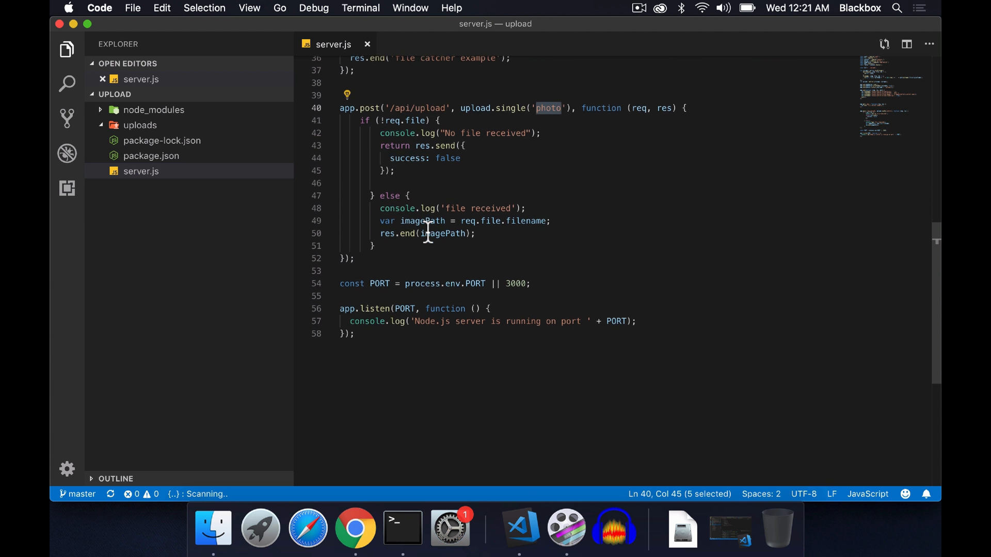
{"action": "mouse_move", "coordinate": [415, 122]}
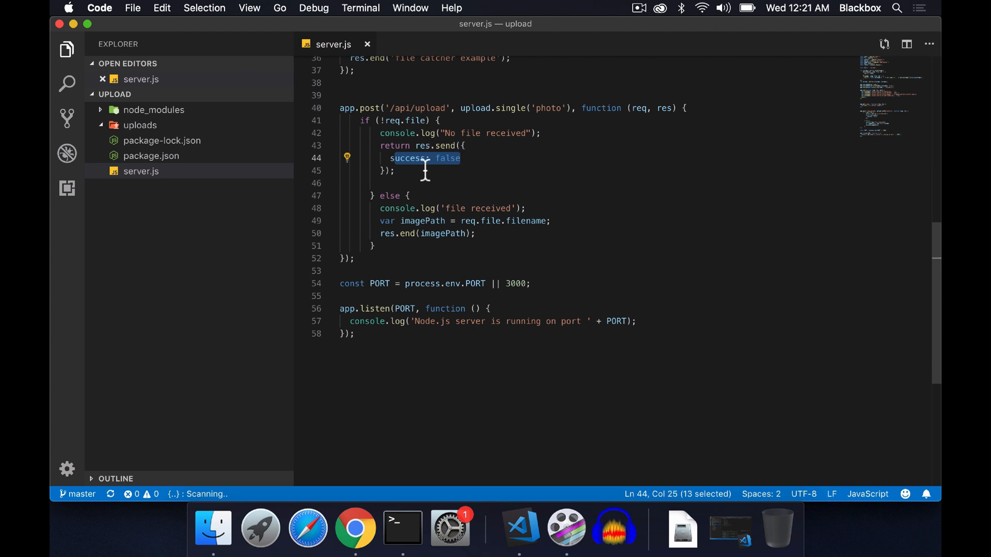
{"action": "double_click", "coordinate": [422, 221]}
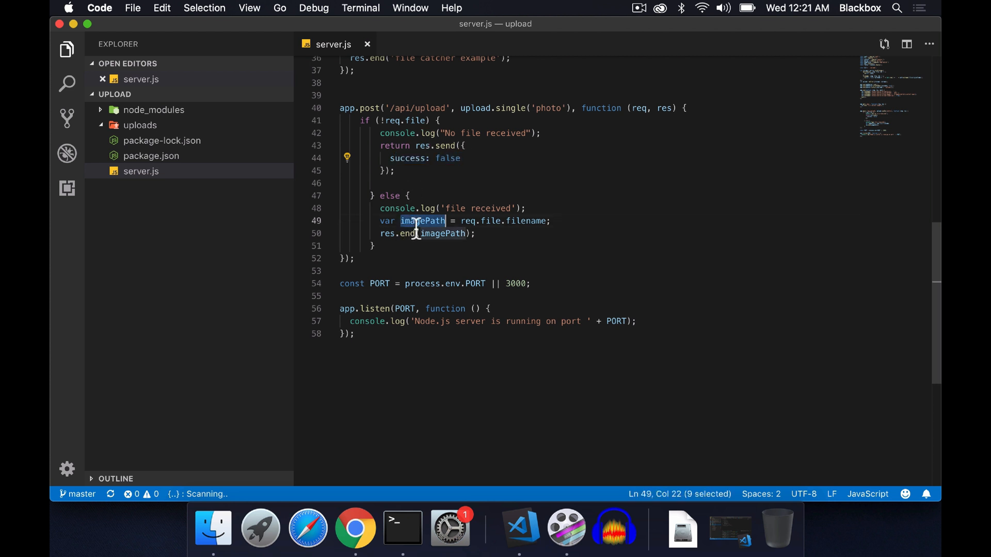
{"action": "double_click", "coordinate": [440, 233]}
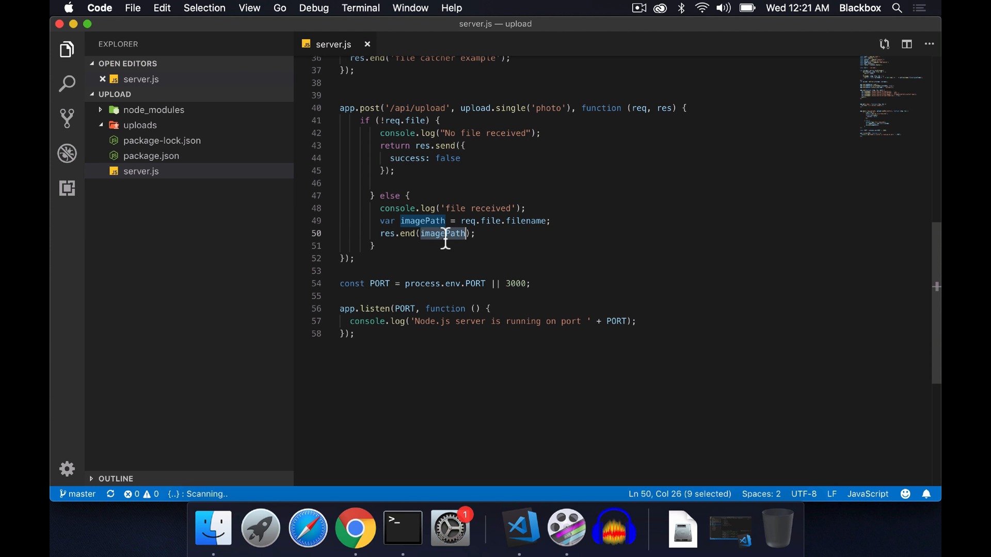
{"action": "scroll", "scroll_direction": "down", "scroll_amount": 3}
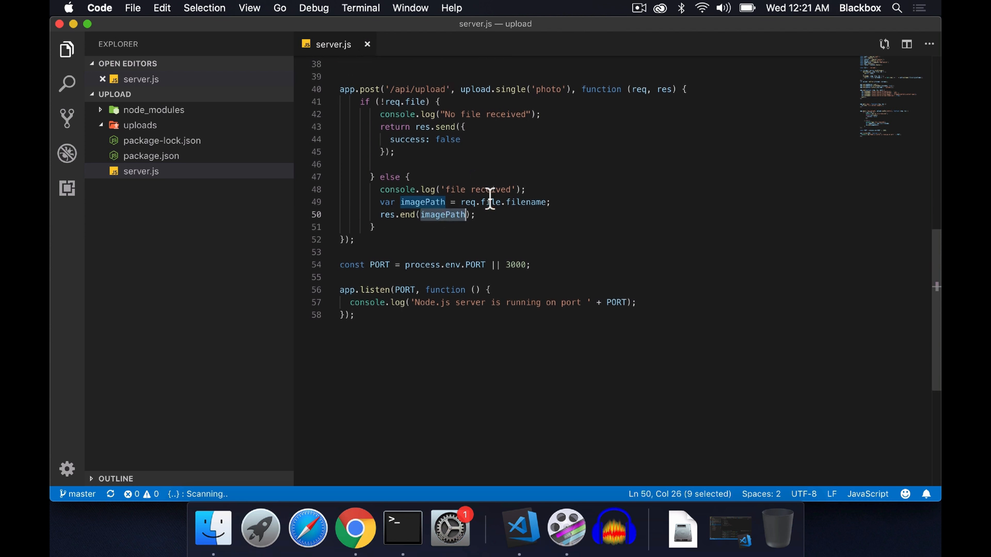
{"action": "scroll", "scroll_direction": "down", "scroll_amount": 3}
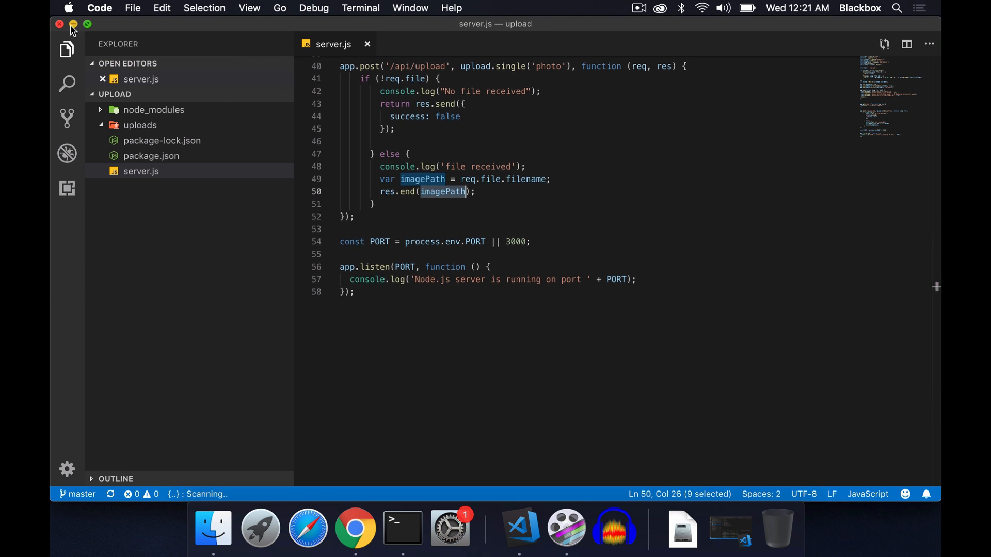
Minimize VS Code to check the Chrome response, then return to environment.ts
{"action": "left_click", "coordinate": [350, 531]}
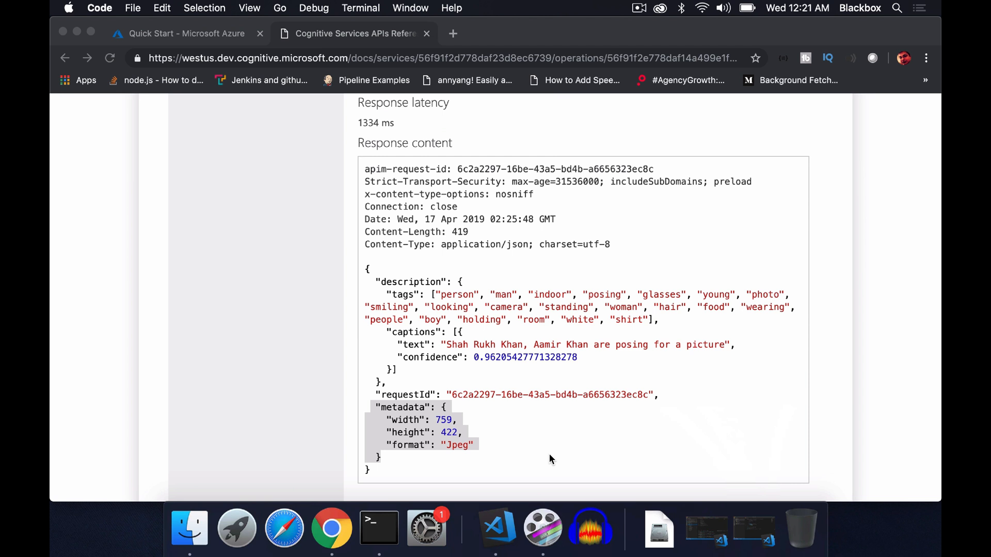
{"action": "right_click", "coordinate": [496, 528]}
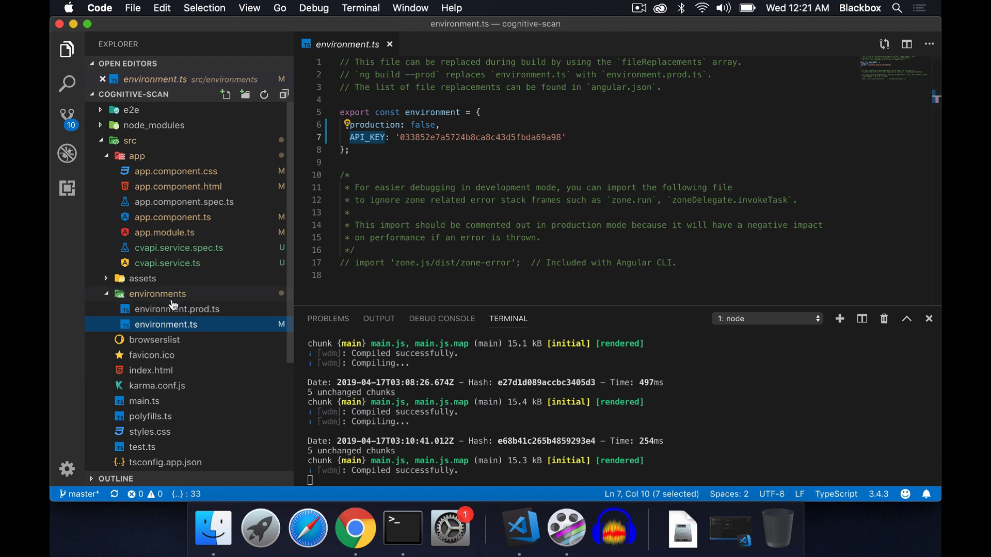
Close the environment.ts tab and collapse the environments folder
{"action": "left_click", "coordinate": [393, 44]}
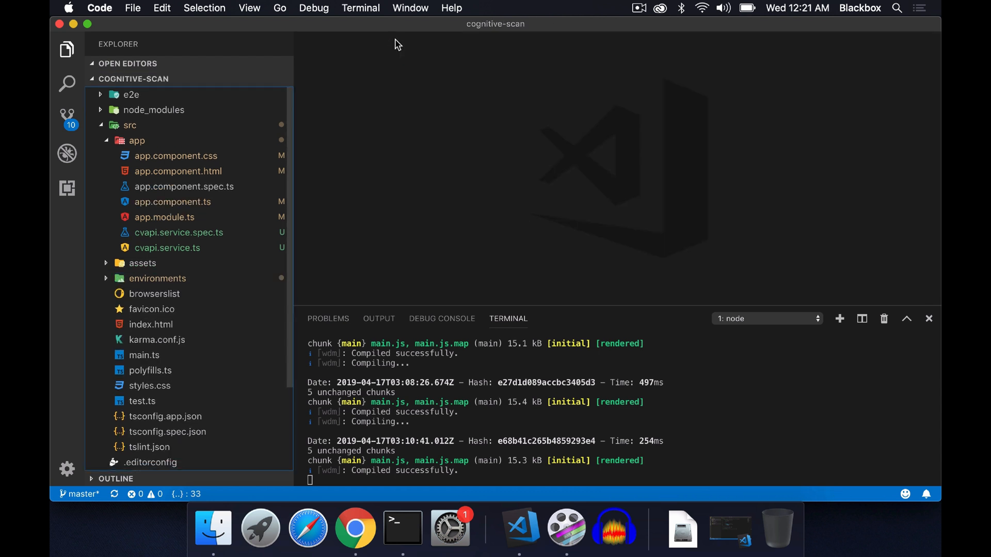
{"action": "mouse_move", "coordinate": [352, 168]}
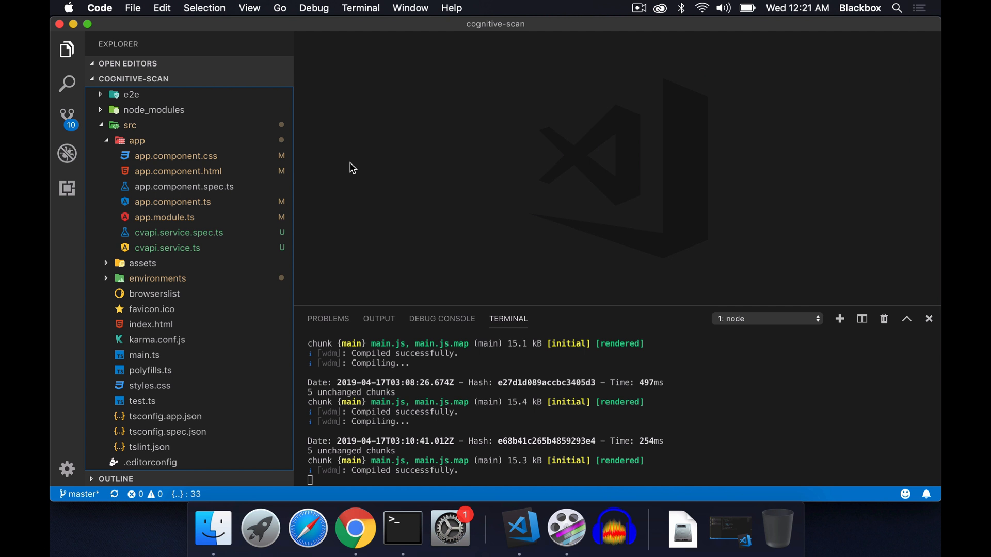
{"action": "mouse_move", "coordinate": [180, 281]}
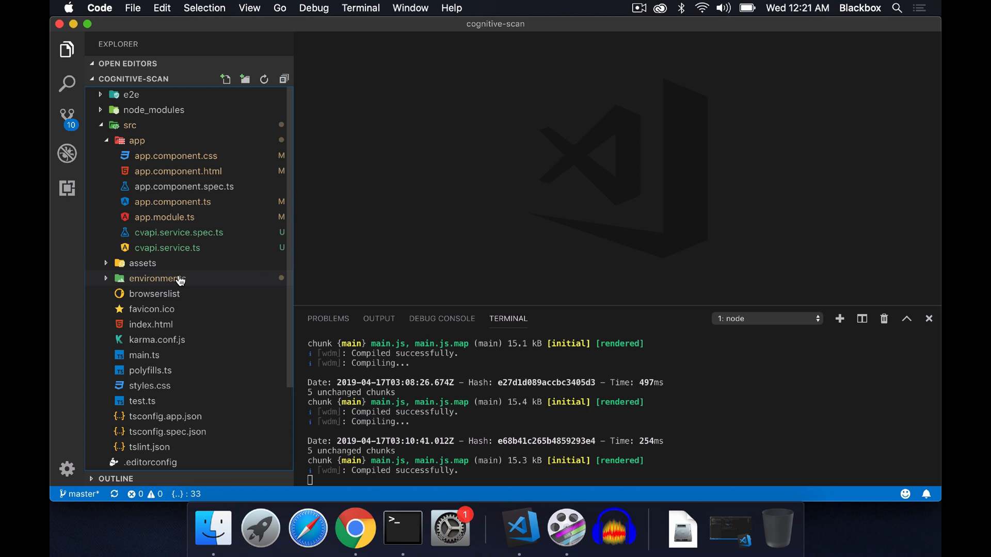
{"action": "mouse_move", "coordinate": [176, 289]}
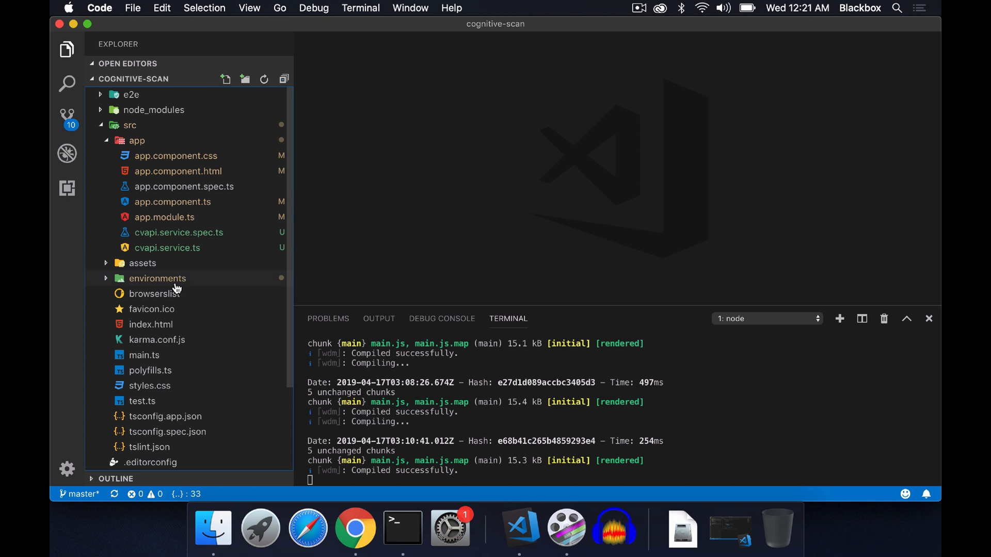
{"action": "mouse_move", "coordinate": [176, 285]}
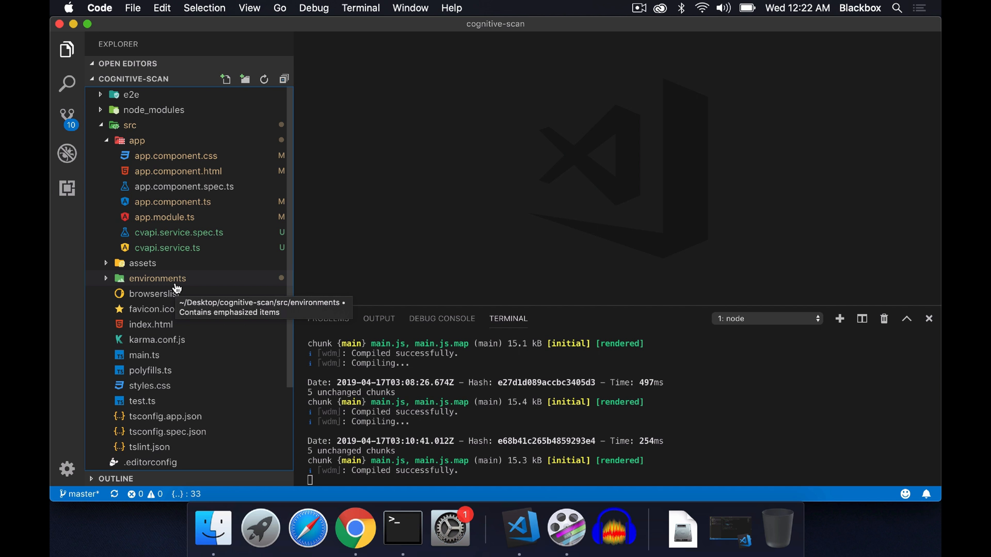
{"action": "mouse_move", "coordinate": [221, 158]}
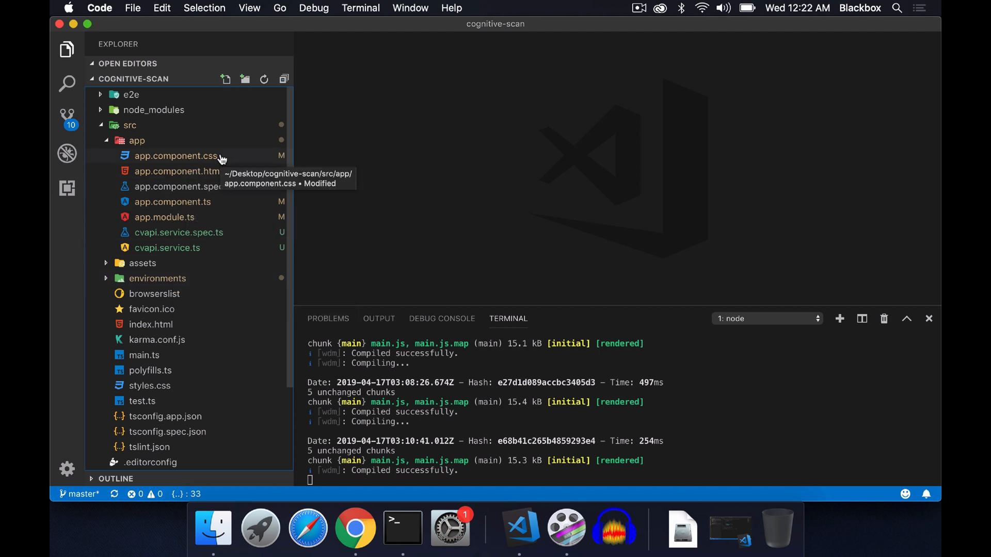
Open app.component.ts and highlight the upload URL constant pointing to port 3000 /api/upload
{"action": "left_click", "coordinate": [172, 217]}
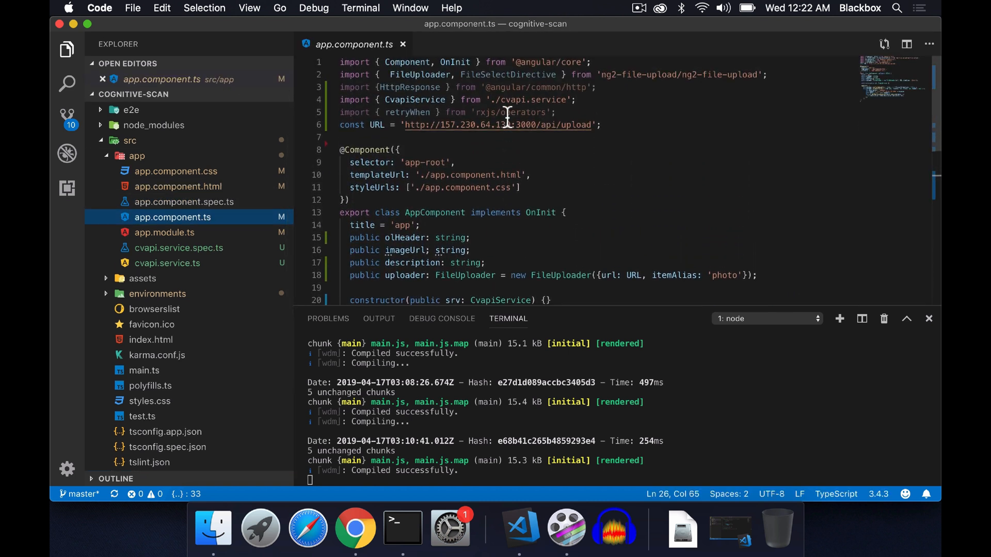
{"action": "double_click", "coordinate": [377, 125]}
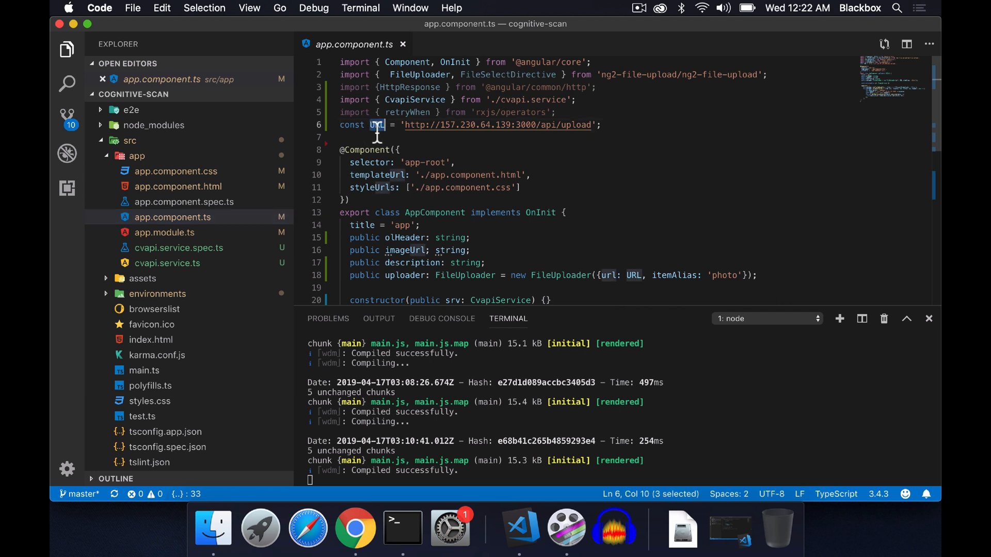
{"action": "mouse_move", "coordinate": [596, 134]}
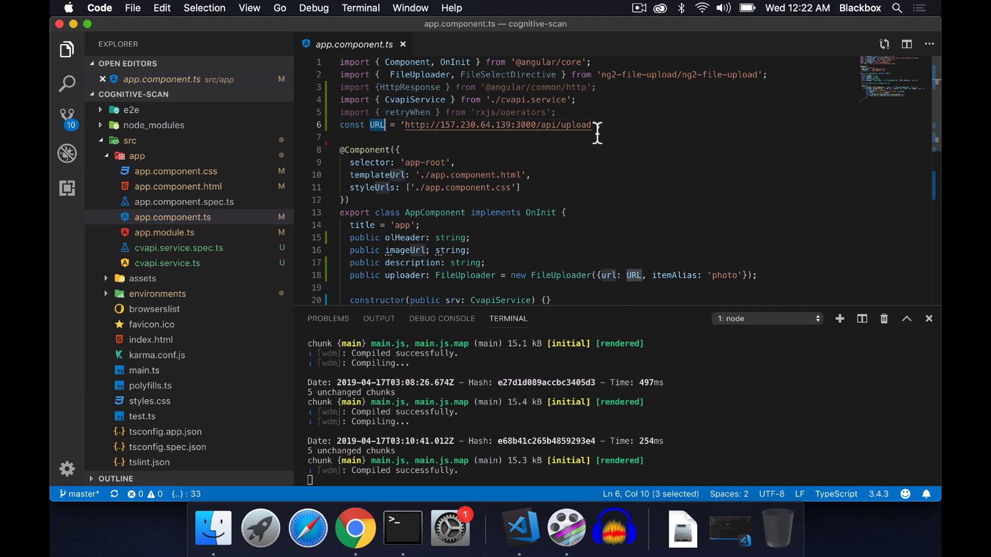
{"action": "left_click_drag", "start_coordinate": [405, 125], "coordinate": [590, 125]}
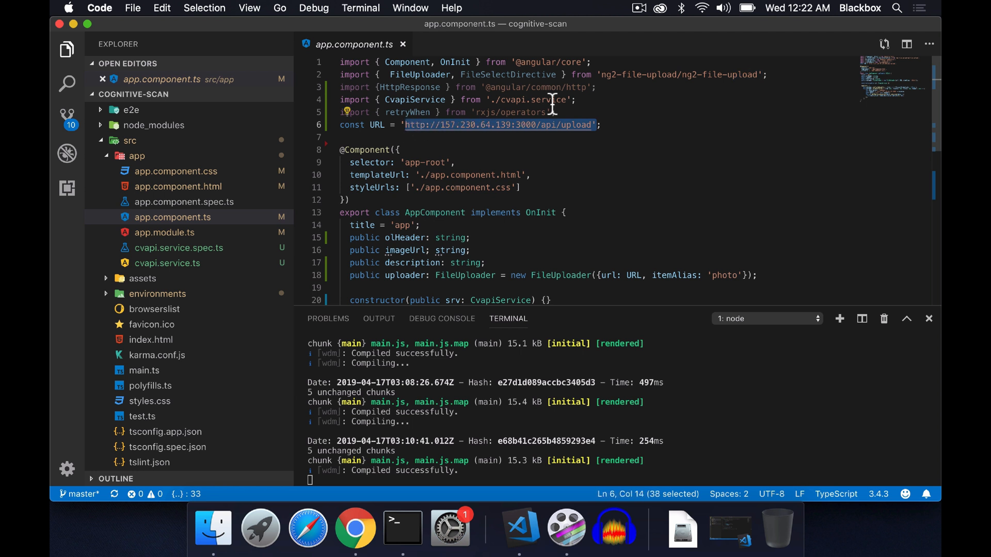
{"action": "mouse_move", "coordinate": [657, 102]}
{"action": "type", "text": "';"}
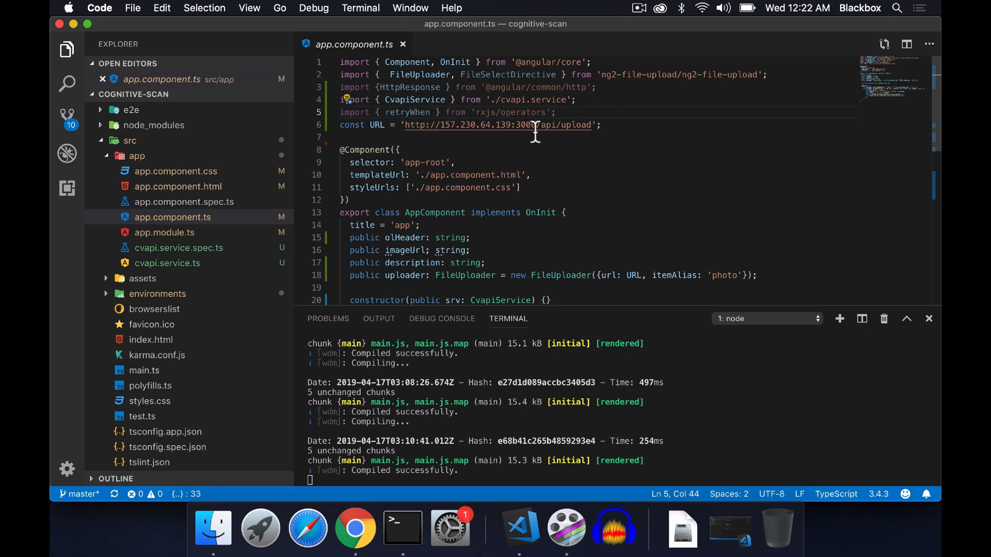
{"action": "left_click_drag", "start_coordinate": [534, 124], "coordinate": [591, 125]}
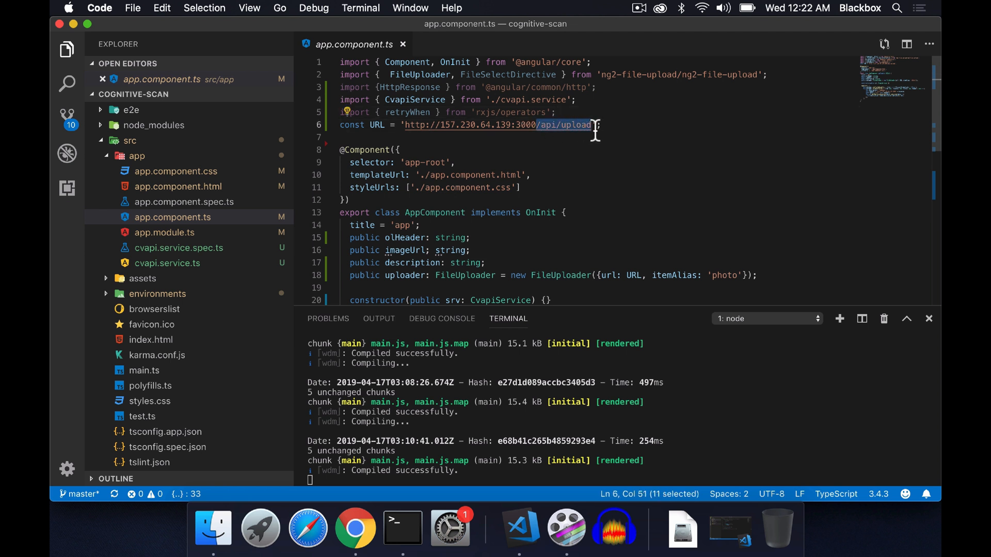
{"action": "mouse_move", "coordinate": [417, 139]}
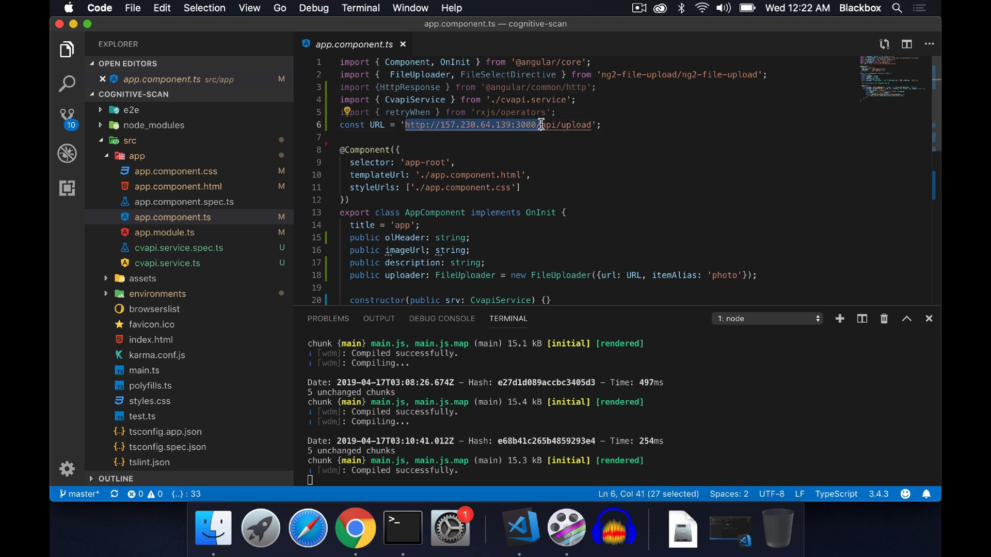
{"action": "scroll", "scroll_direction": "down", "scroll_amount": 3}
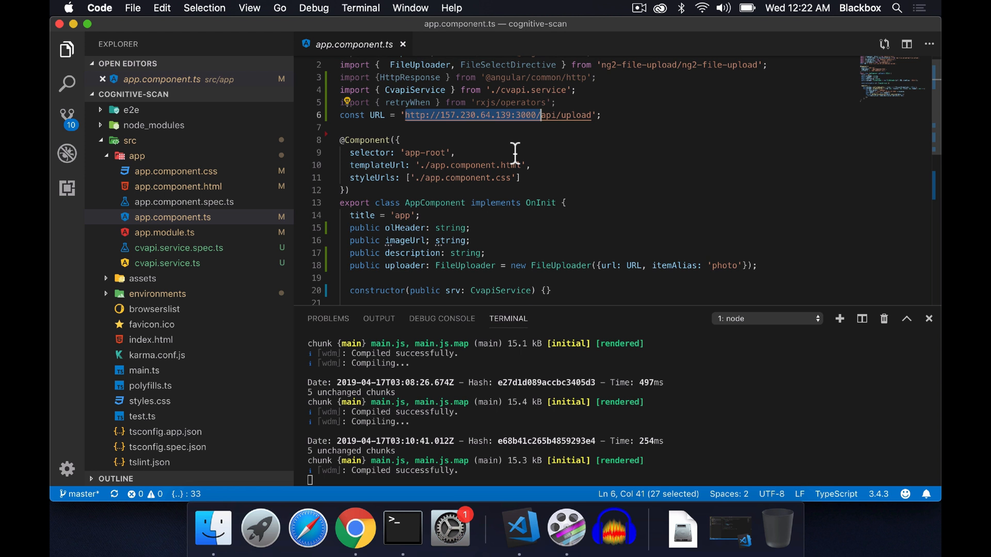
{"action": "scroll", "scroll_direction": "down", "scroll_amount": 3}
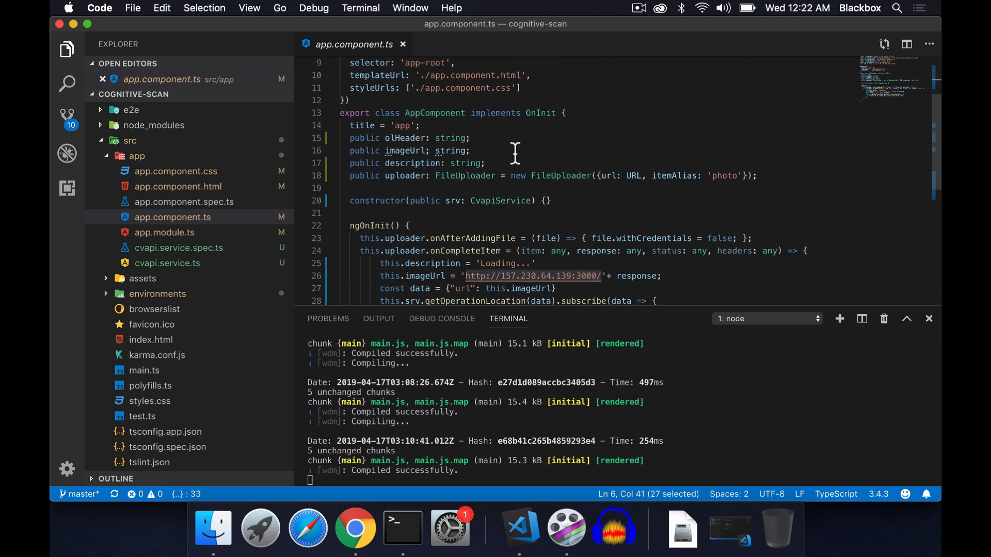
{"action": "scroll", "scroll_direction": "down", "scroll_amount": 3}
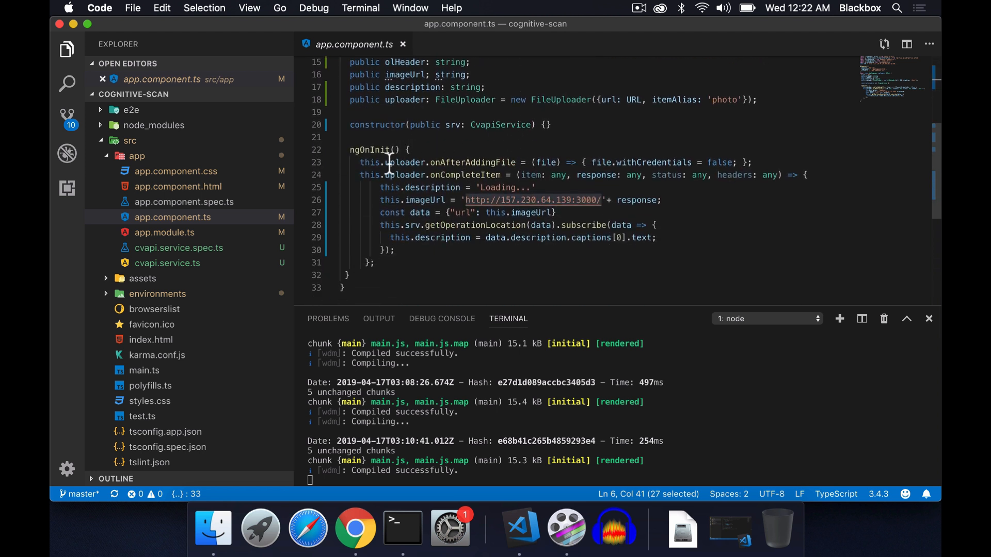
{"action": "mouse_move", "coordinate": [530, 100]}
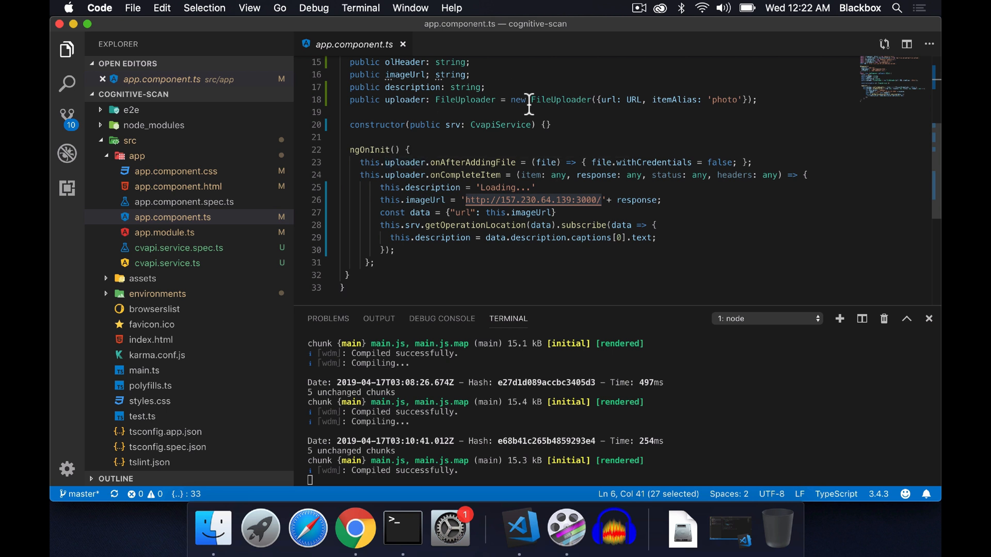
{"action": "scroll", "scroll_direction": "down", "scroll_amount": 3}
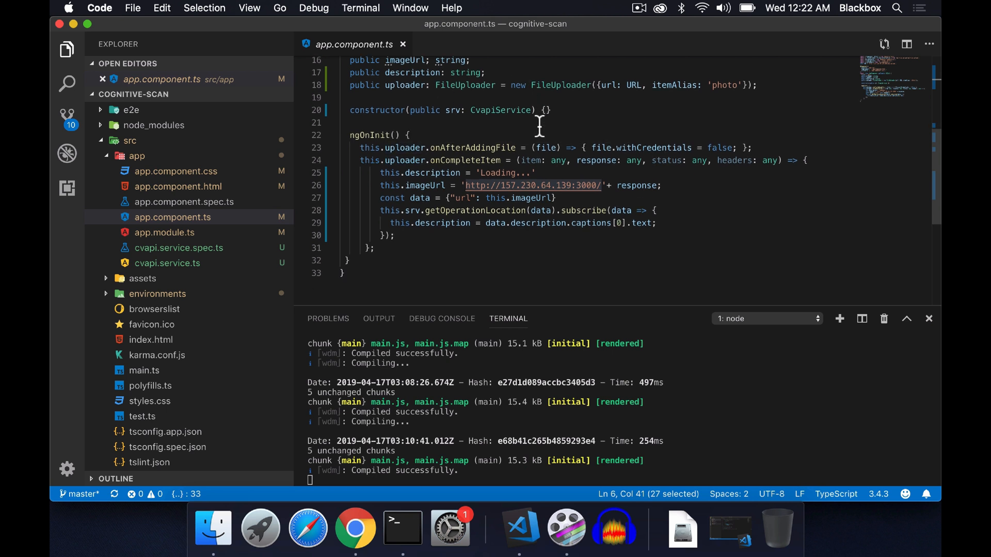
{"action": "double_click", "coordinate": [398, 147]}
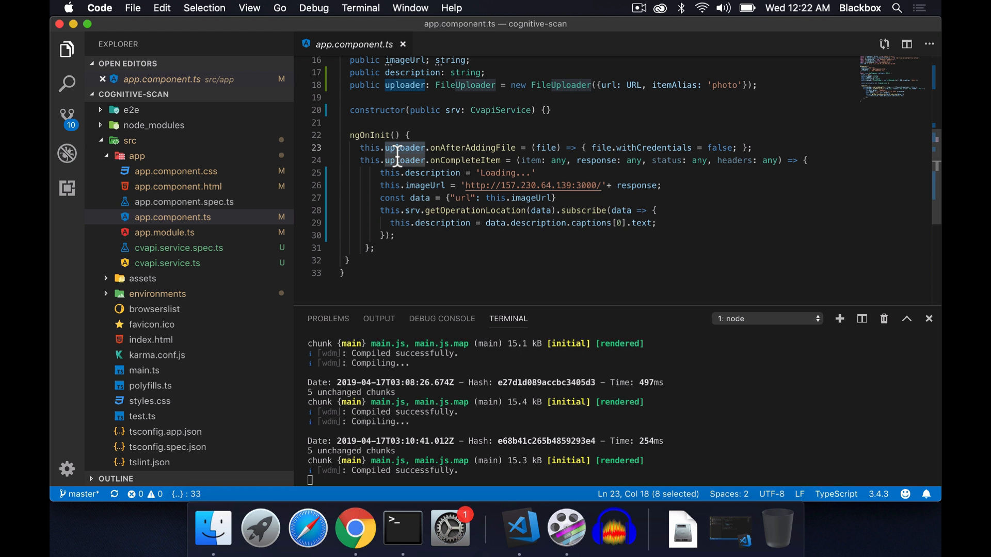
{"action": "double_click", "coordinate": [472, 147]}
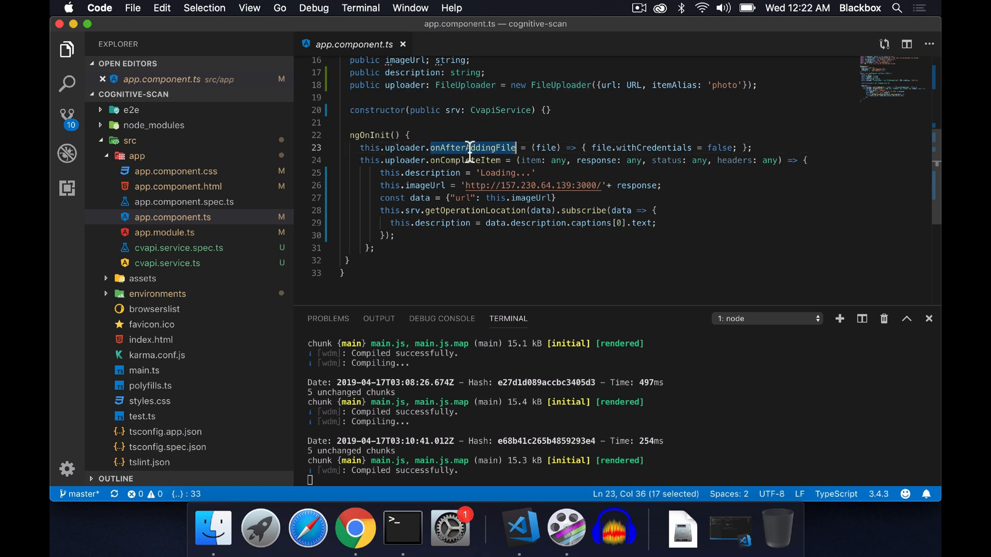
{"action": "double_click", "coordinate": [463, 160]}
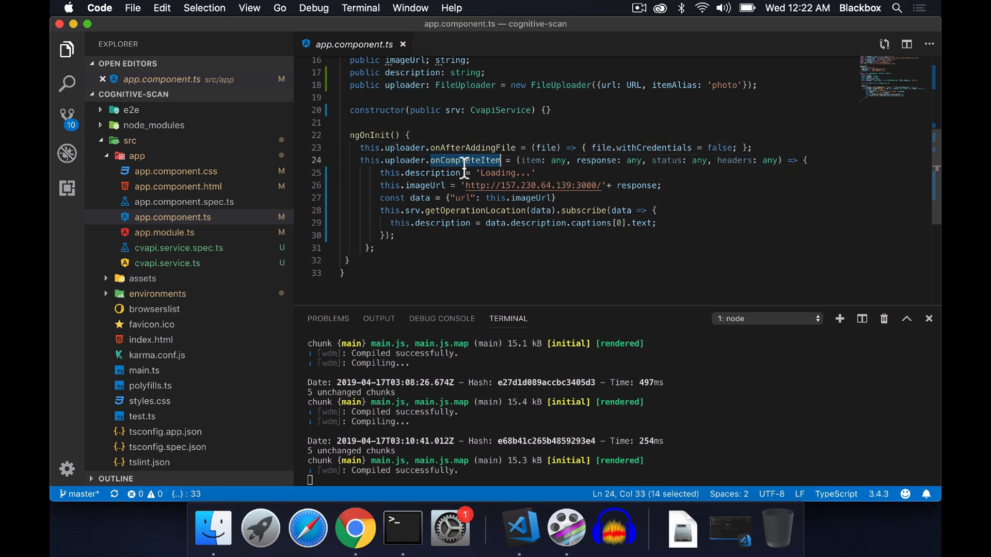
{"action": "mouse_move", "coordinate": [465, 160]}
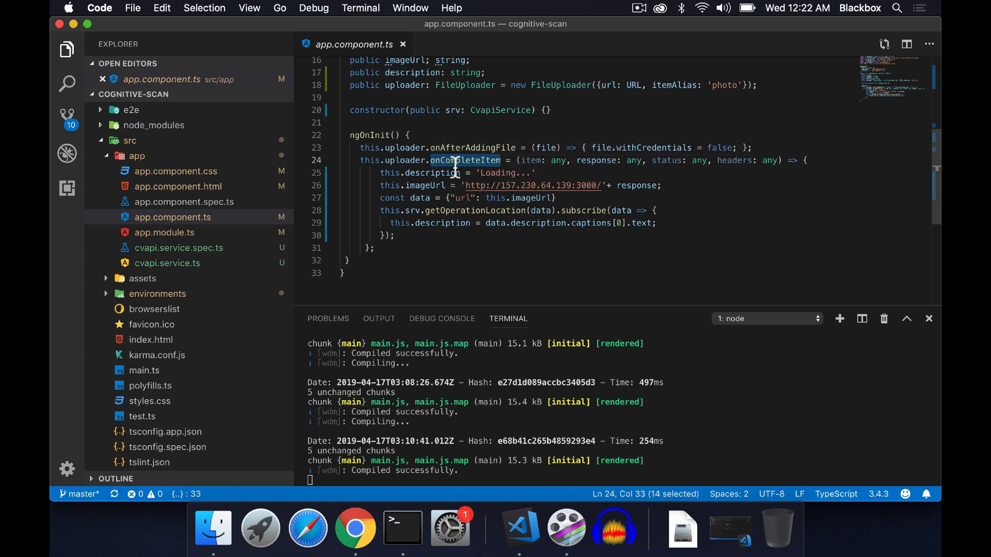
{"action": "mouse_move", "coordinate": [509, 155]}
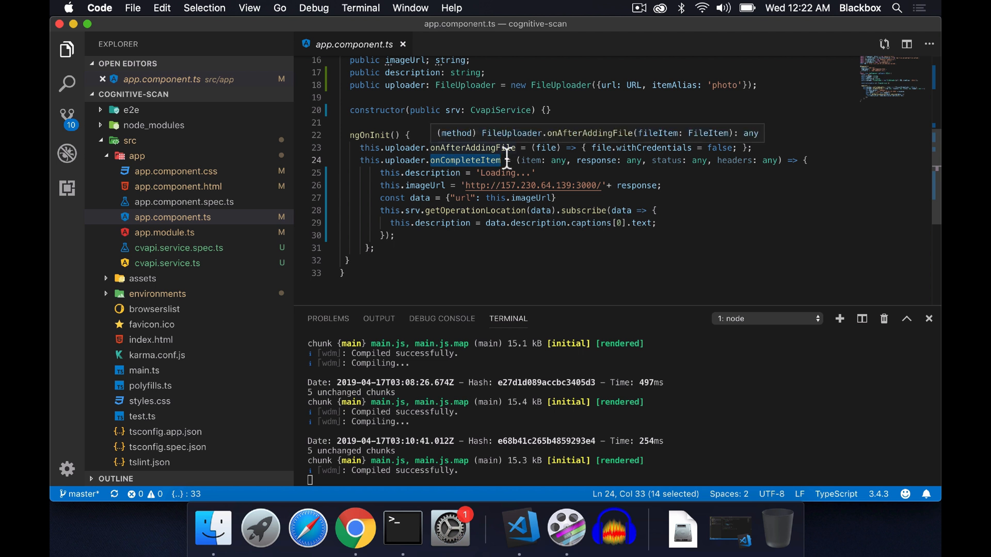
{"action": "mouse_move", "coordinate": [539, 161]}
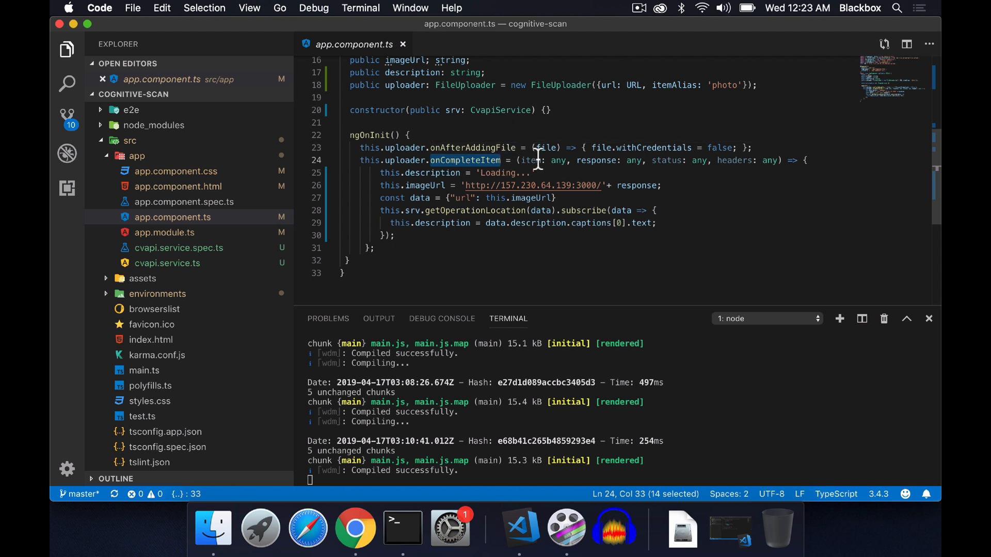
{"action": "mouse_move", "coordinate": [581, 211]}
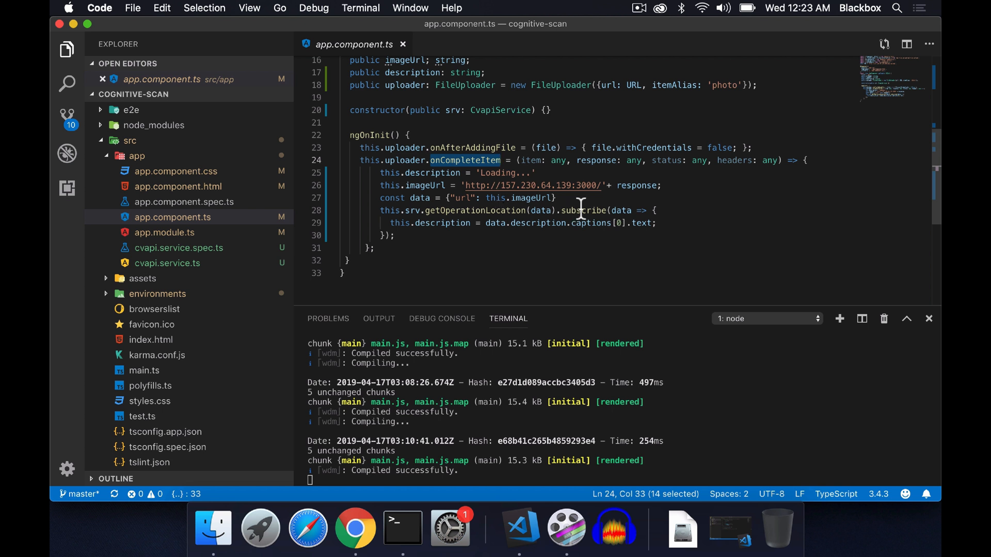
{"action": "double_click", "coordinate": [636, 186]}
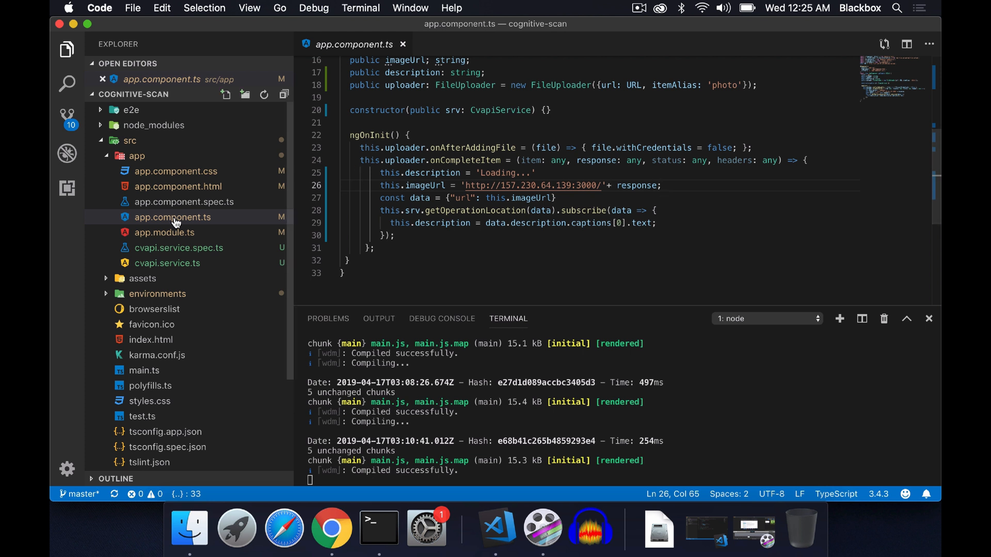
Open app.module.ts and highlight FileSelectDirective and the HttpClientModule import
{"action": "left_click", "coordinate": [164, 232]}
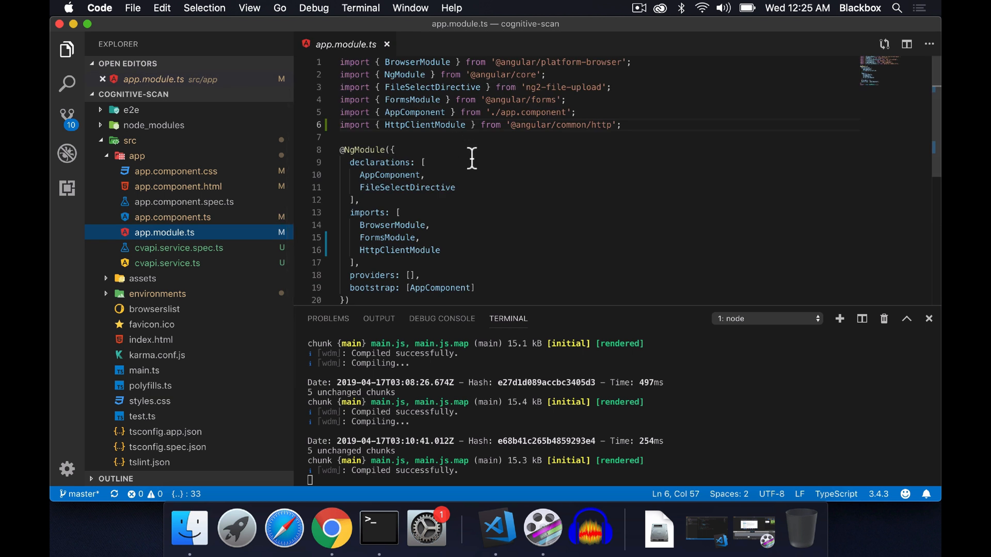
{"action": "left_click", "coordinate": [423, 87]}
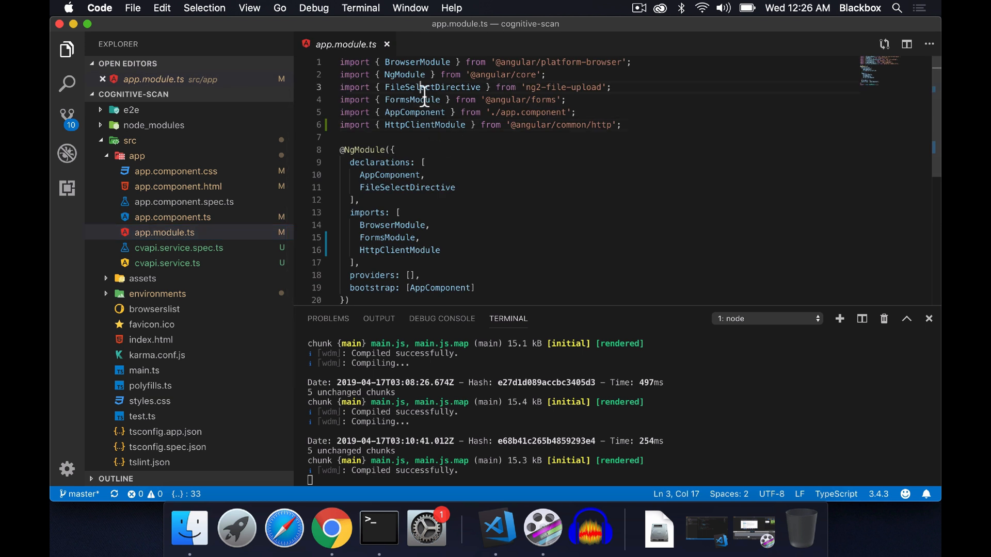
{"action": "double_click", "coordinate": [431, 87]}
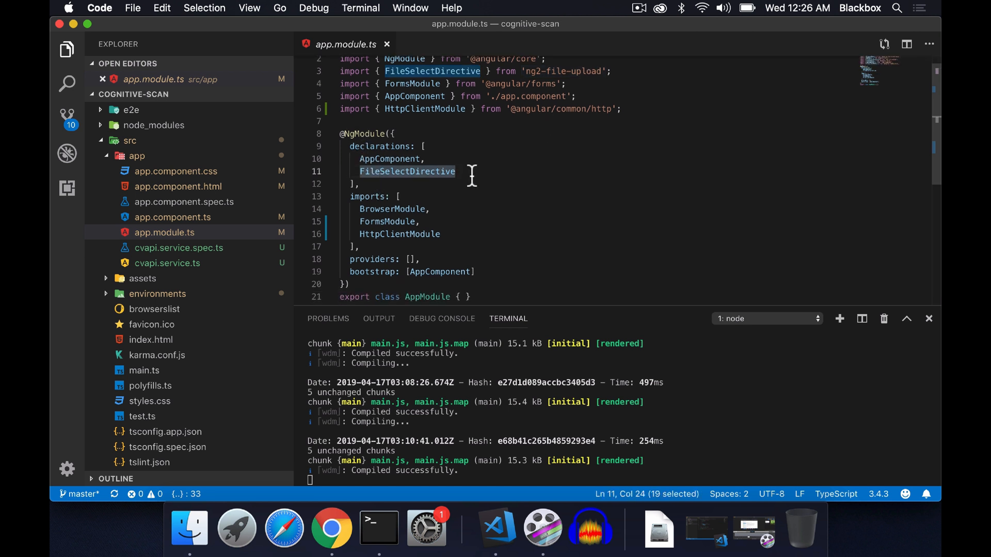
{"action": "scroll", "scroll_direction": "down", "scroll_amount": 3}
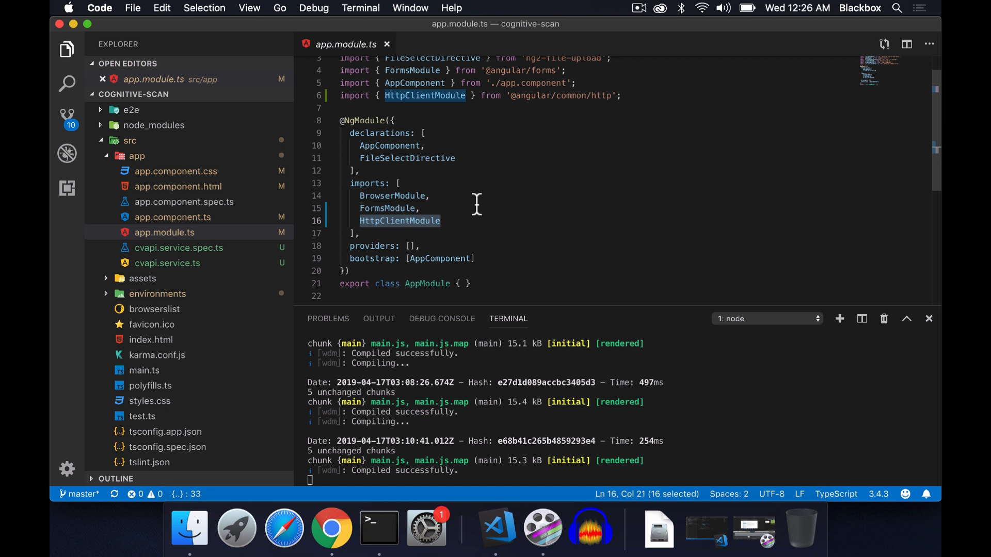
{"action": "left_click", "coordinate": [172, 218]}
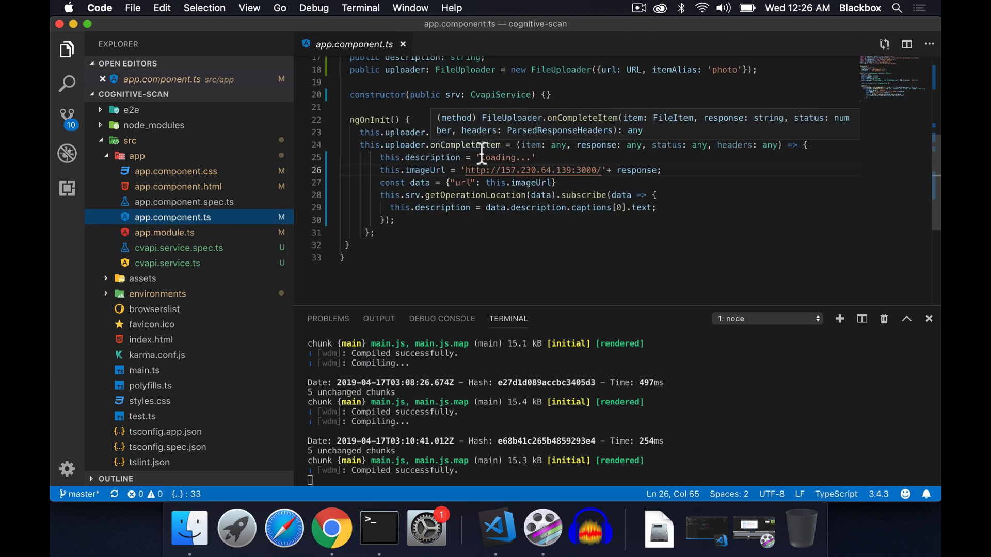
{"action": "mouse_move", "coordinate": [461, 157]}
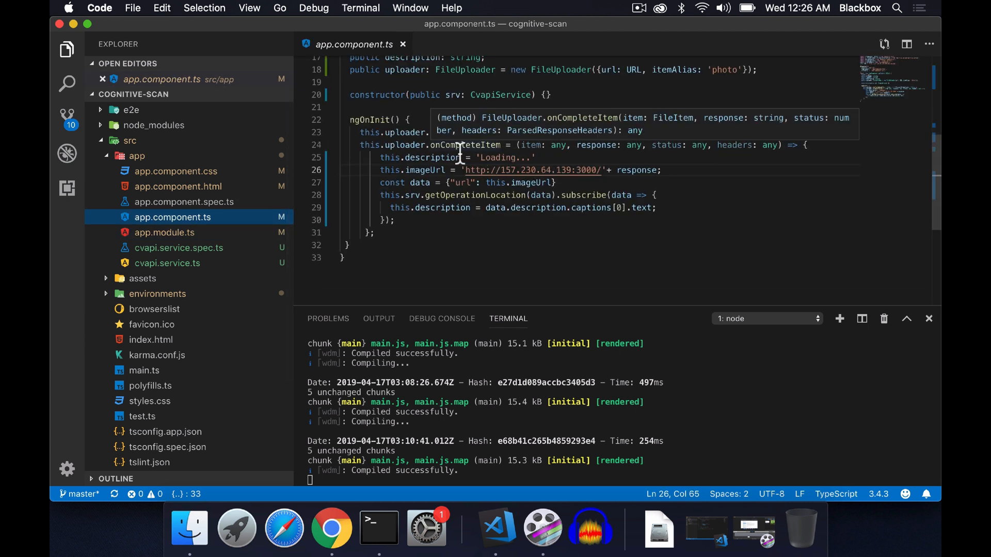
Highlight onCompleteItem, the response appended to the image URL, and the url data object
{"action": "double_click", "coordinate": [464, 145]}
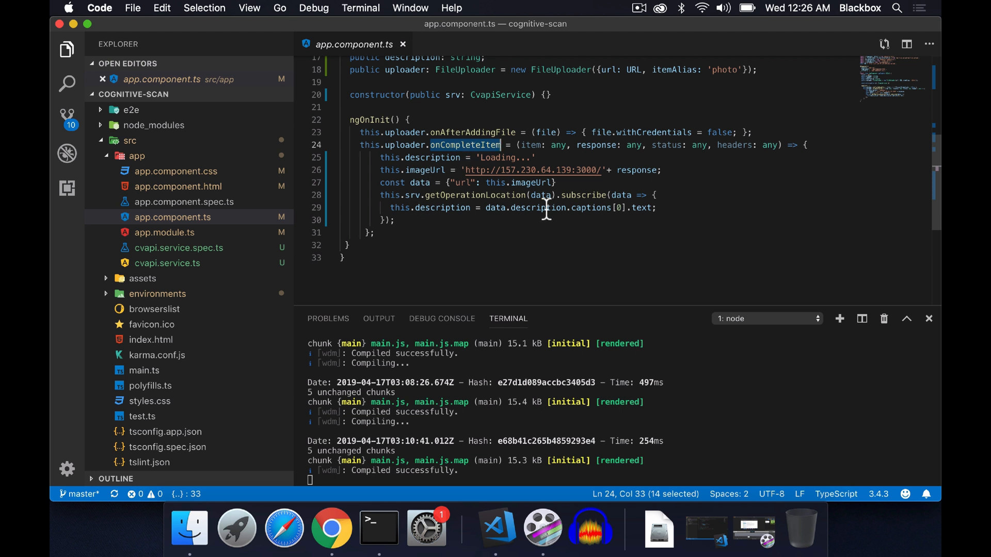
{"action": "left_click", "coordinate": [660, 170]}
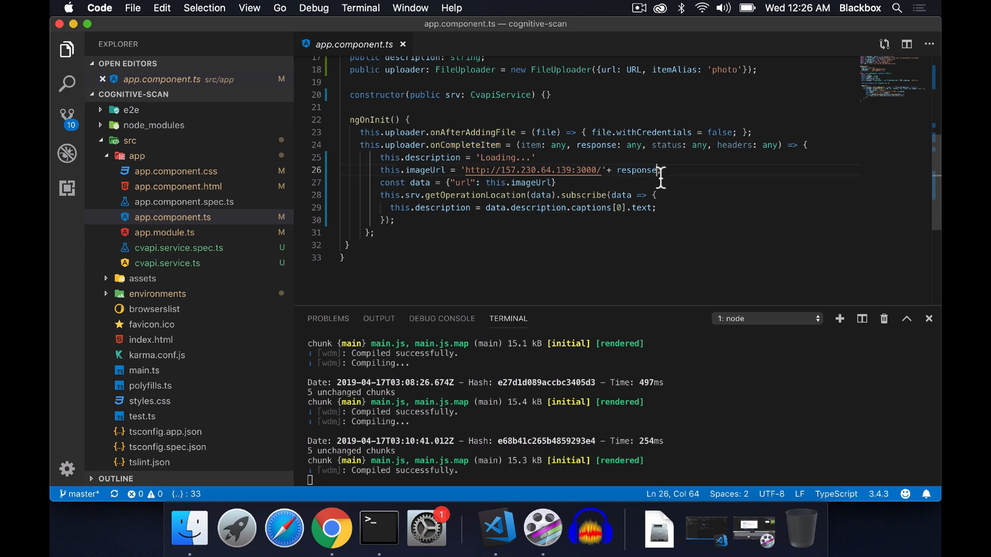
{"action": "double_click", "coordinate": [637, 170]}
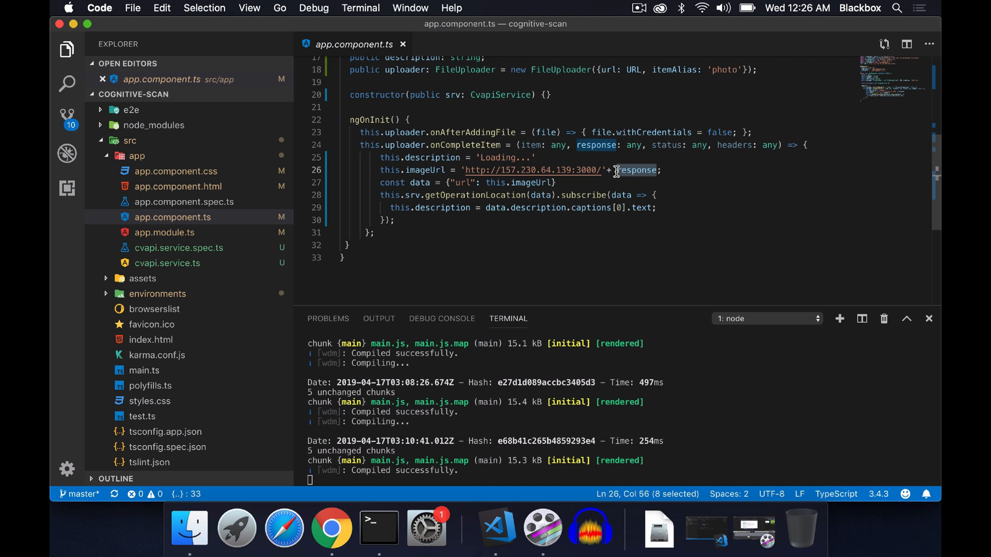
{"action": "mouse_move", "coordinate": [619, 178]}
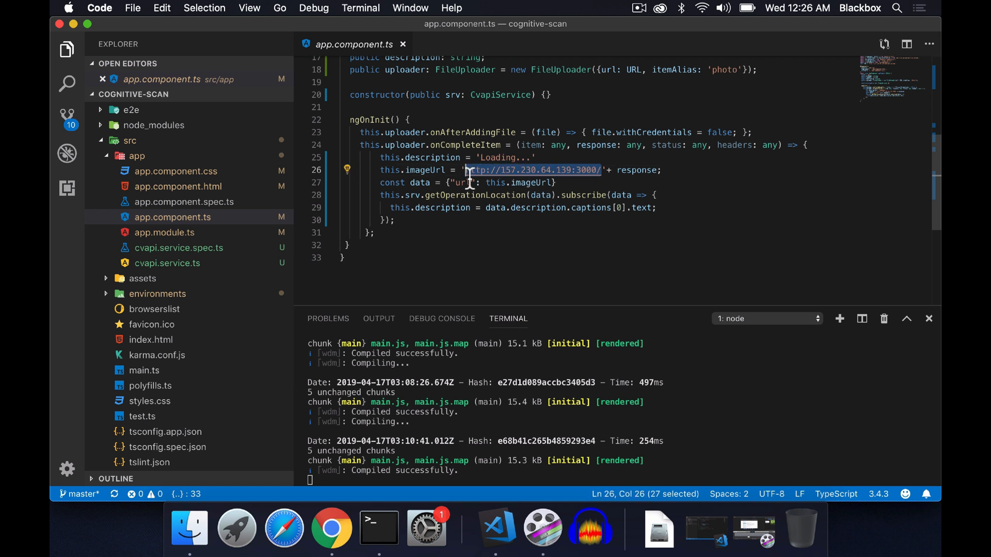
{"action": "mouse_move", "coordinate": [593, 178]}
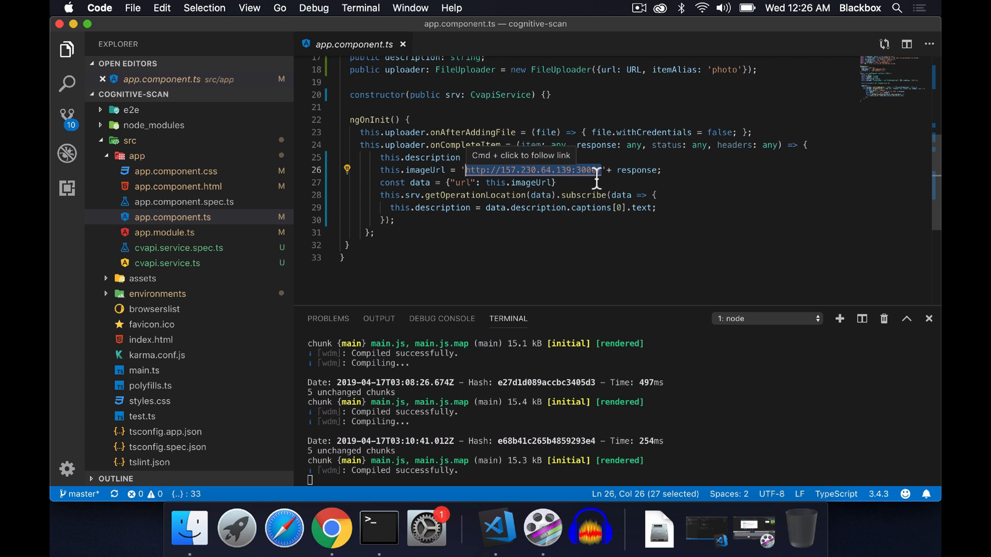
{"action": "mouse_move", "coordinate": [602, 178]}
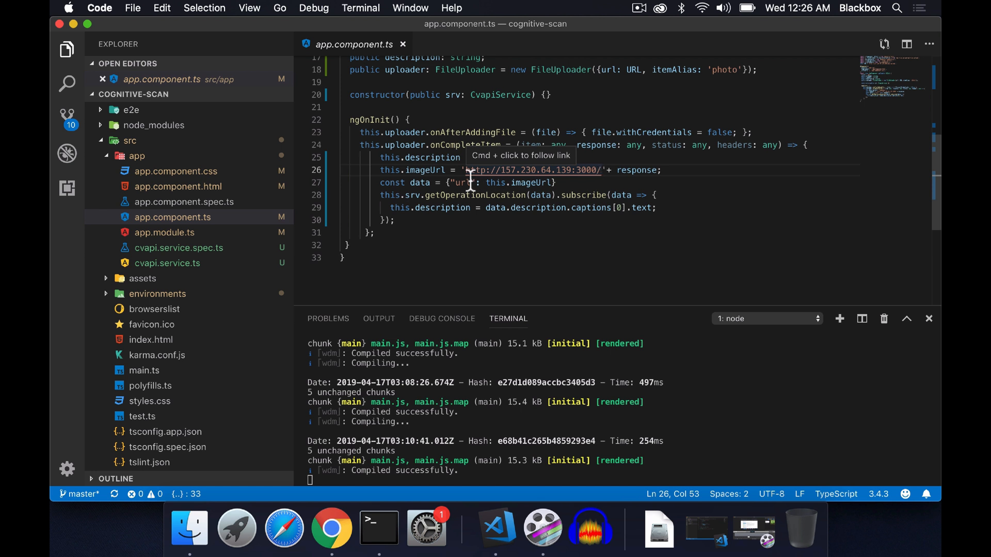
{"action": "left_click_drag", "start_coordinate": [470, 169], "coordinate": [605, 170]}
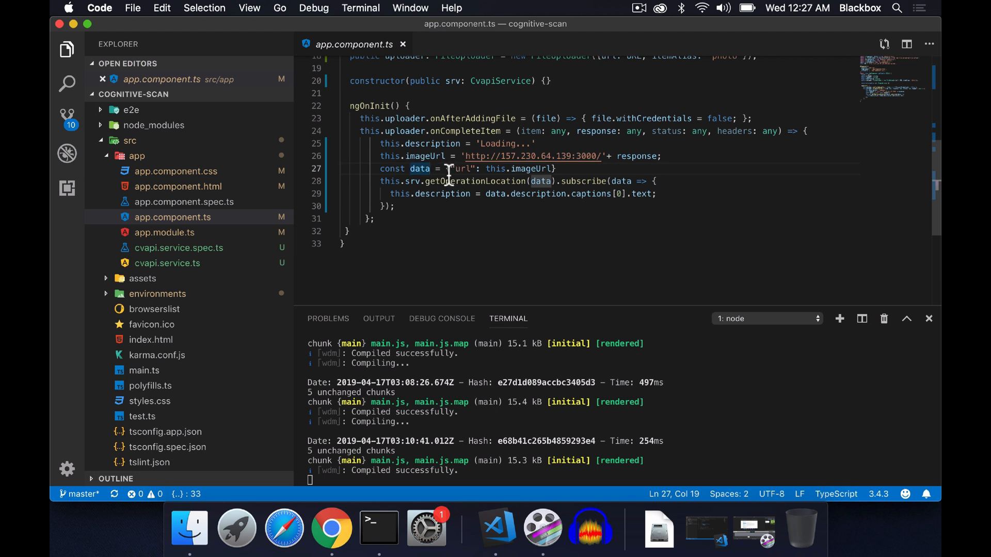
{"action": "left_click_drag", "start_coordinate": [447, 169], "coordinate": [554, 169]}
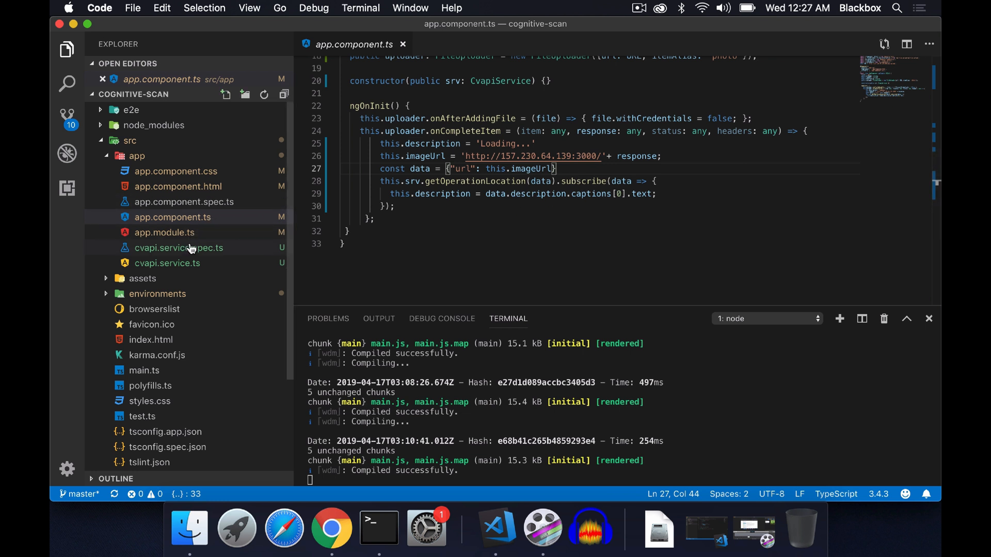
Open cvapi.service.ts and highlight the Ocp-Apim-Subscription-Key header using environment.API_KEY
{"action": "left_click", "coordinate": [167, 263]}
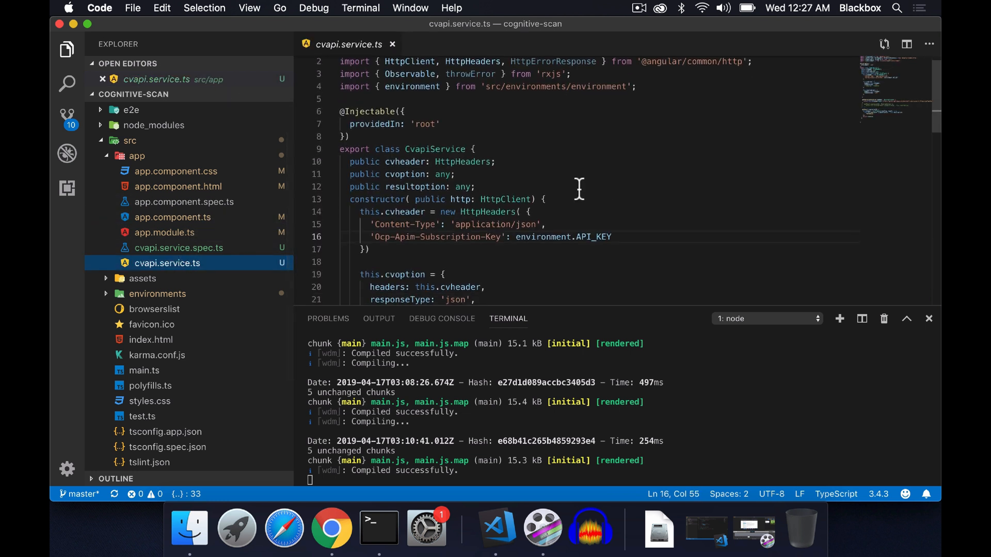
{"action": "scroll", "scroll_direction": "down", "scroll_amount": 3}
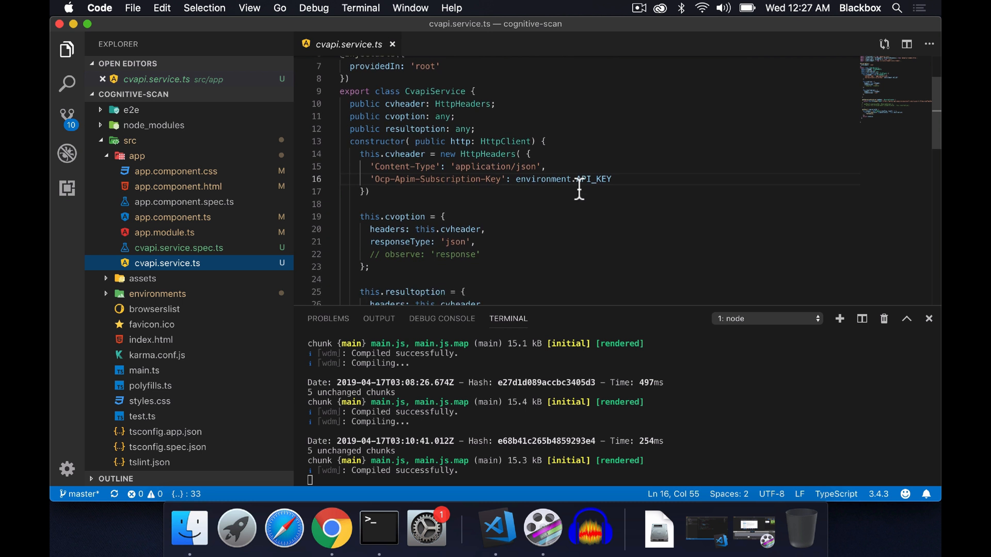
{"action": "scroll", "scroll_direction": "down", "scroll_amount": 3}
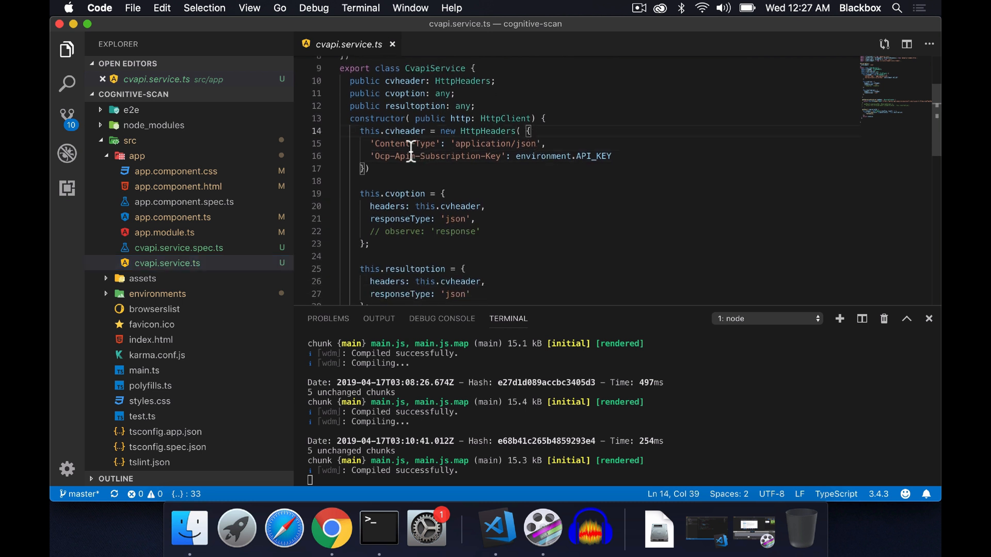
{"action": "mouse_move", "coordinate": [514, 156]}
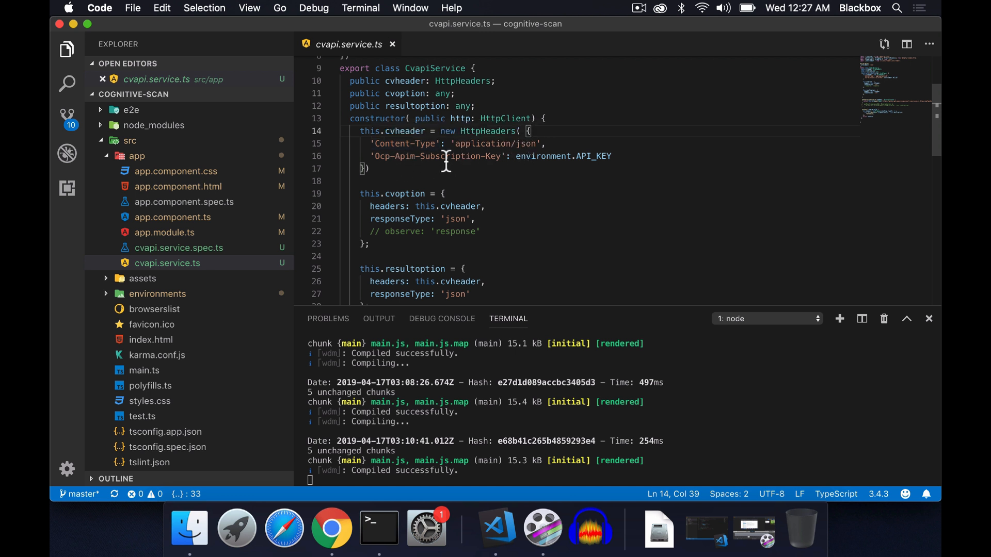
{"action": "double_click", "coordinate": [437, 156]}
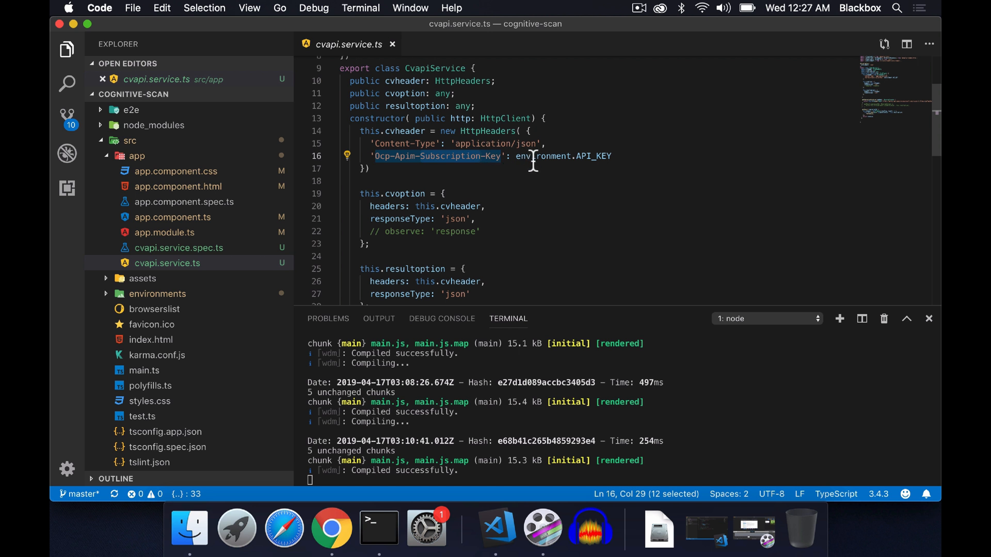
{"action": "double_click", "coordinate": [541, 156]}
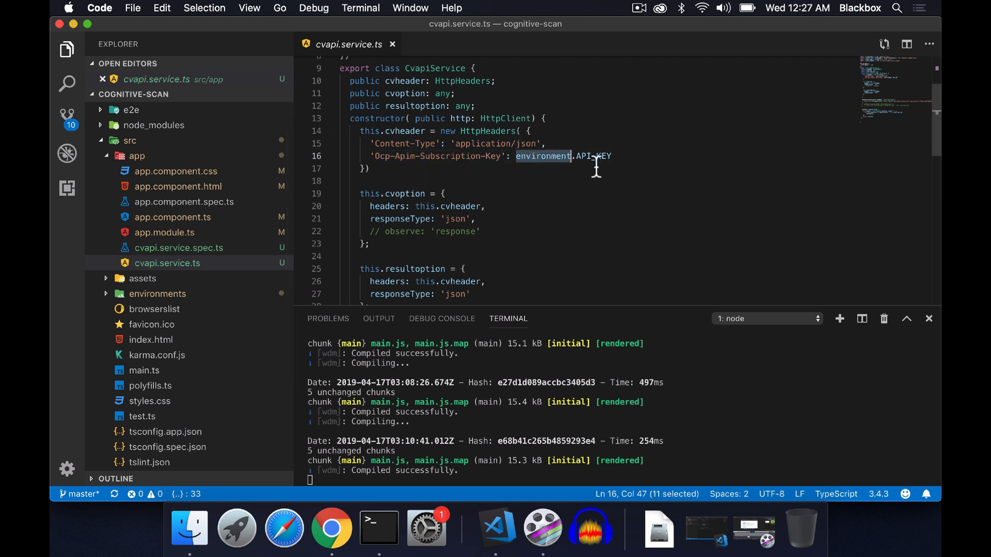
{"action": "double_click", "coordinate": [591, 157]}
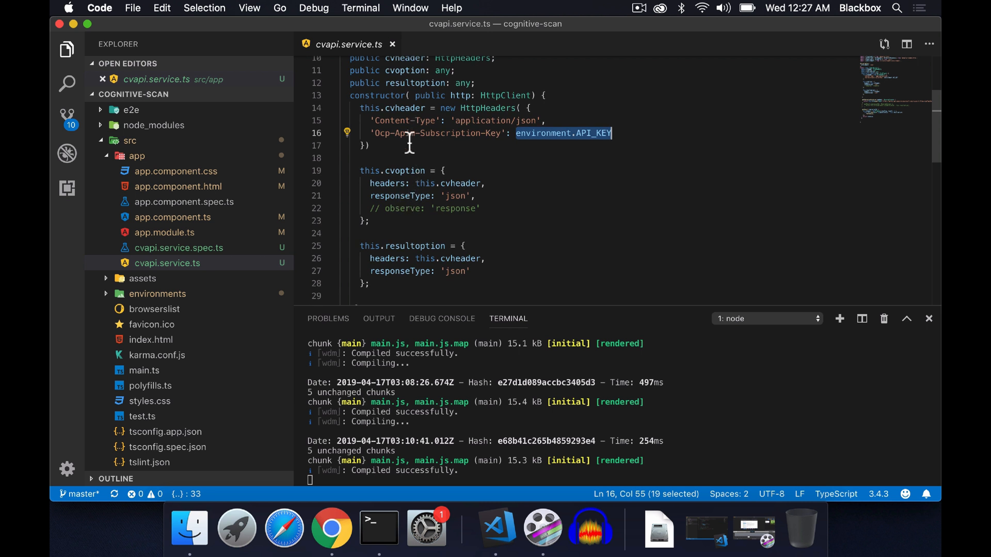
Scroll down to the getOperationLocation POST method and highlight its name
{"action": "scroll", "scroll_direction": "down", "scroll_amount": 3}
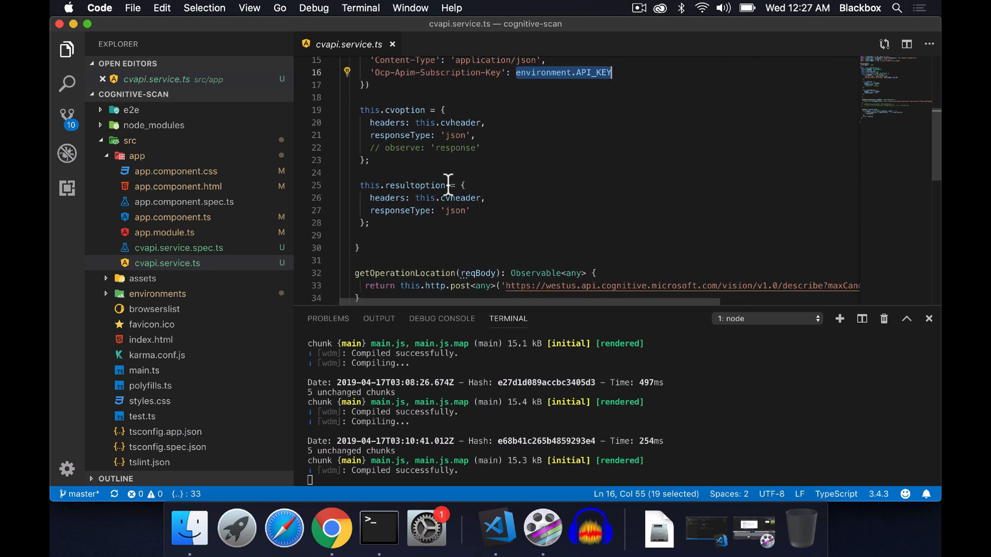
{"action": "scroll", "scroll_direction": "down", "scroll_amount": 3}
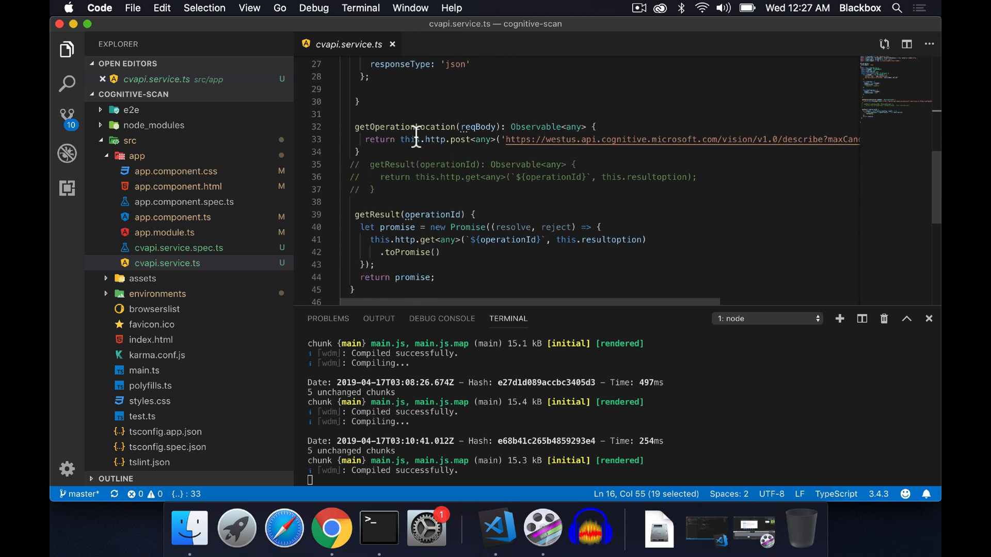
{"action": "double_click", "coordinate": [404, 127]}
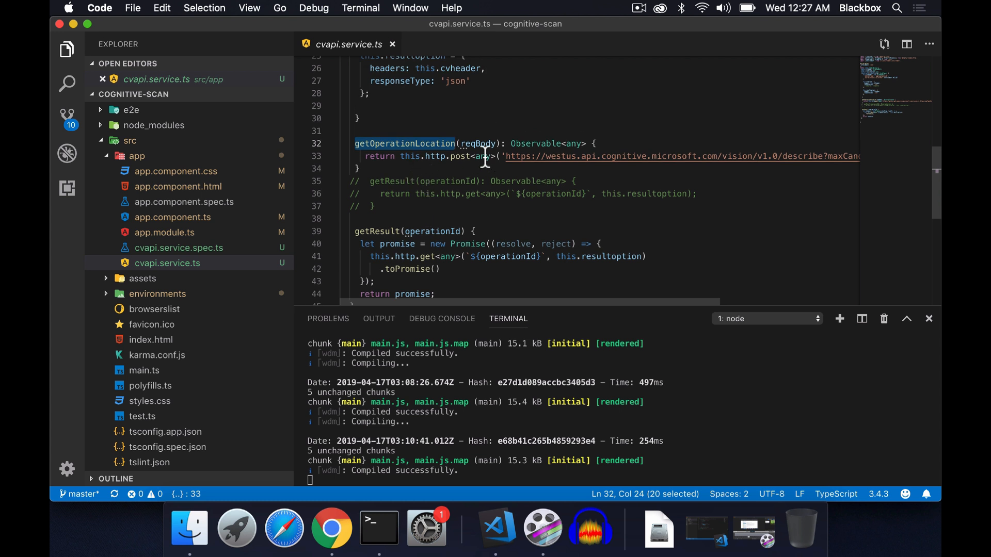
{"action": "scroll", "scroll_direction": "right", "scroll_amount": 3}
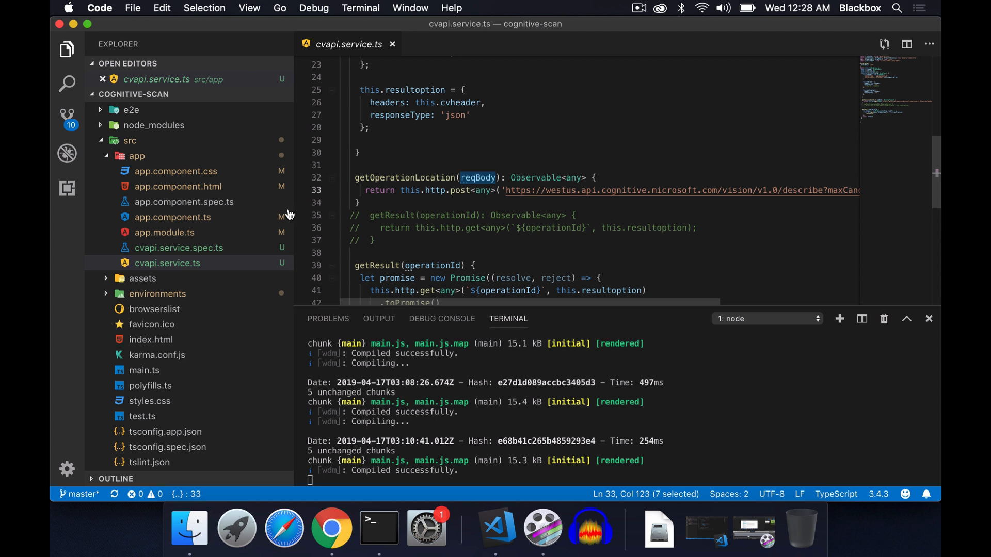
Return to app.component.ts, where the description comes from captions[0].text
{"action": "left_click", "coordinate": [173, 217]}
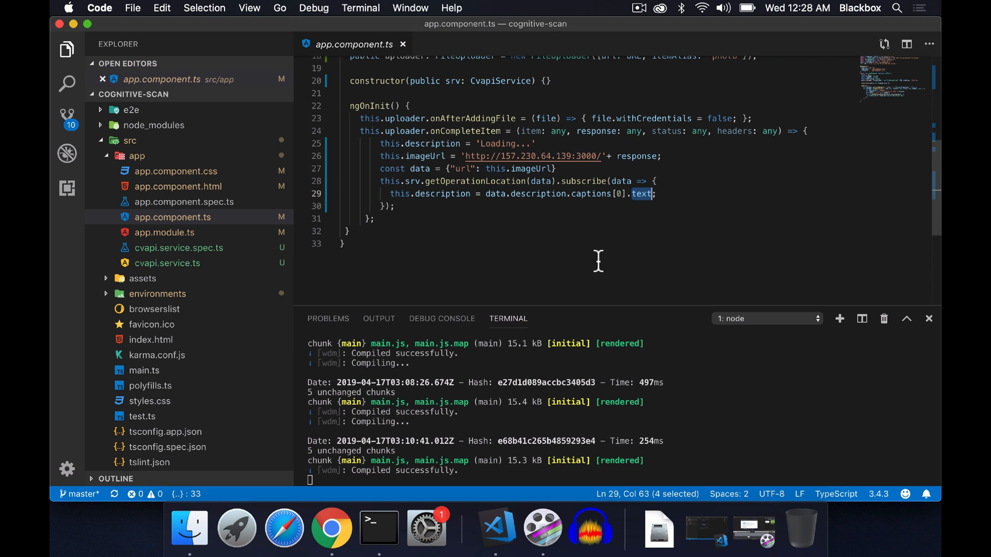
Bring up the CognitiveScan app on localhost:4200 in Chrome
{"action": "left_click", "coordinate": [331, 528]}
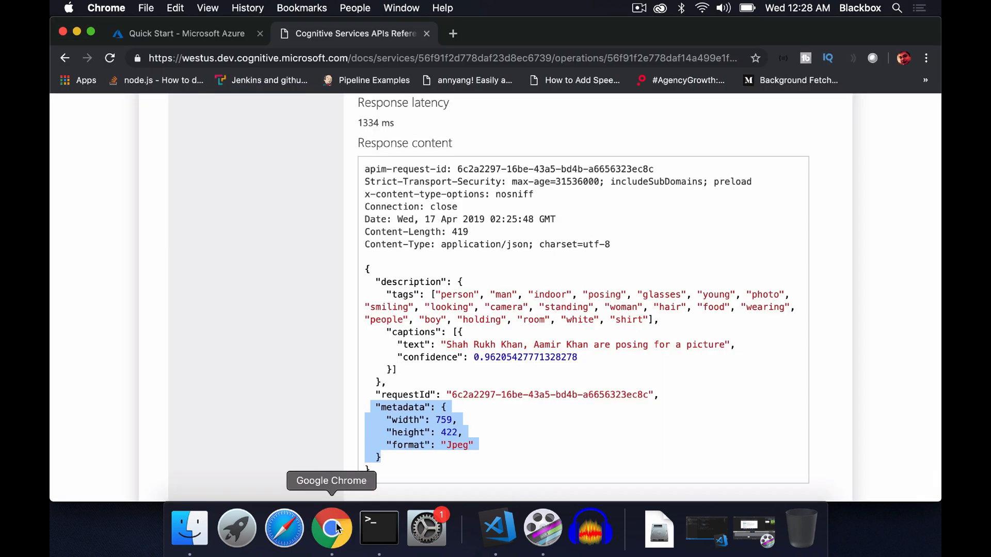
{"action": "mouse_move", "coordinate": [493, 526]}
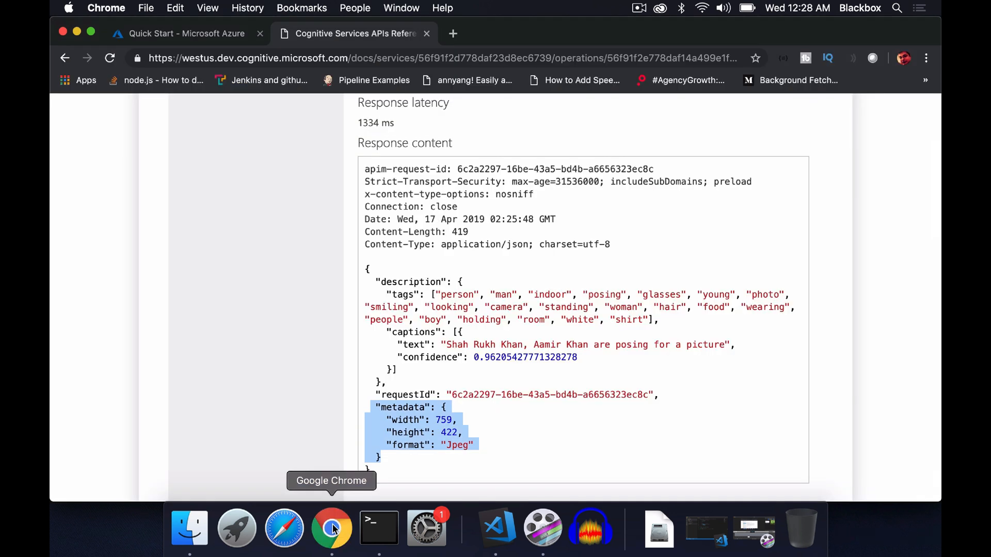
{"action": "left_click", "coordinate": [453, 34]}
{"action": "type", "text": "localhost:4200"}
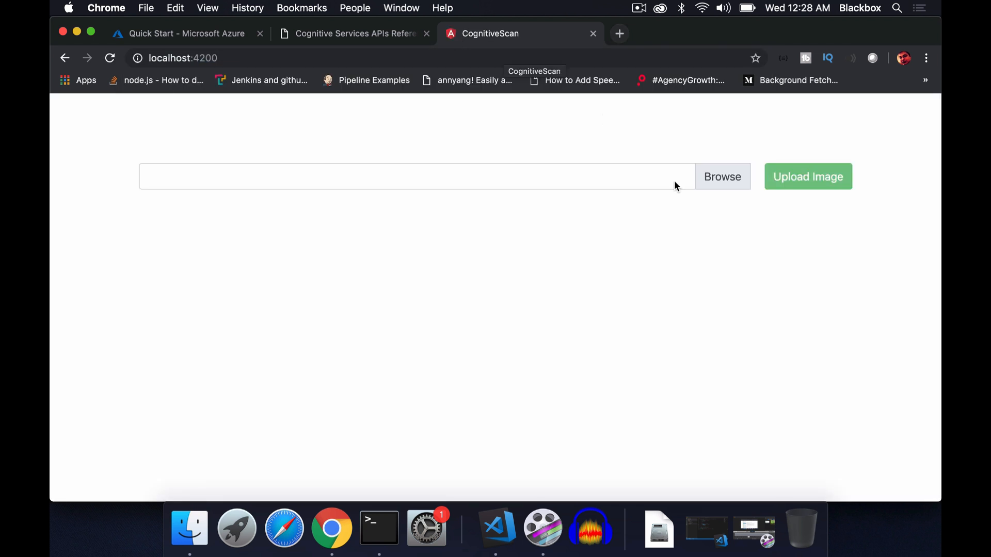
Upload emma.jpeg to CognitiveScan for captioning
{"action": "left_click", "coordinate": [722, 177]}
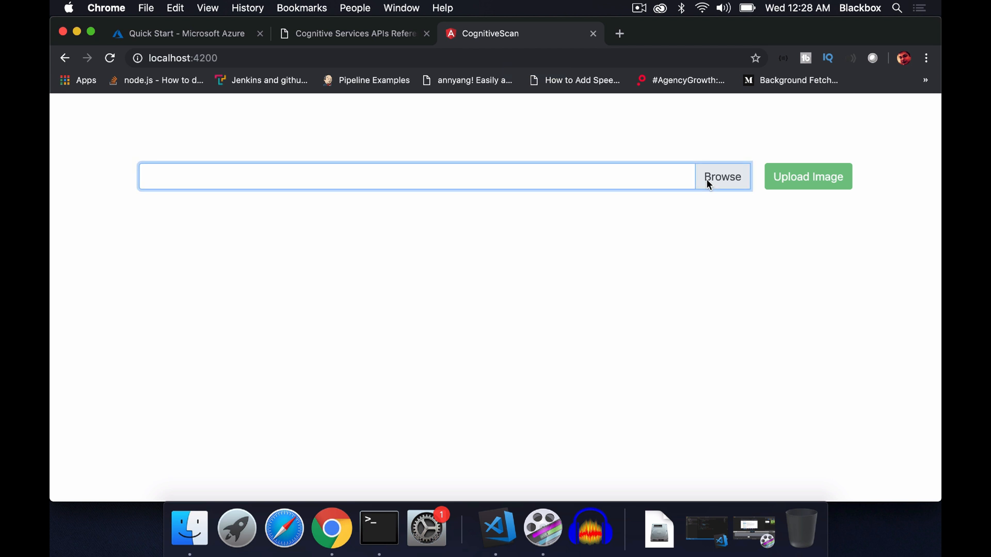
{"action": "left_click", "coordinate": [722, 176]}
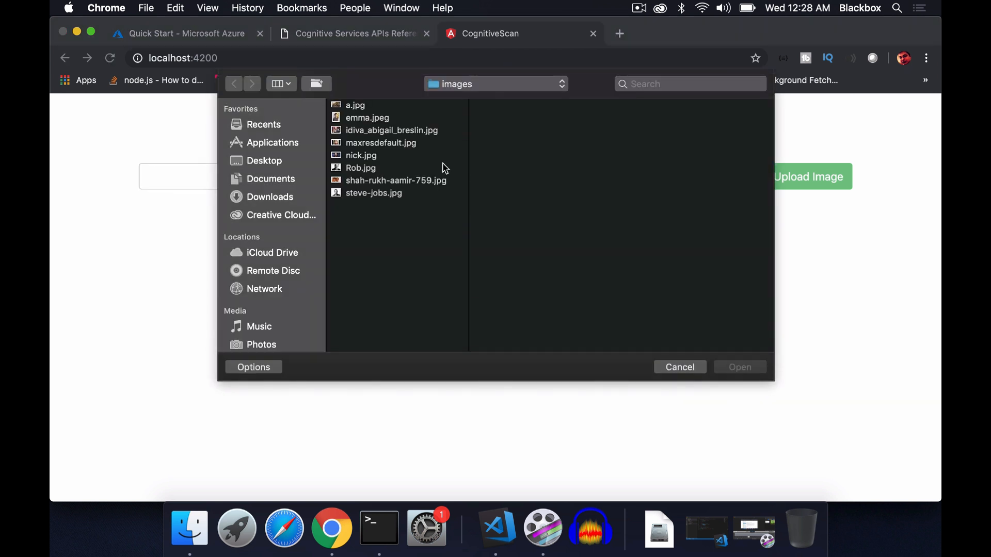
{"action": "left_click", "coordinate": [679, 367]}
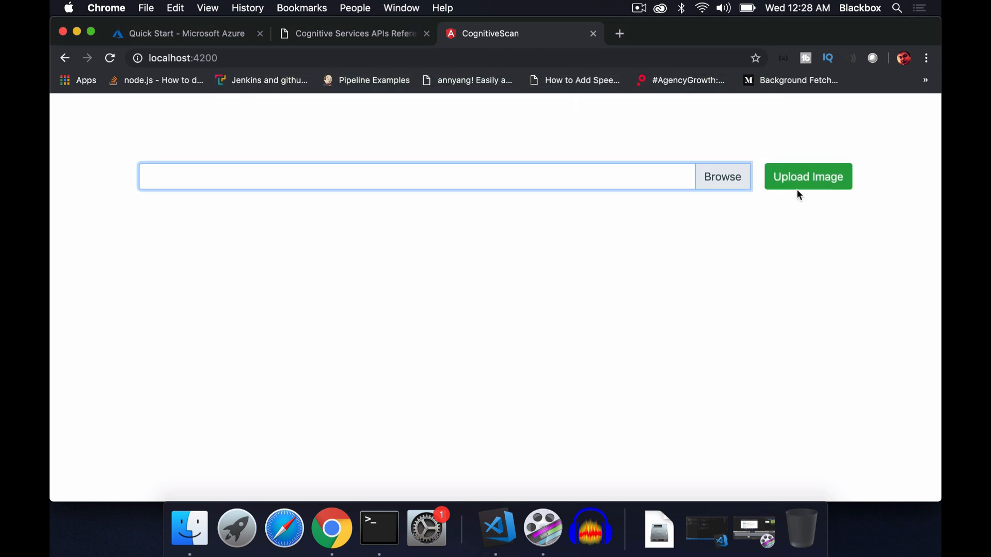
{"action": "left_click", "coordinate": [808, 177]}
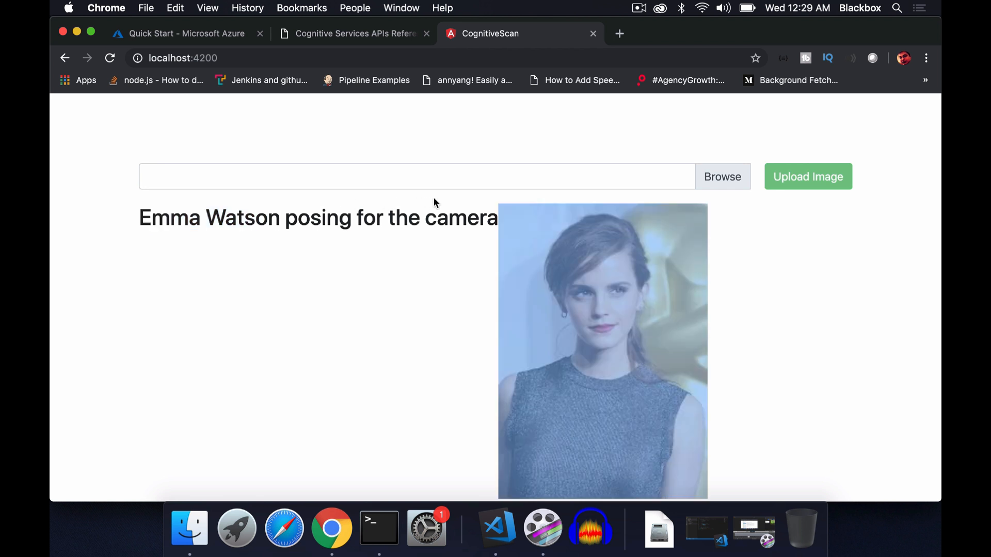
Highlight 'Emma Watson' in the caption 'Emma Watson posing for the camera'
{"action": "double_click", "coordinate": [471, 217]}
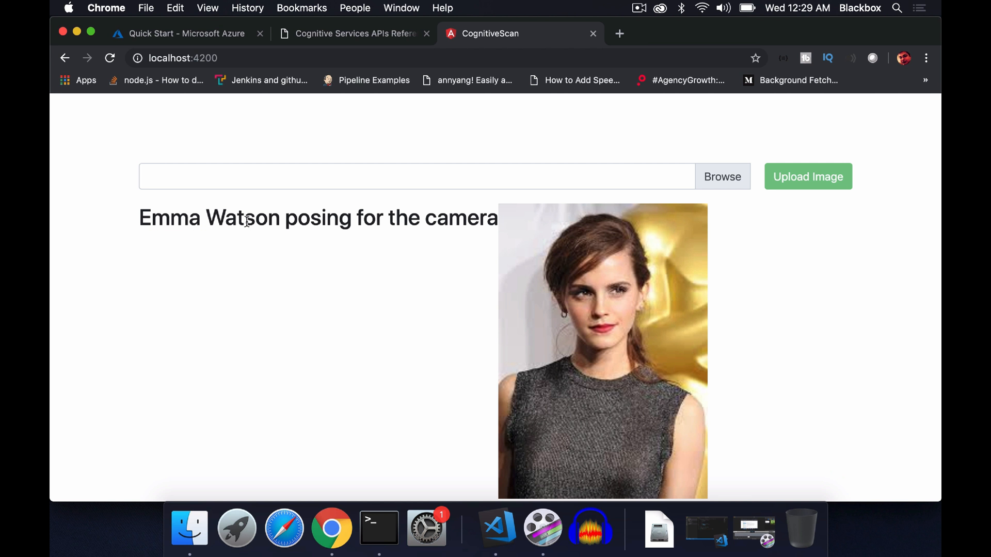
{"action": "double_click", "coordinate": [256, 217]}
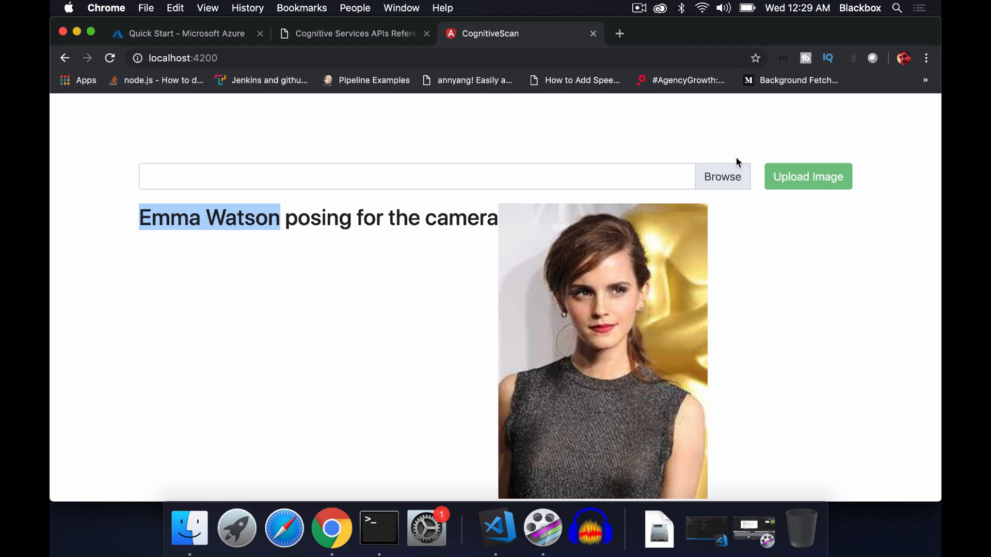
{"action": "left_click", "coordinate": [721, 176]}
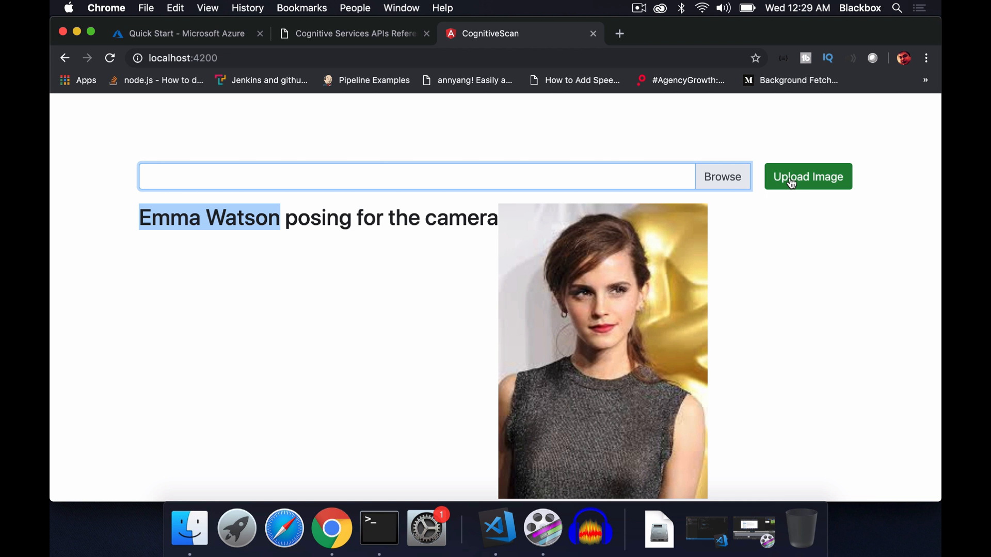
Upload the Shah Rukh Khan and Aamir Khan photo and highlight the names in its caption
{"action": "left_click", "coordinate": [807, 177]}
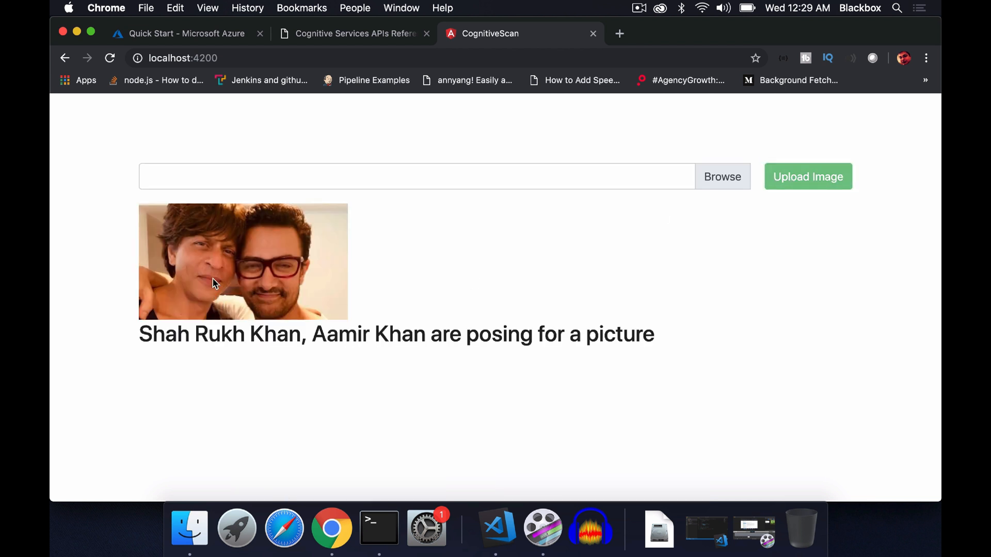
{"action": "mouse_move", "coordinate": [139, 337]}
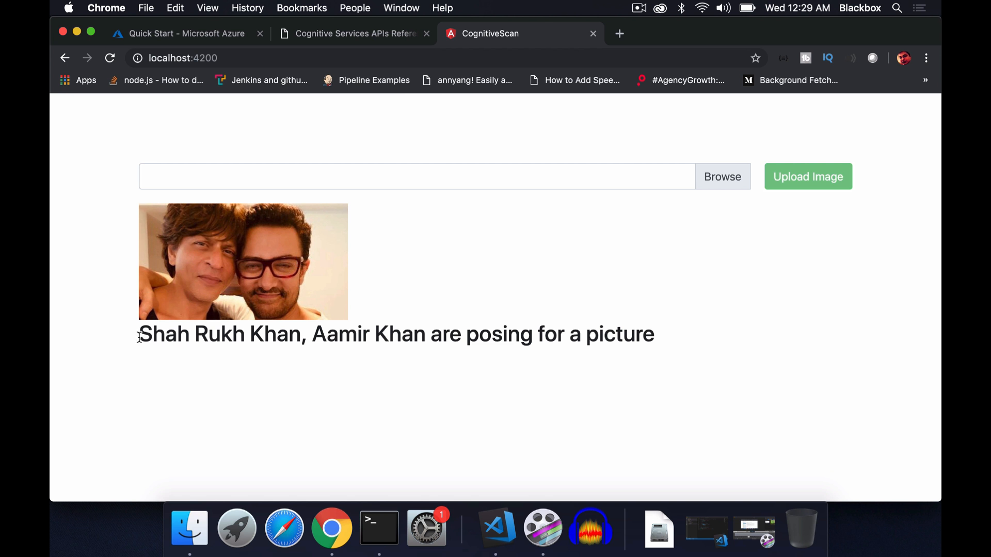
{"action": "left_click_drag", "start_coordinate": [139, 334], "coordinate": [297, 334]}
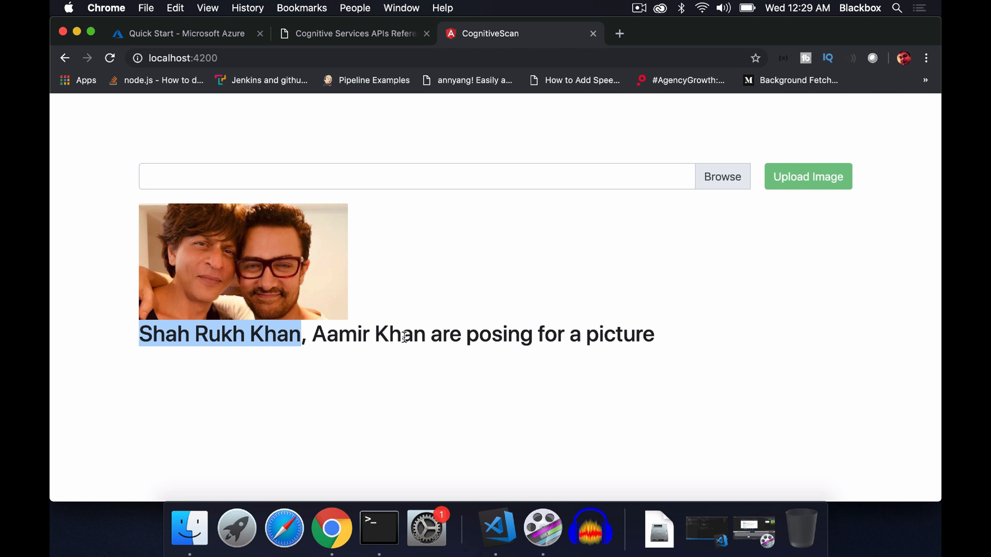
{"action": "mouse_move", "coordinate": [669, 348]}
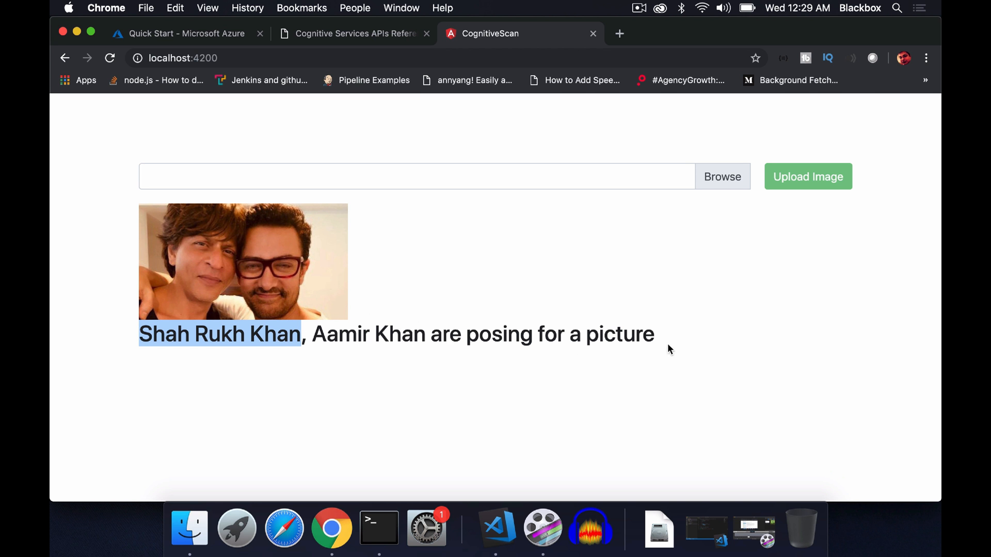
{"action": "left_click", "coordinate": [536, 268]}
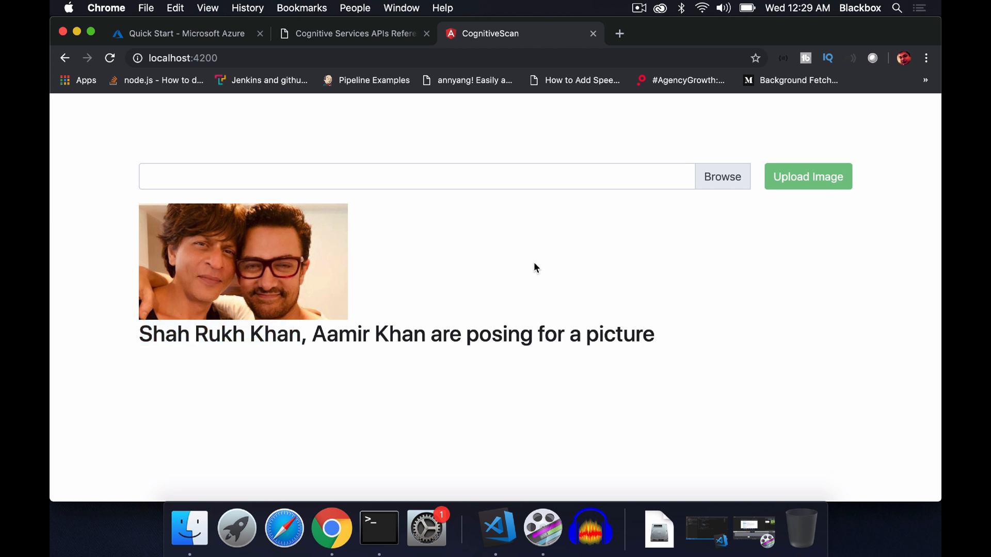
{"action": "left_click", "coordinate": [722, 176]}
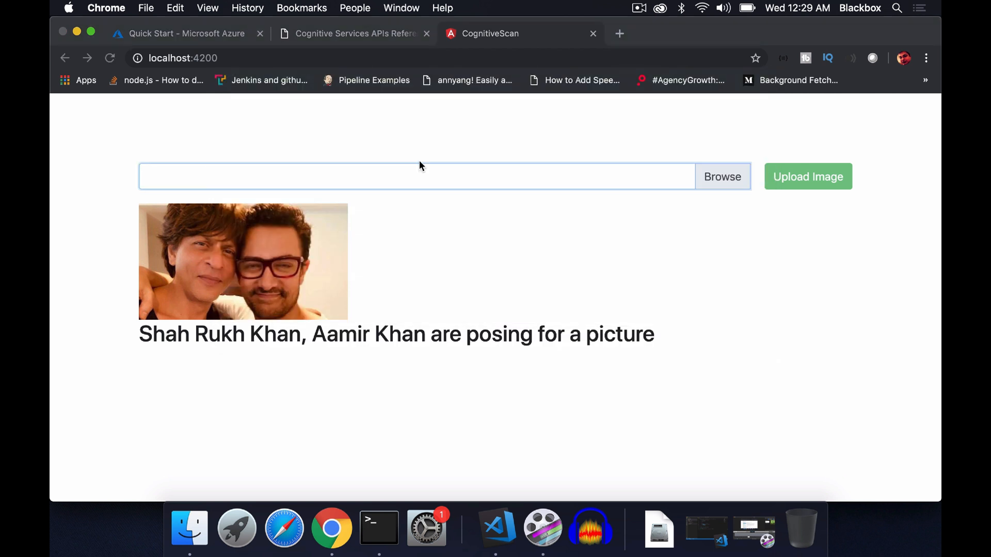
Upload the Robert De Niro photo and highlight 'wearing a suit' in its caption
{"action": "left_click", "coordinate": [808, 177]}
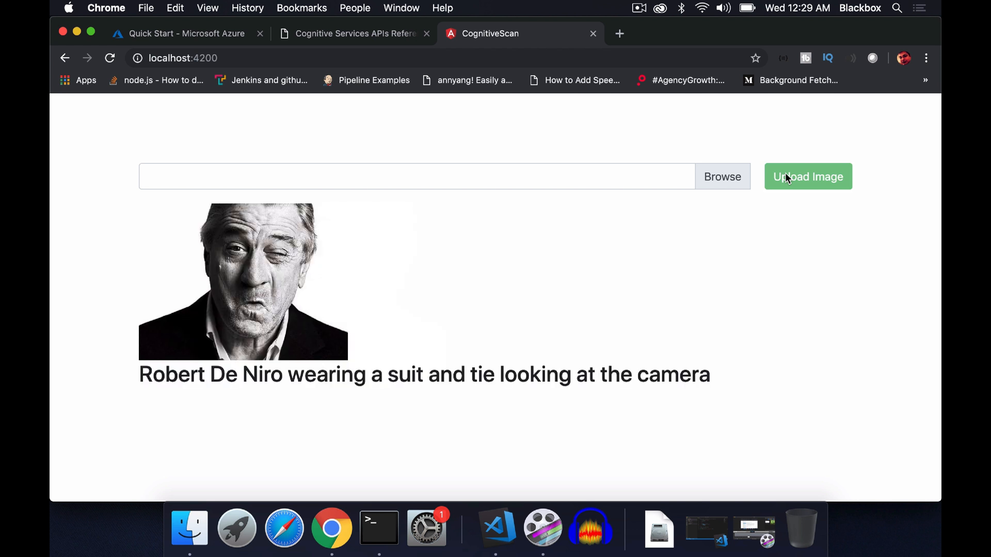
{"action": "mouse_move", "coordinate": [372, 413]}
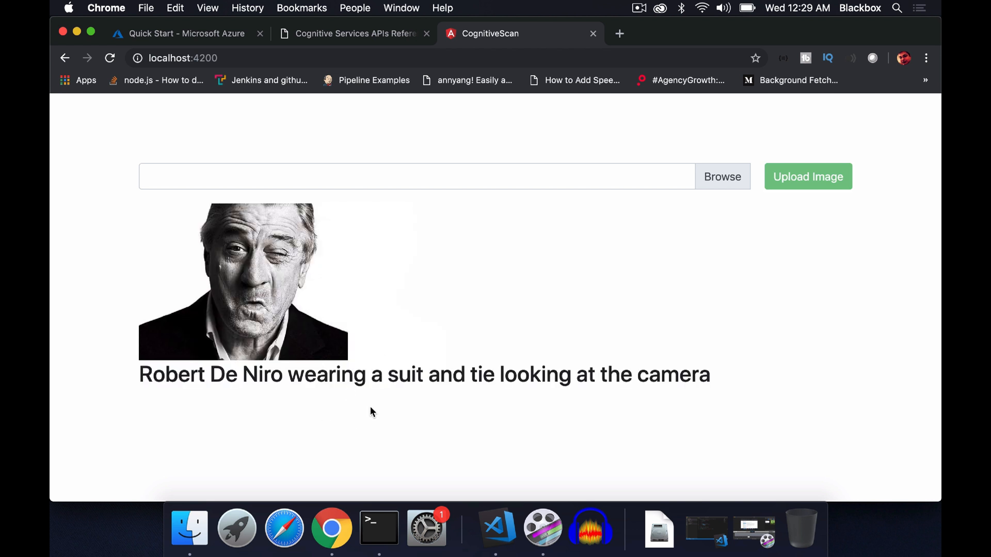
{"action": "mouse_move", "coordinate": [683, 382]}
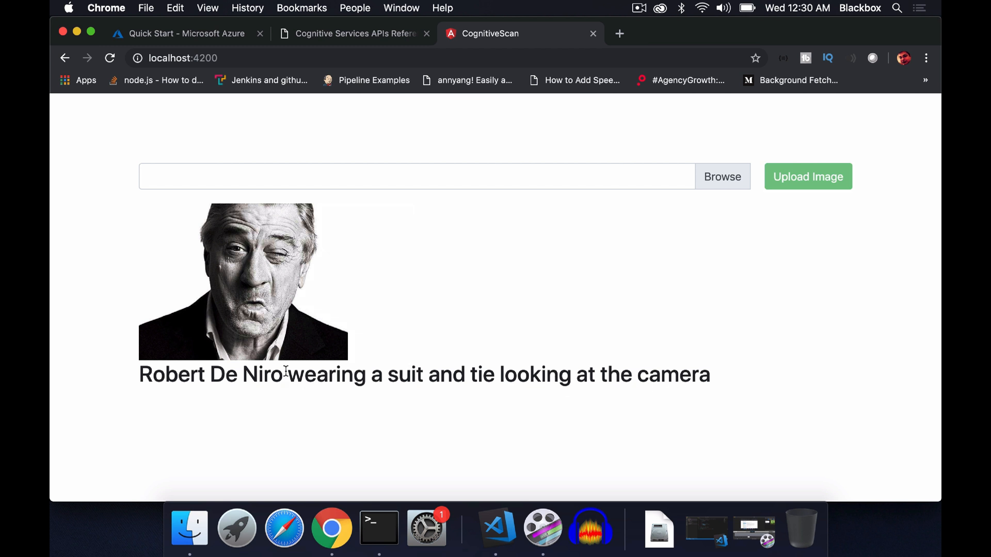
{"action": "left_click_drag", "start_coordinate": [288, 374], "coordinate": [427, 374]}
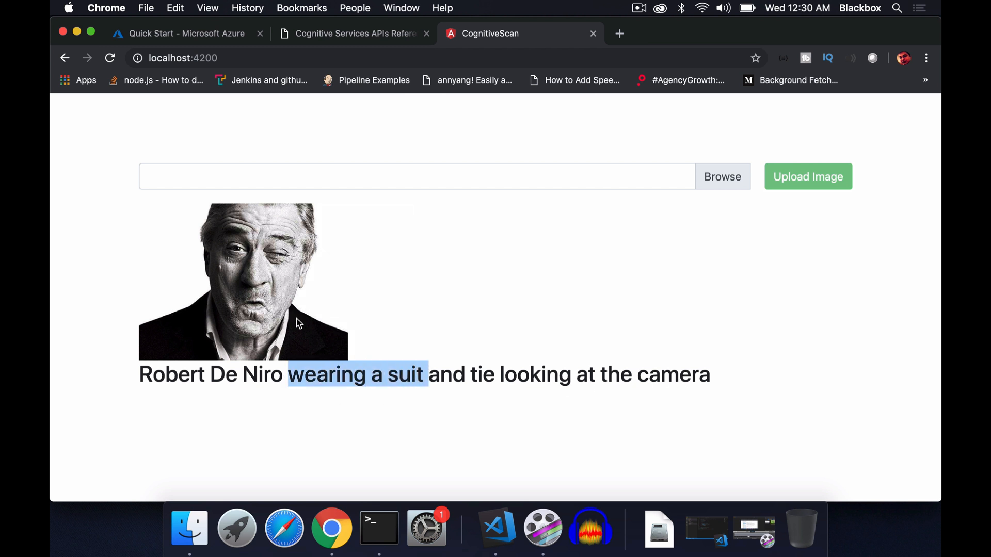
{"action": "mouse_move", "coordinate": [401, 296]}
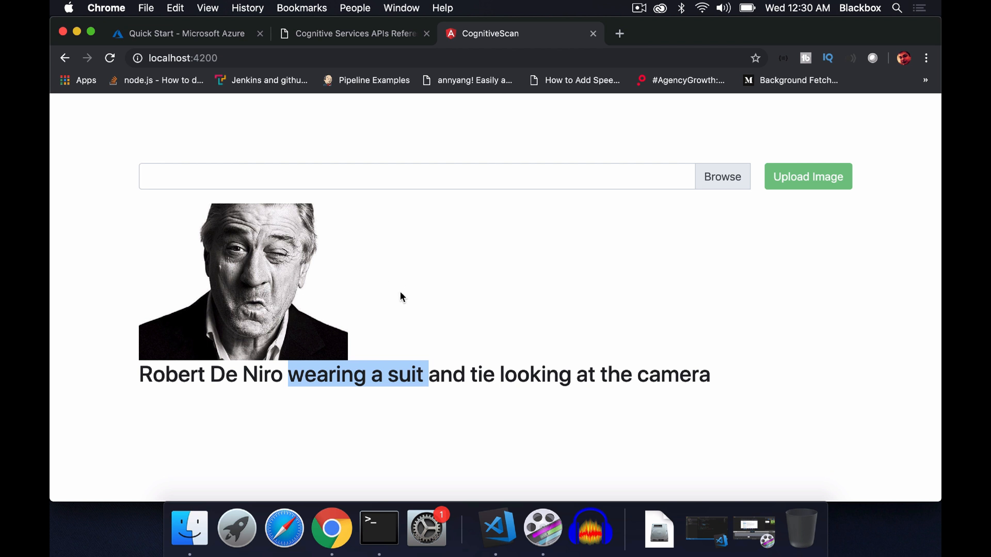
Upload steve-jobs.jpg, captioned 'Steve Jobs wearing glasses posing for the camera'
{"action": "left_click", "coordinate": [722, 176]}
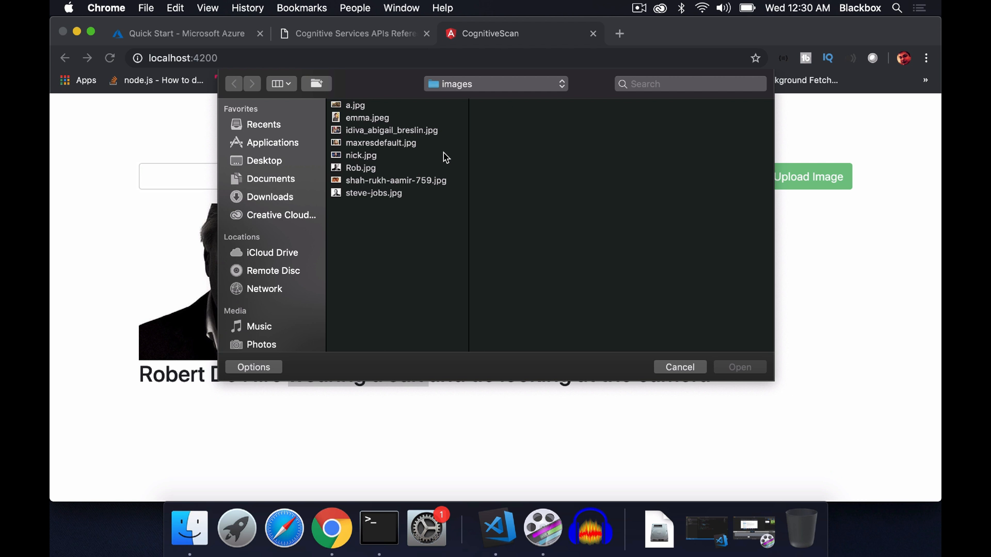
{"action": "mouse_move", "coordinate": [431, 163]}
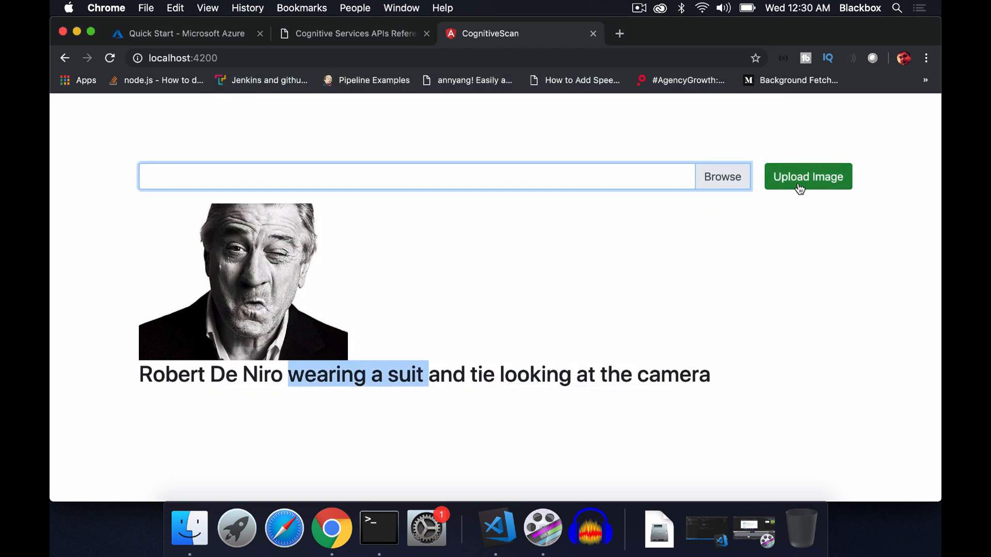
{"action": "left_click", "coordinate": [807, 176]}
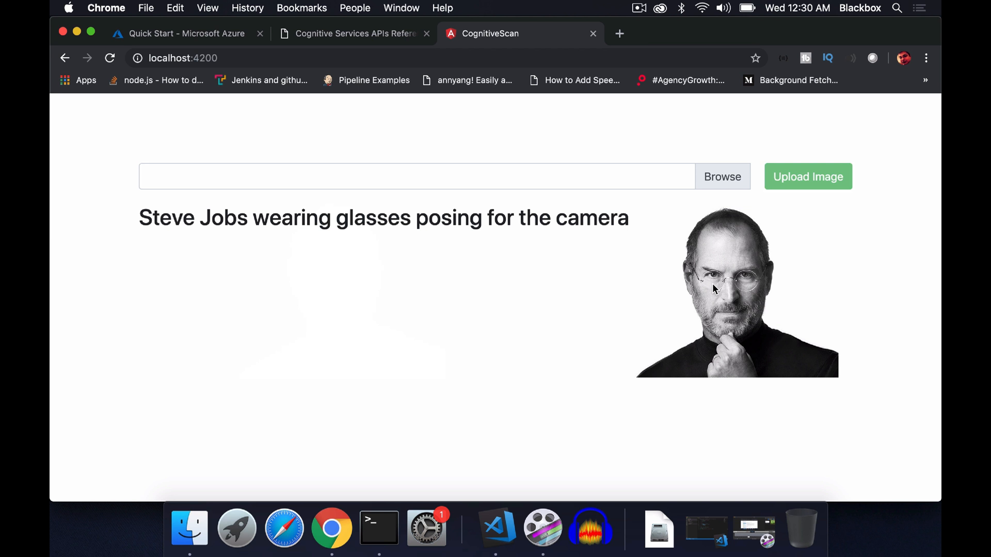
{"action": "mouse_move", "coordinate": [722, 312]}
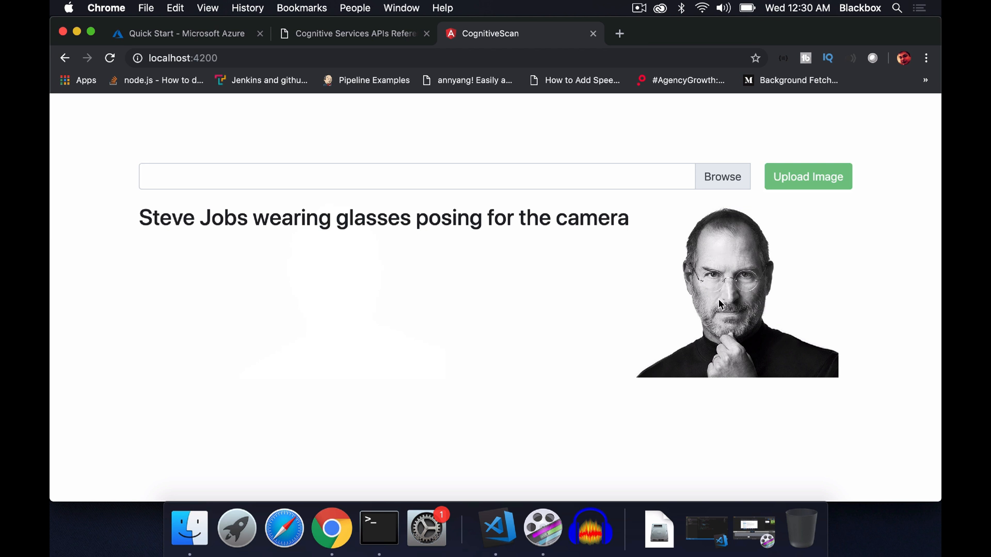
{"action": "mouse_move", "coordinate": [352, 246]}
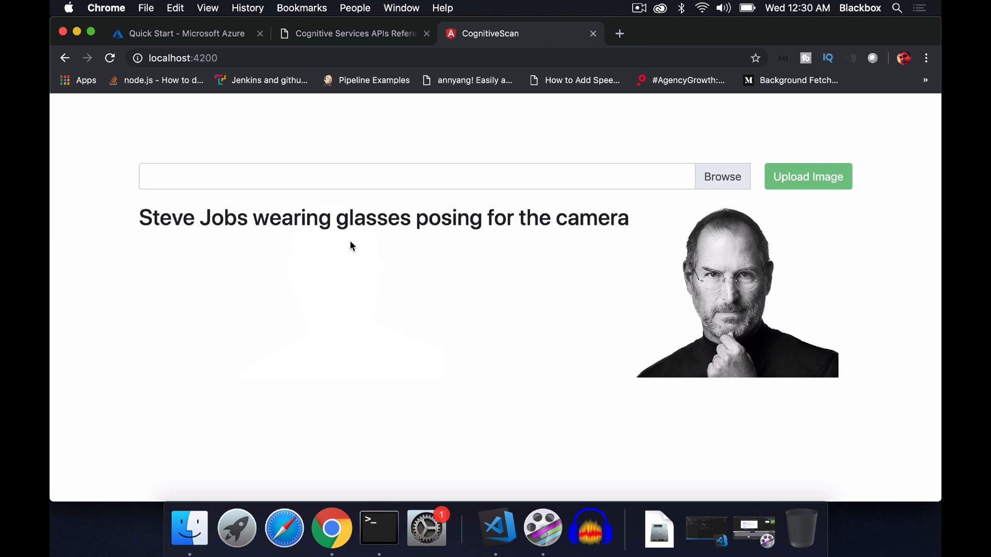
{"action": "mouse_move", "coordinate": [614, 245]}
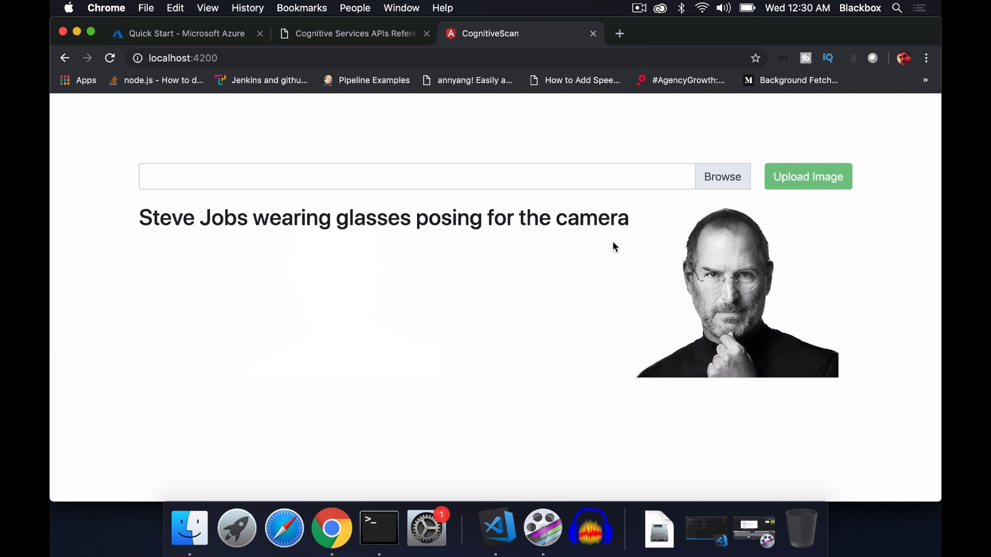
{"action": "mouse_move", "coordinate": [641, 274]}
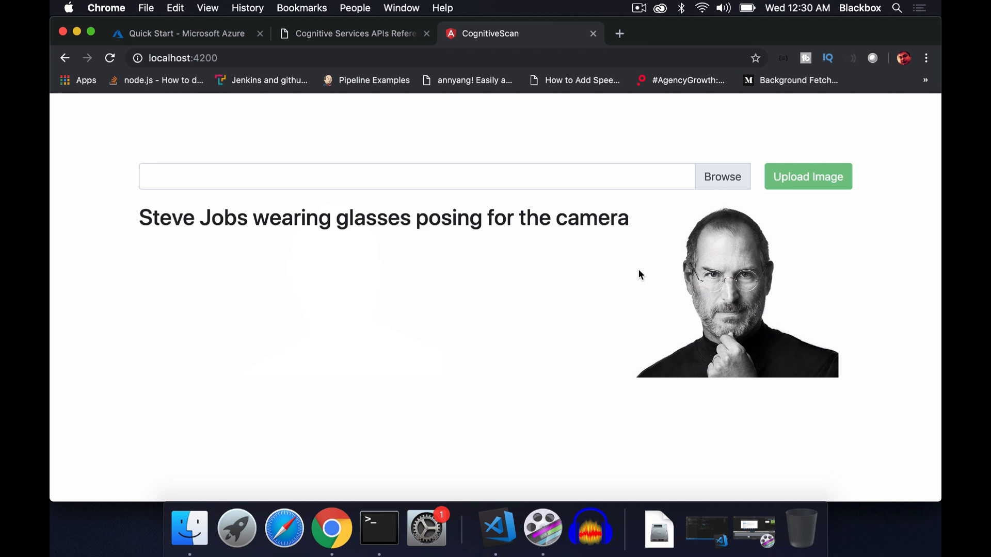
{"action": "mouse_move", "coordinate": [653, 316]}
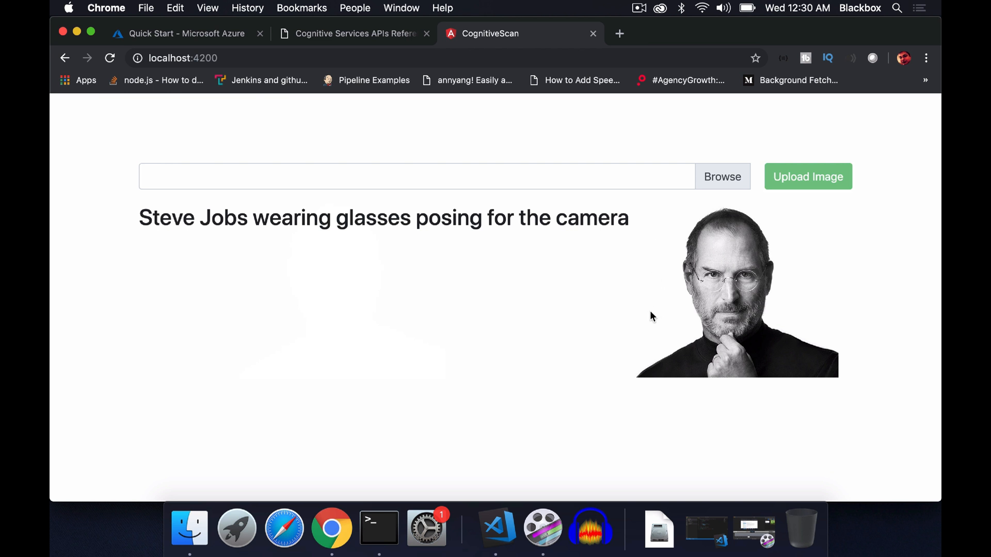